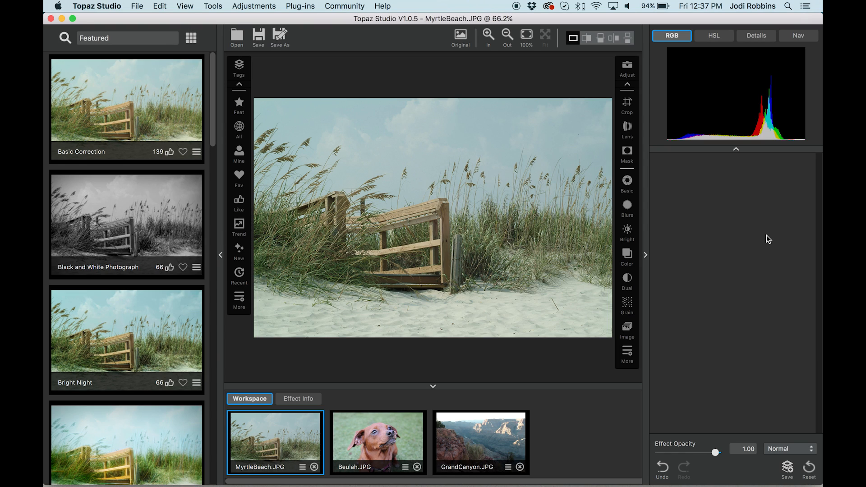
pyautogui.moveTo(547, 234)
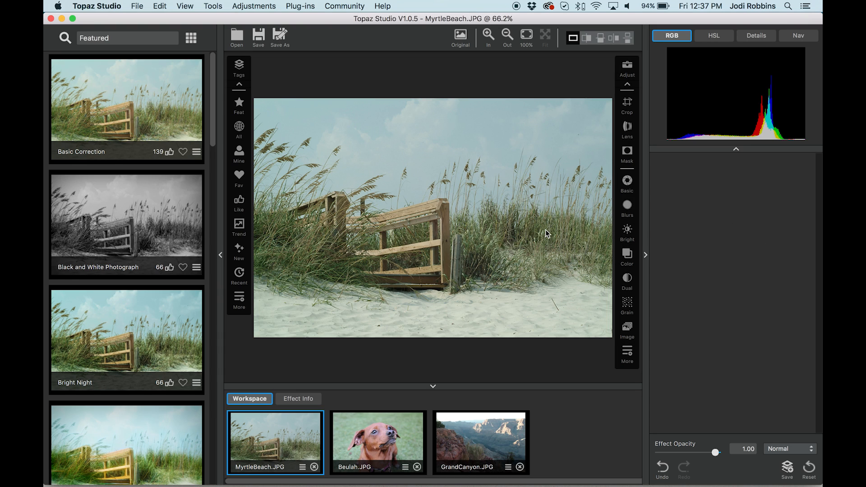
pyautogui.moveTo(361, 131)
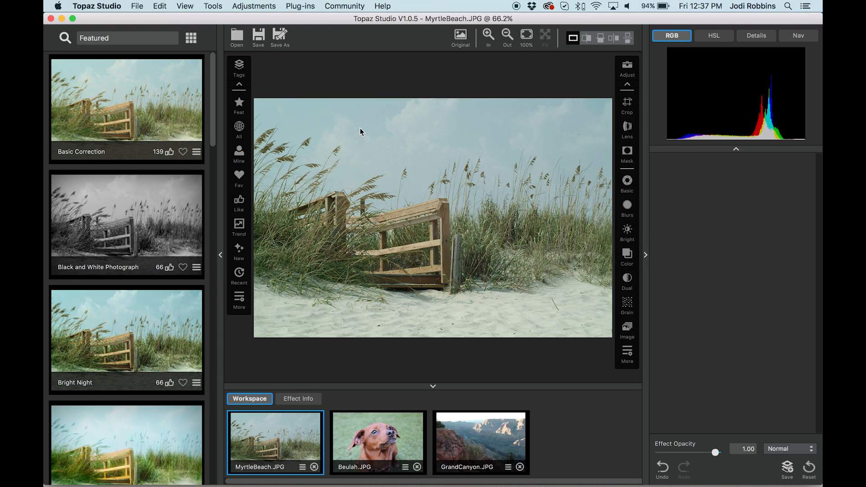
pyautogui.moveTo(566, 140)
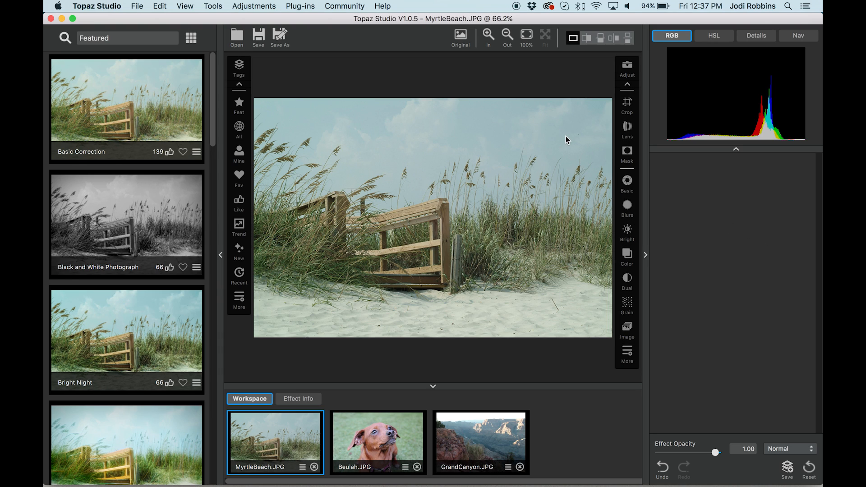
pyautogui.moveTo(324, 271)
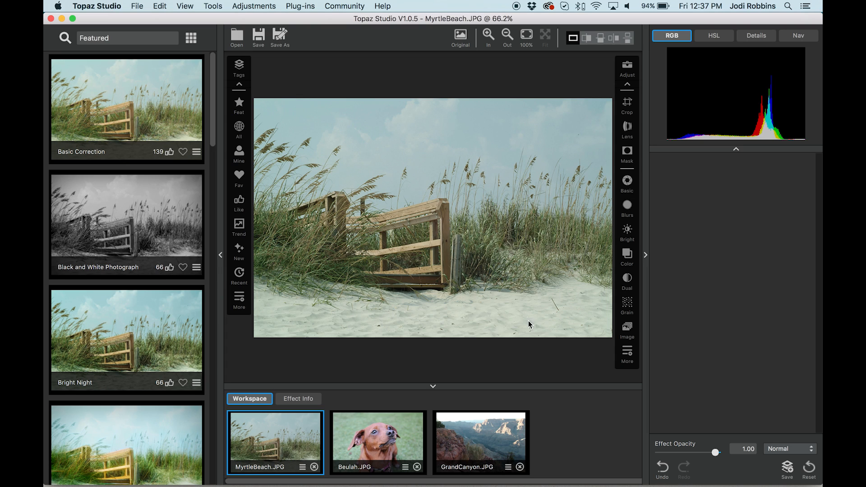
pyautogui.moveTo(573, 315)
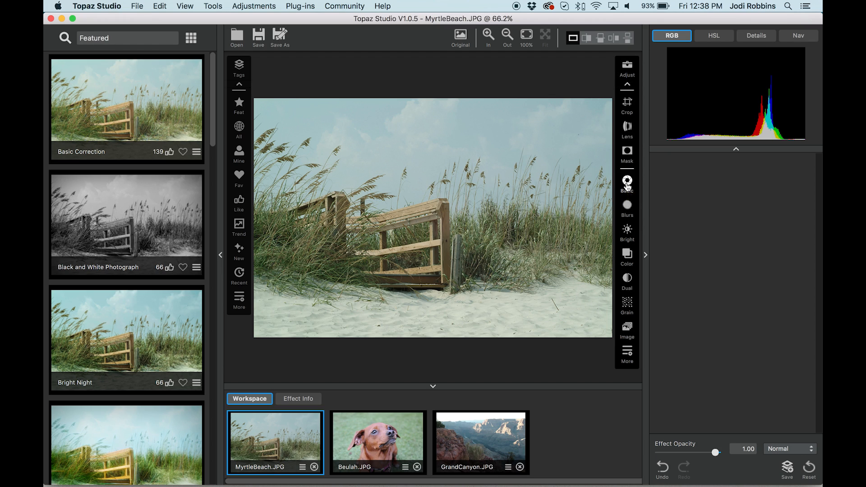
# Add a Basic Adjustment to the beach photo and apply the Saturation Boost preset after previewing Brighter and Darker
pyautogui.click(628, 181)
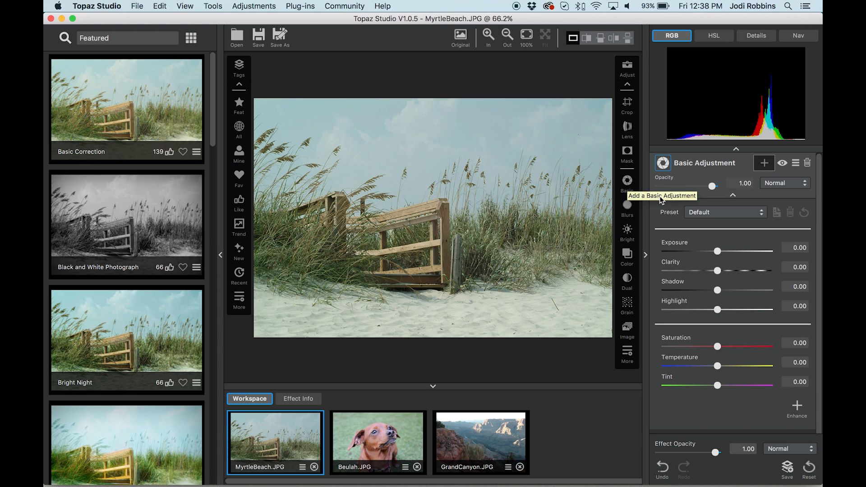
pyautogui.moveTo(669, 217)
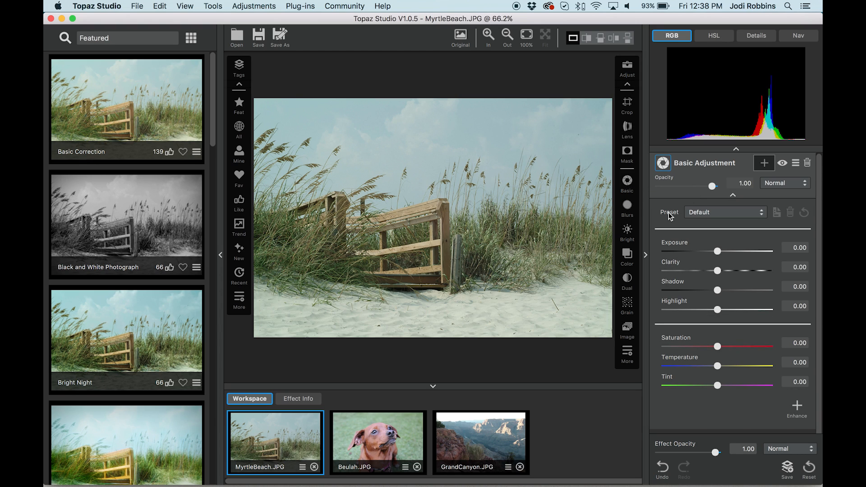
pyautogui.moveTo(746, 213)
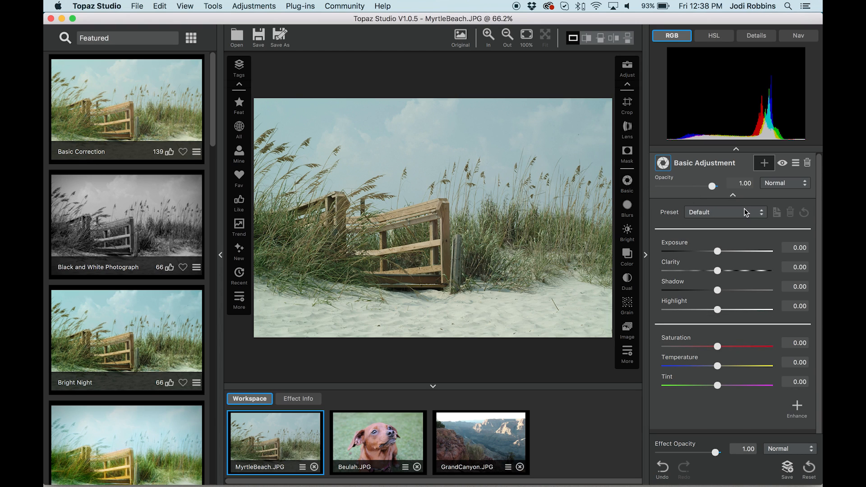
pyautogui.click(762, 212)
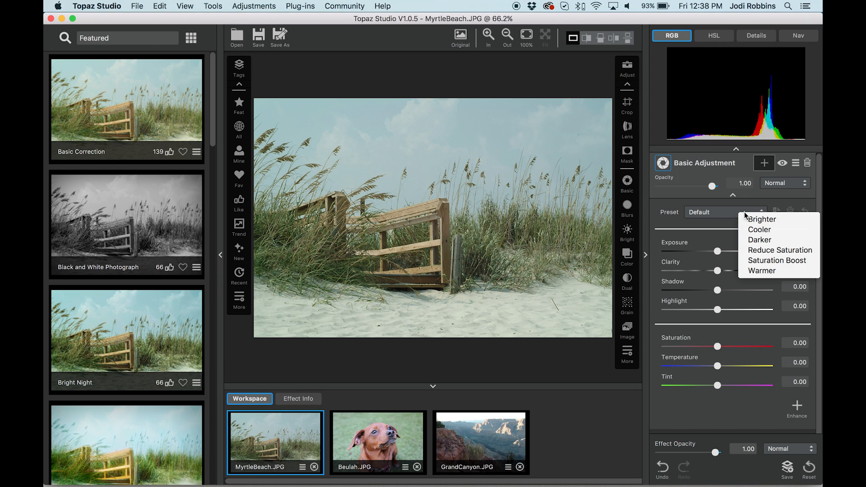
pyautogui.click(761, 219)
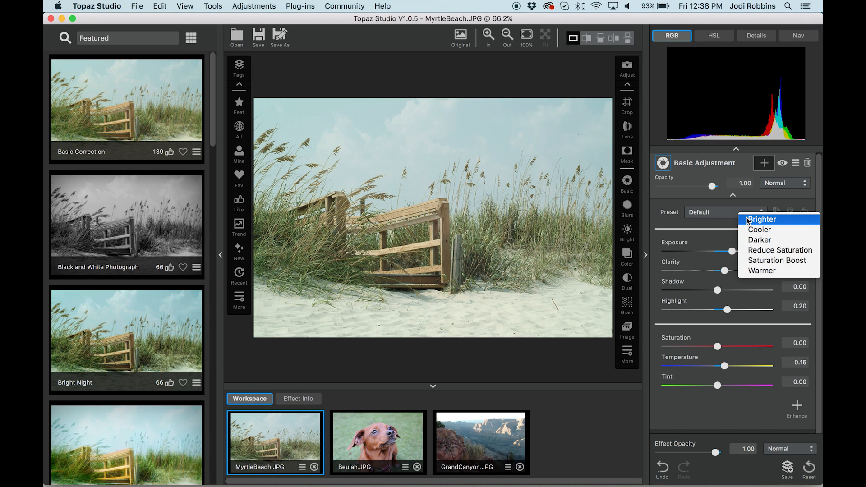
pyautogui.click(761, 239)
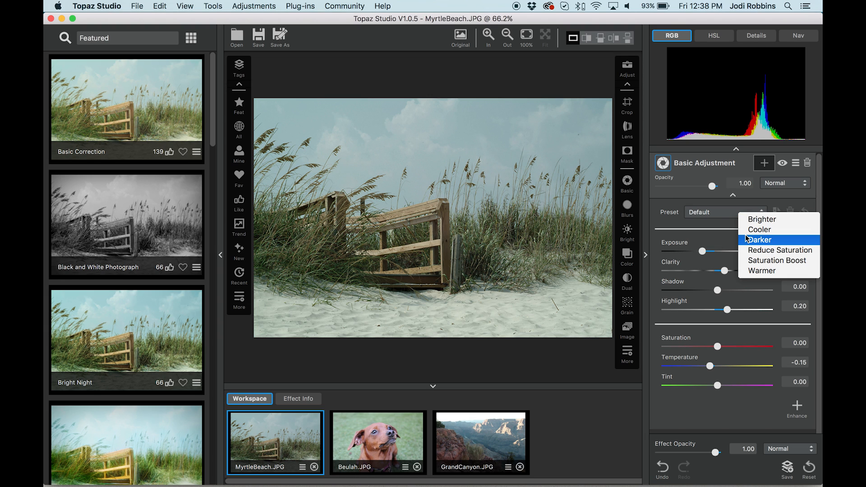
pyautogui.click(778, 260)
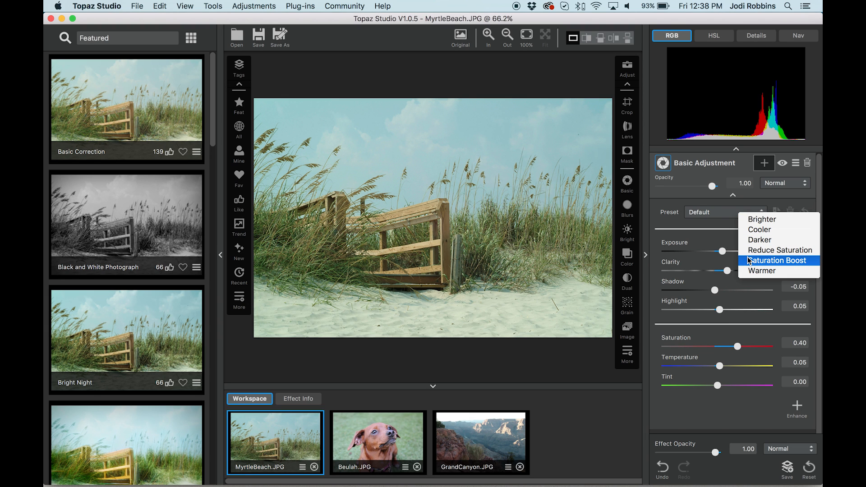
pyautogui.click(780, 260)
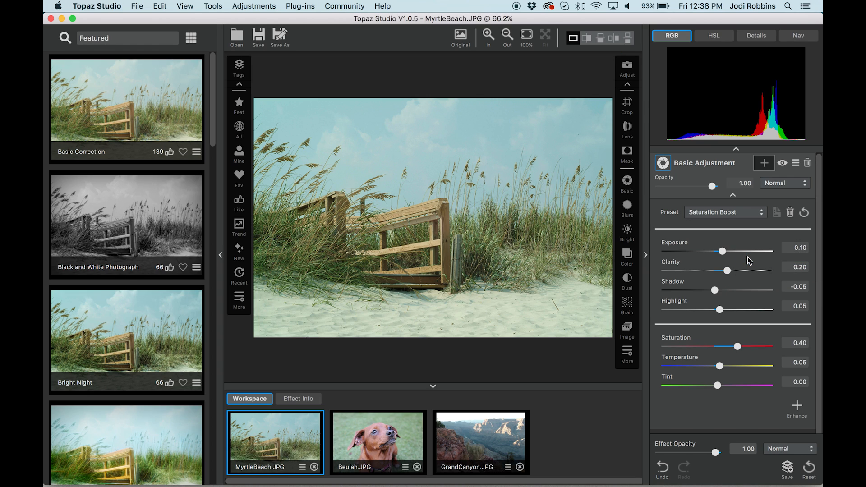
pyautogui.moveTo(452, 164)
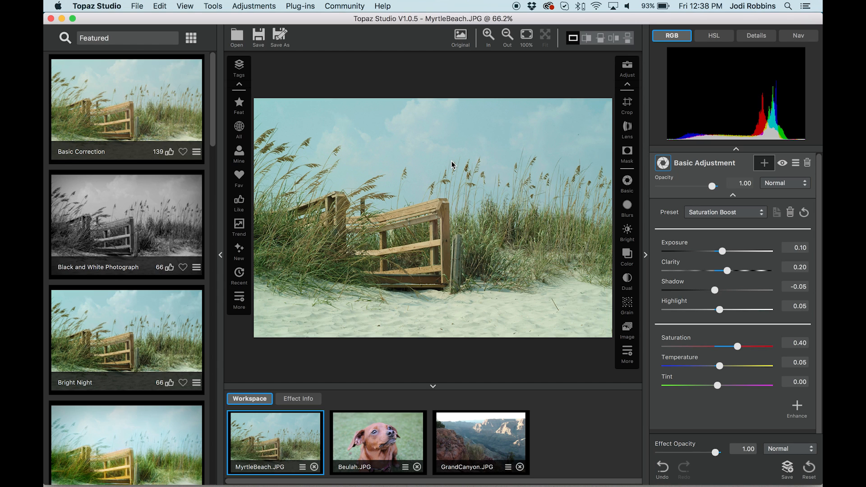
pyautogui.click(460, 35)
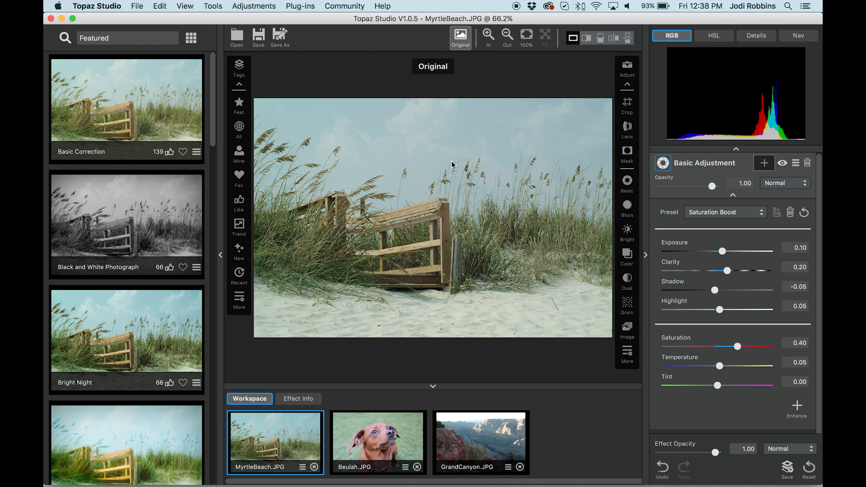
pyautogui.click(461, 37)
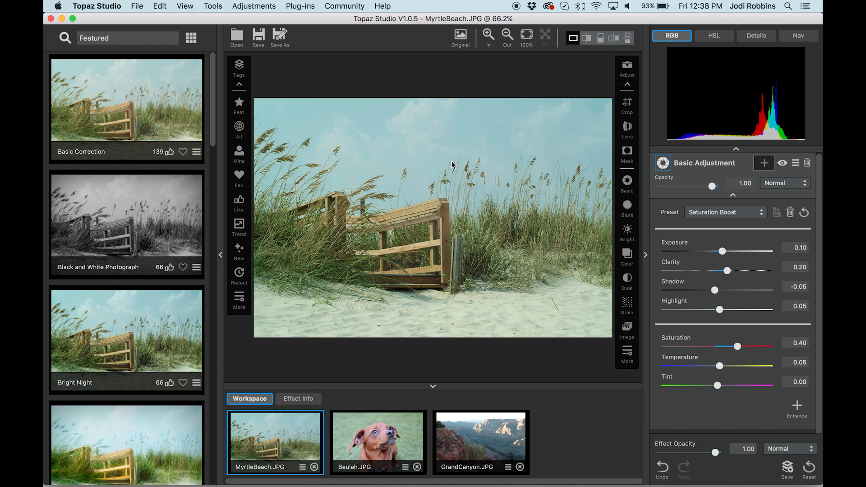
pyautogui.moveTo(456, 167)
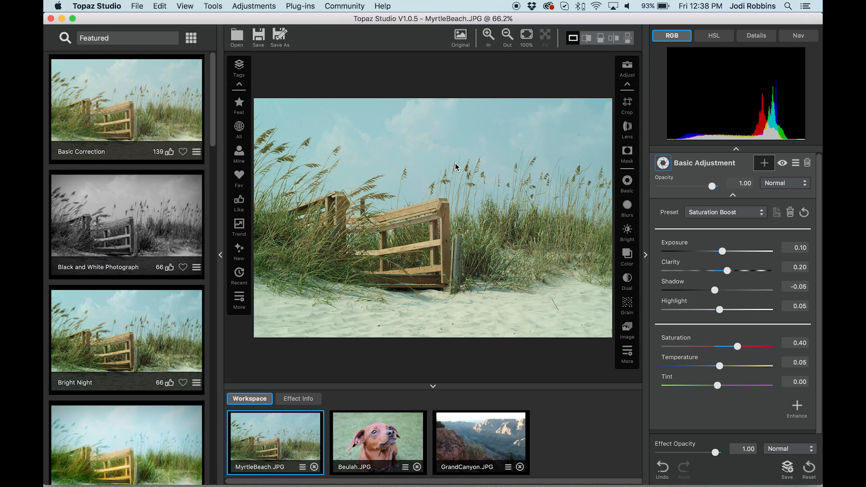
pyautogui.moveTo(488, 35)
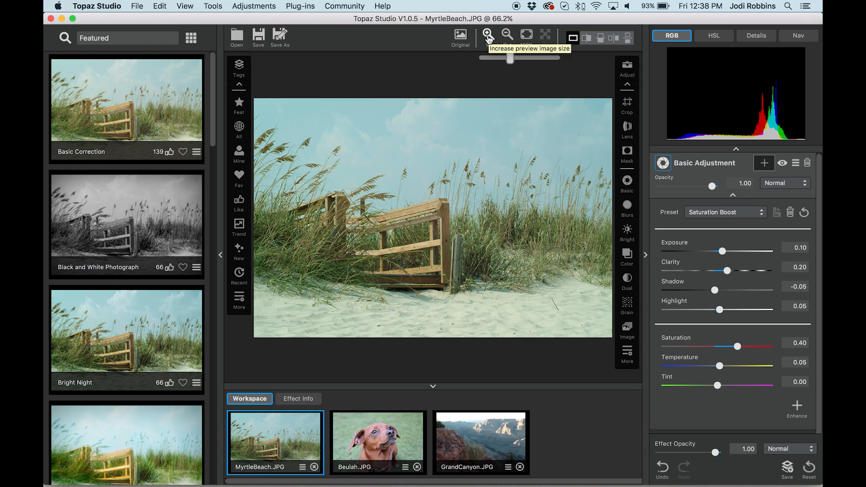
# Zoom in and raise the Basic Adjustment's exposure to 0.30, making it Custom settings
pyautogui.click(487, 35)
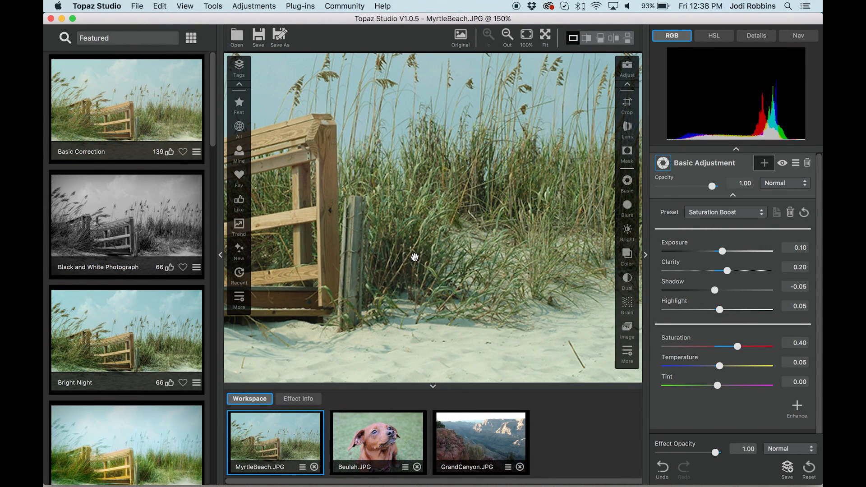
pyautogui.moveTo(408, 255)
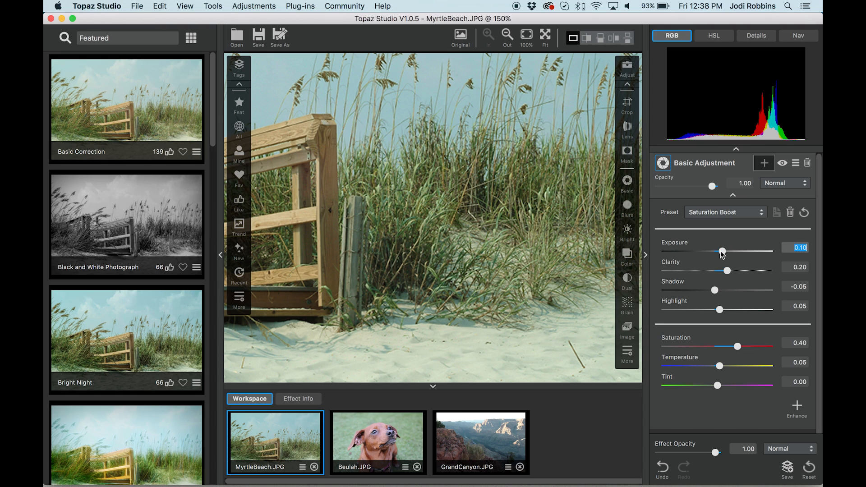
pyautogui.moveTo(722, 252); pyautogui.dragTo(752, 252)
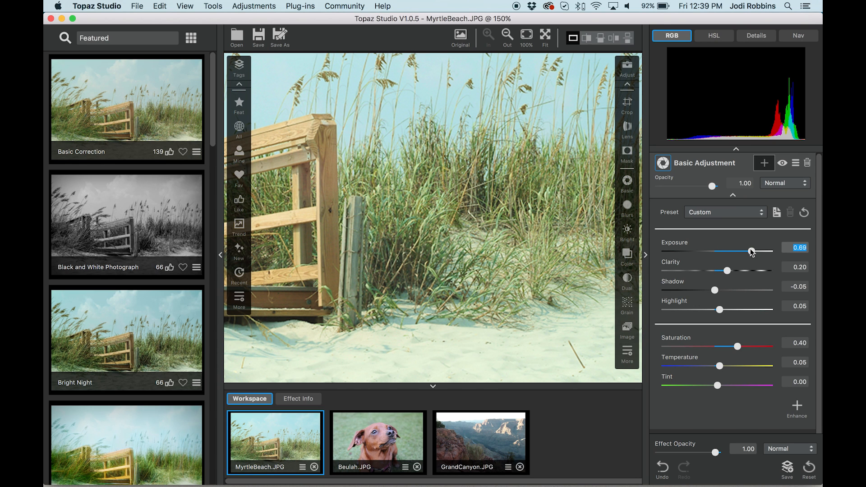
pyautogui.moveTo(751, 252); pyautogui.dragTo(680, 252)
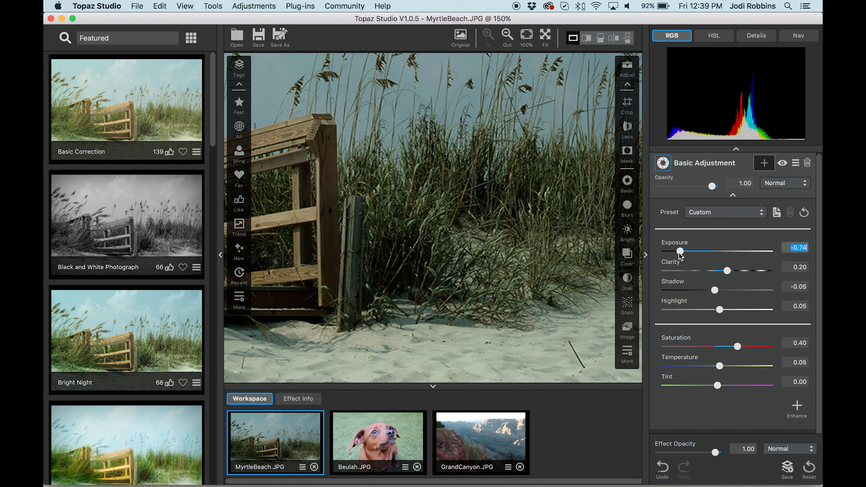
pyautogui.moveTo(679, 252); pyautogui.dragTo(733, 251)
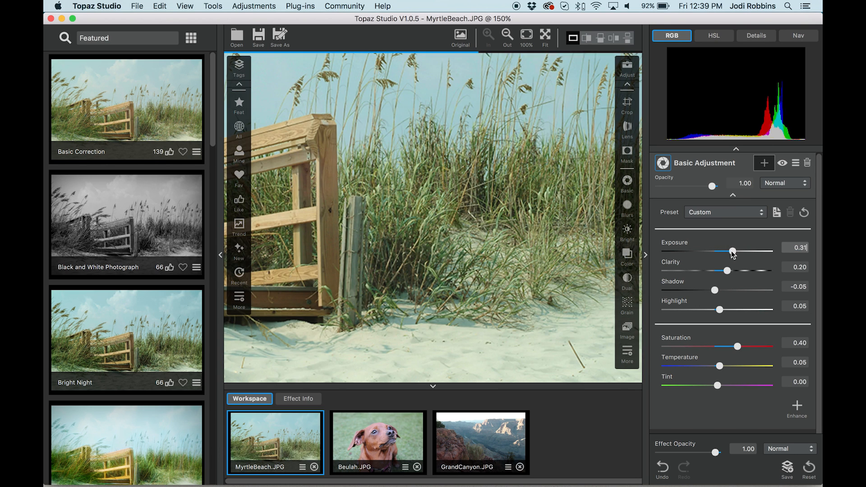
pyautogui.moveTo(733, 251); pyautogui.dragTo(730, 252)
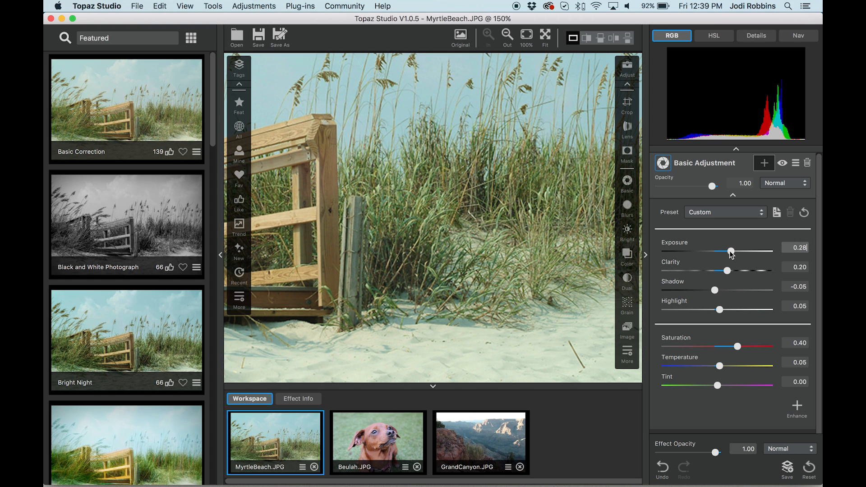
pyautogui.moveTo(729, 251); pyautogui.dragTo(733, 251)
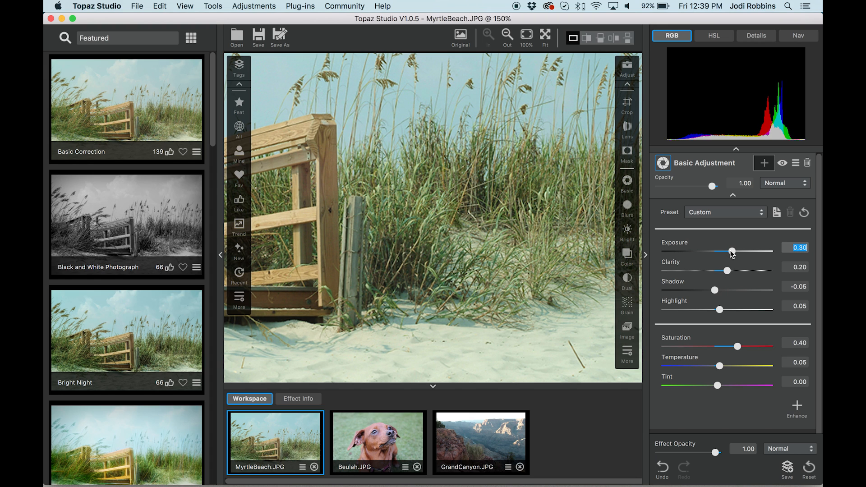
# Raise clarity from 0.20 to 0.56 while exposure stays at 0.30
pyautogui.click(461, 36)
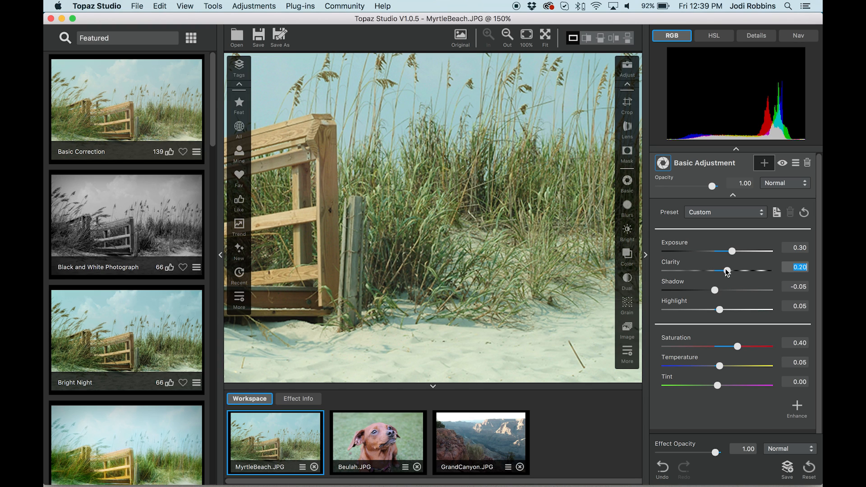
pyautogui.moveTo(726, 271); pyautogui.dragTo(743, 270)
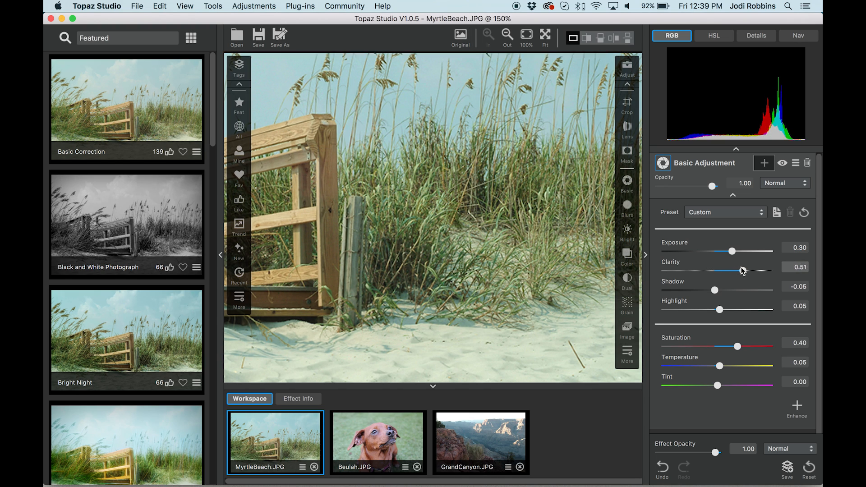
pyautogui.moveTo(739, 271); pyautogui.dragTo(743, 270)
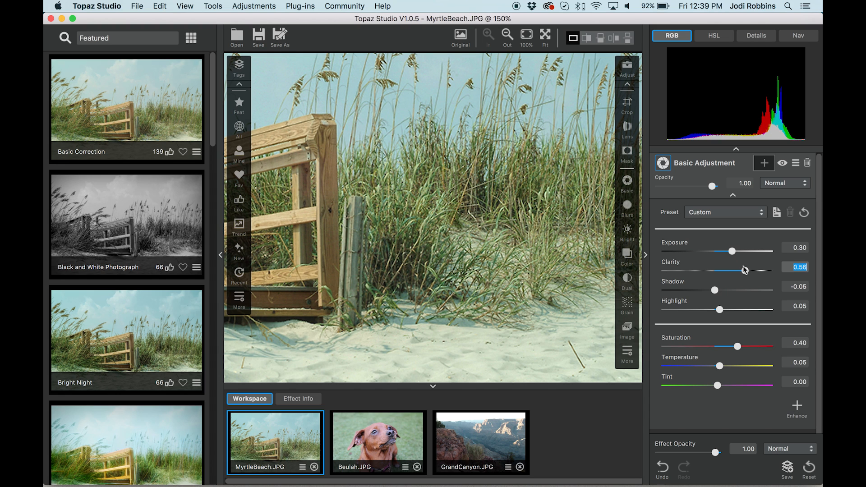
pyautogui.click(460, 35)
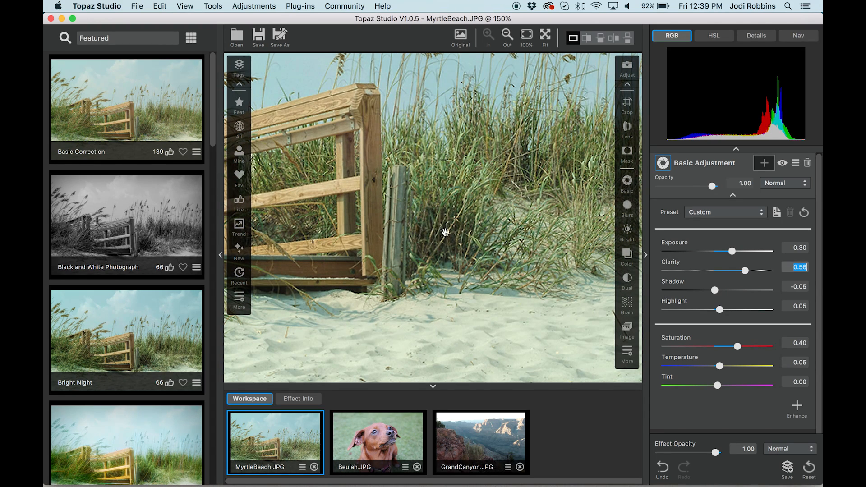
pyautogui.moveTo(439, 225)
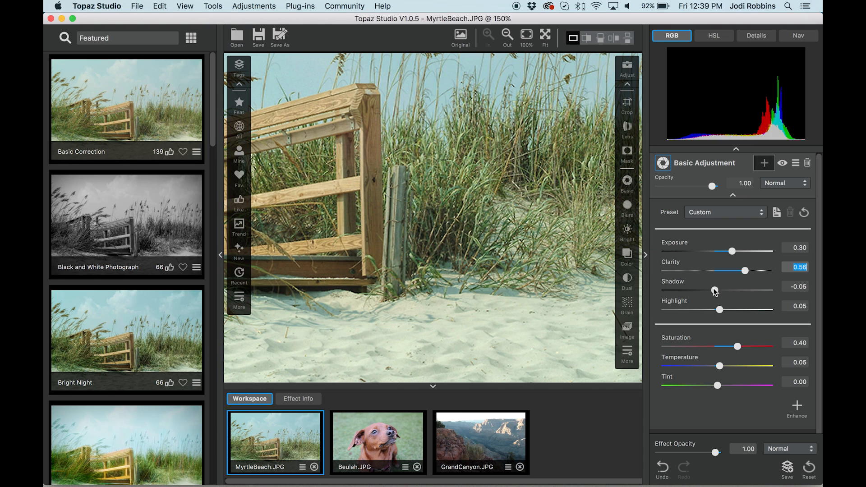
# Lower the shadows from -0.05 to -0.30
pyautogui.click(797, 286)
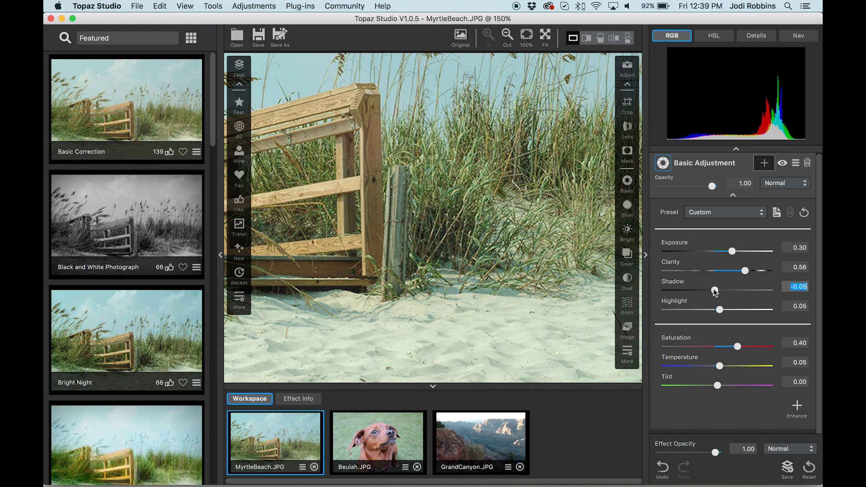
pyautogui.moveTo(719, 291); pyautogui.dragTo(707, 291)
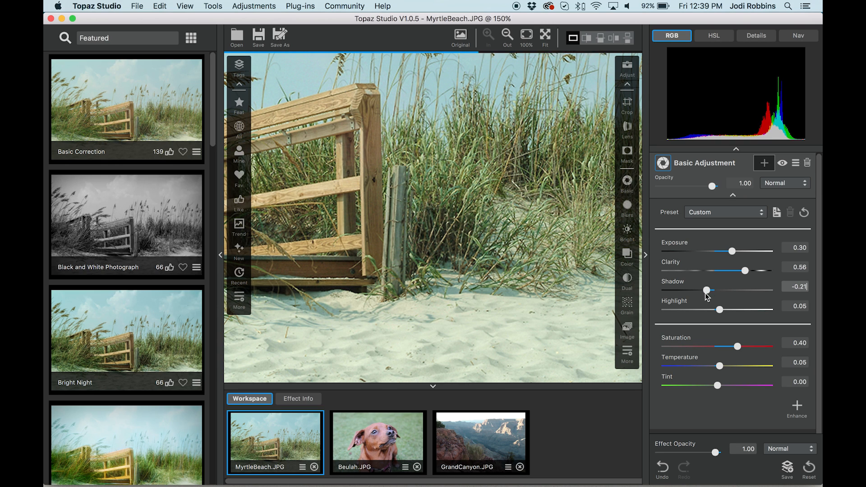
pyautogui.moveTo(708, 290); pyautogui.dragTo(703, 290)
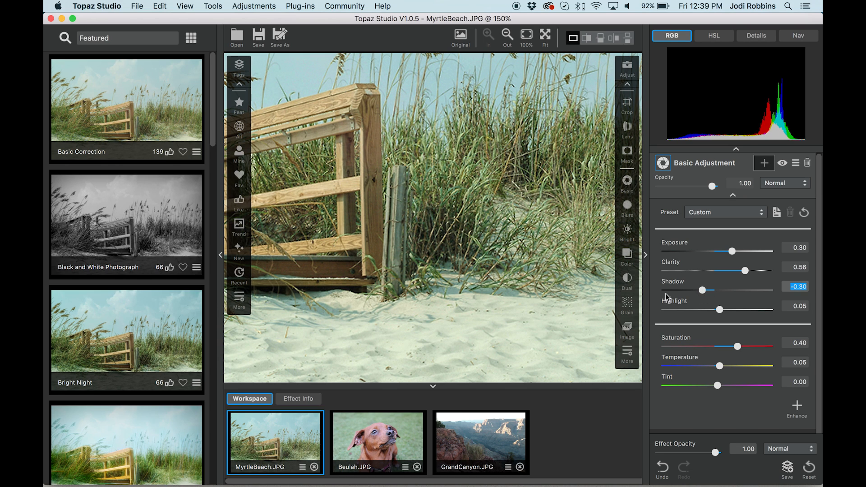
pyautogui.moveTo(573, 277)
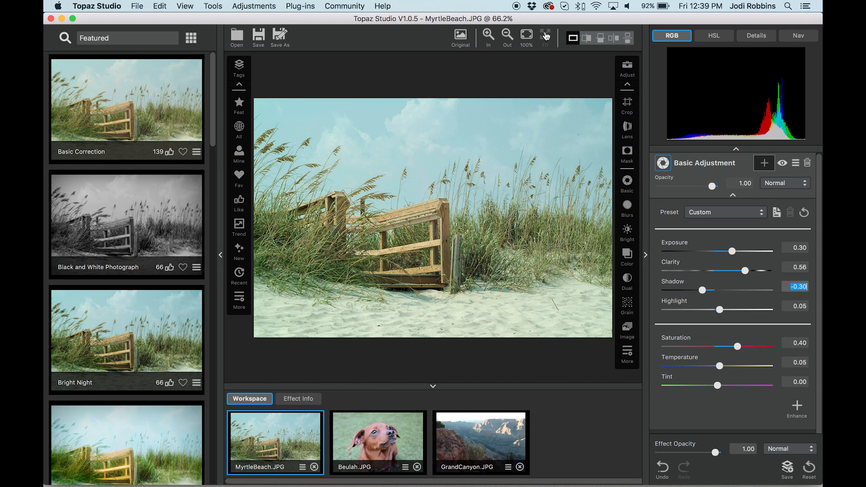
pyautogui.moveTo(546, 35)
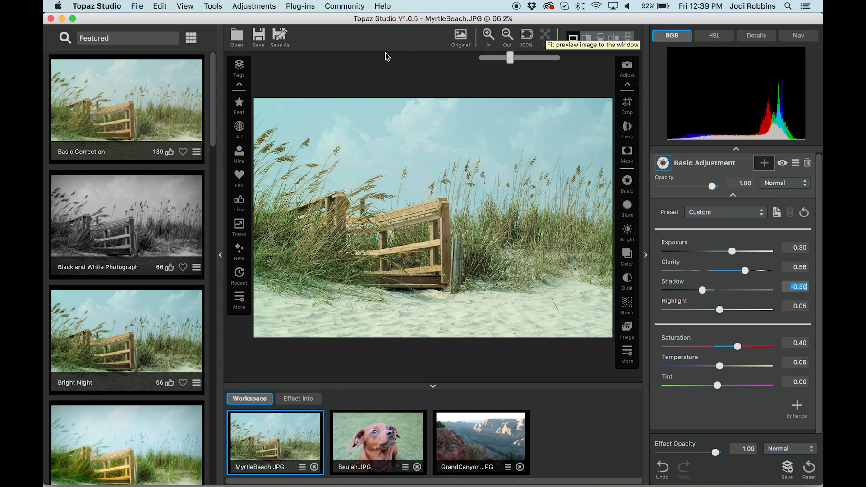
pyautogui.moveTo(477, 167)
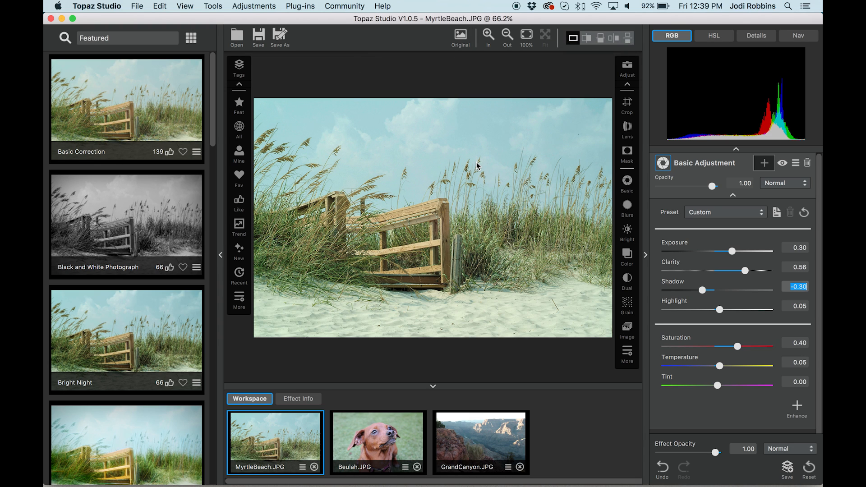
pyautogui.moveTo(499, 167)
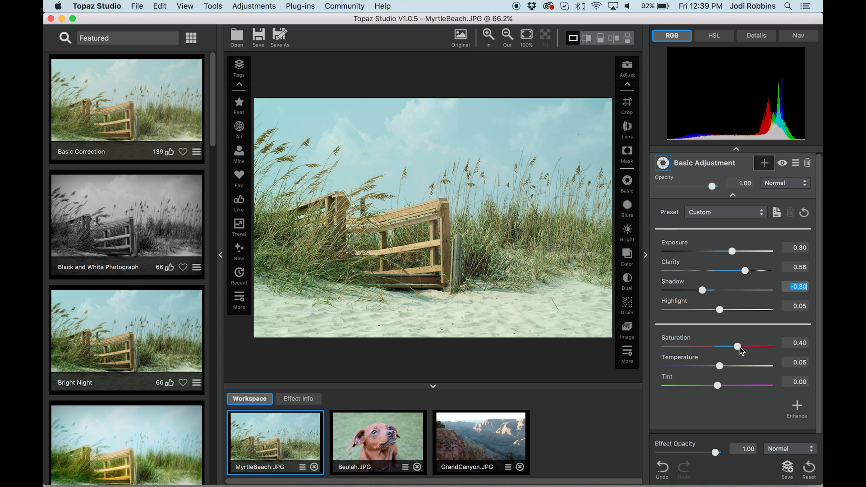
# Try extreme and muted saturation looks, then settle saturation at 0.30 with temperature at 0.00
pyautogui.moveTo(739, 347); pyautogui.dragTo(745, 346)
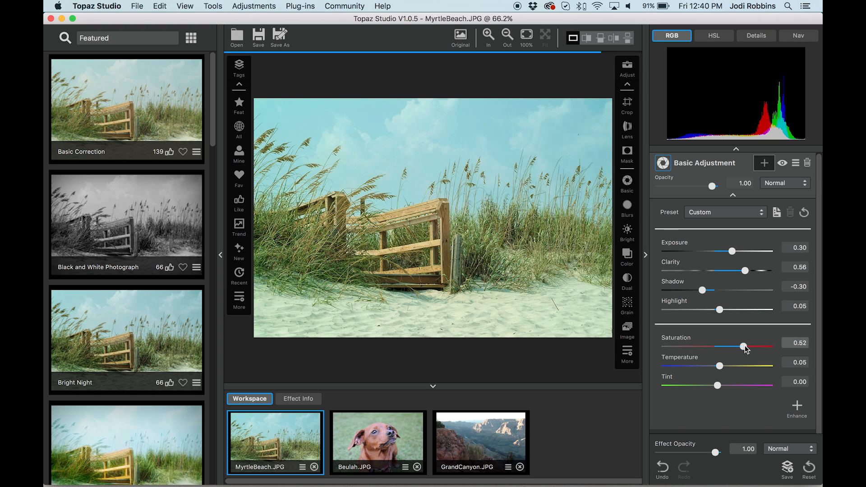
pyautogui.moveTo(743, 347); pyautogui.dragTo(764, 346)
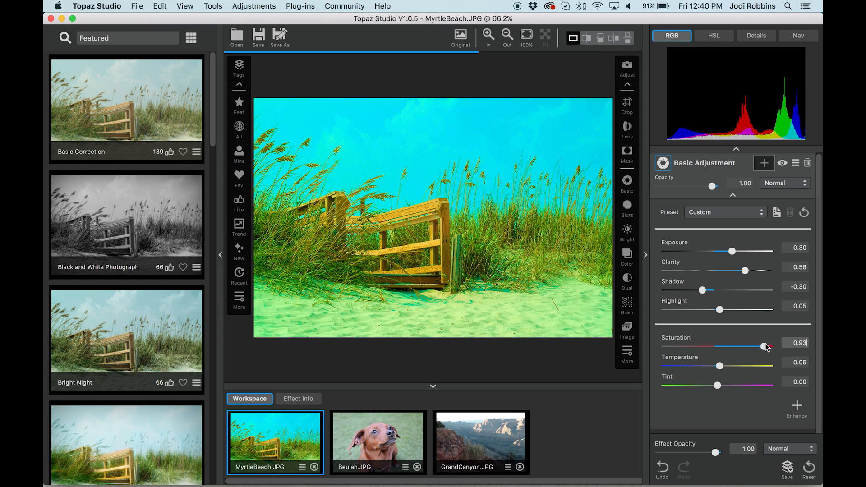
pyautogui.moveTo(768, 346); pyautogui.dragTo(741, 346)
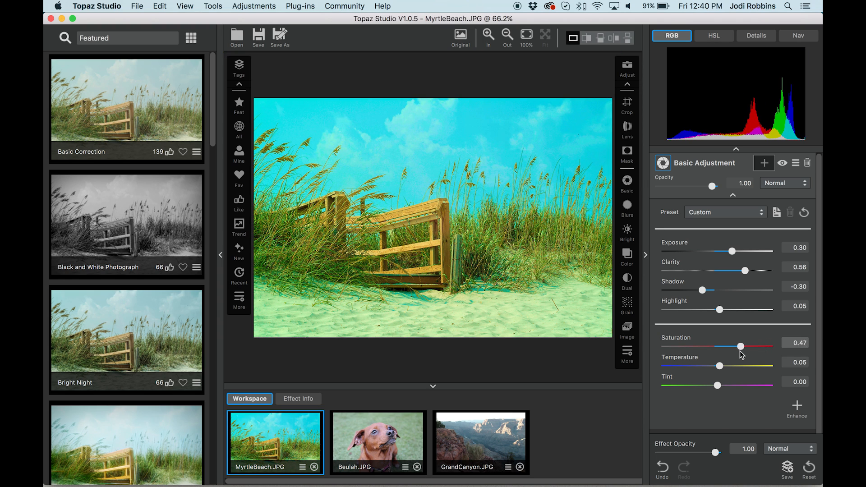
pyautogui.moveTo(742, 346); pyautogui.dragTo(689, 346)
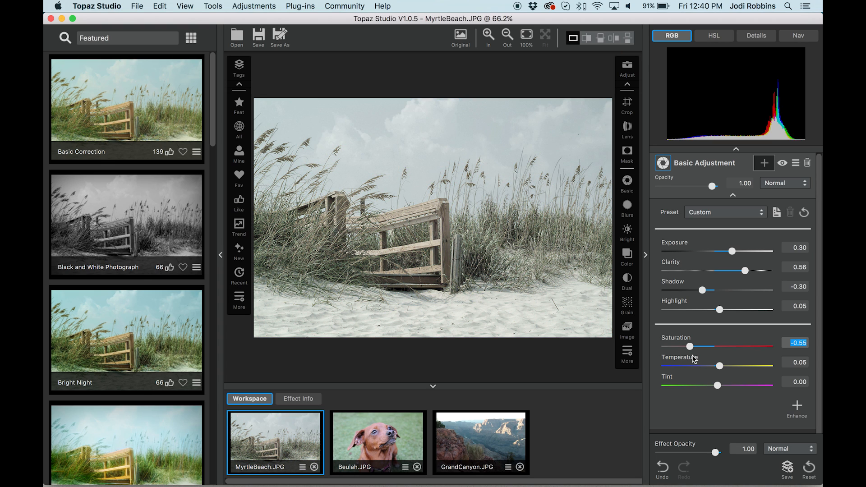
pyautogui.moveTo(689, 347); pyautogui.dragTo(694, 346)
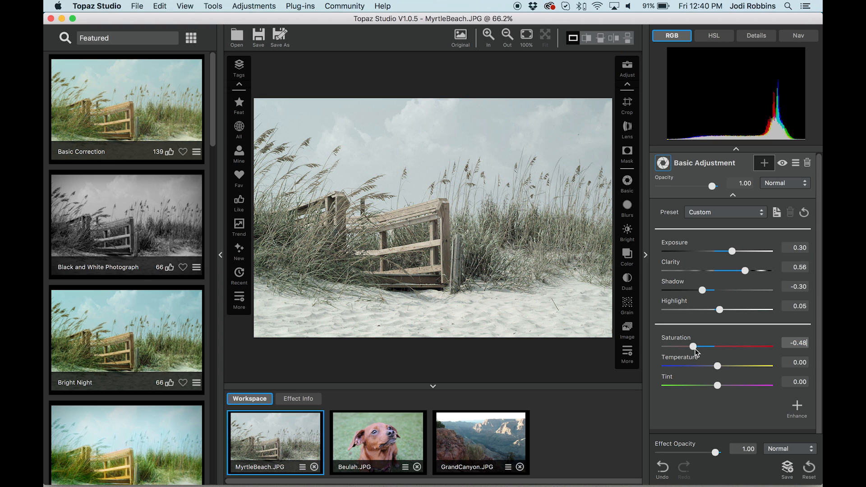
pyautogui.moveTo(694, 347); pyautogui.dragTo(716, 347)
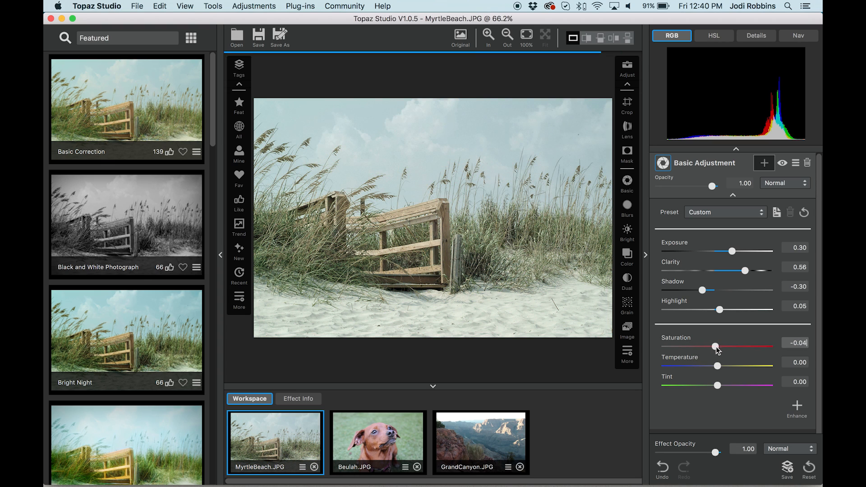
pyautogui.moveTo(716, 347); pyautogui.dragTo(724, 347)
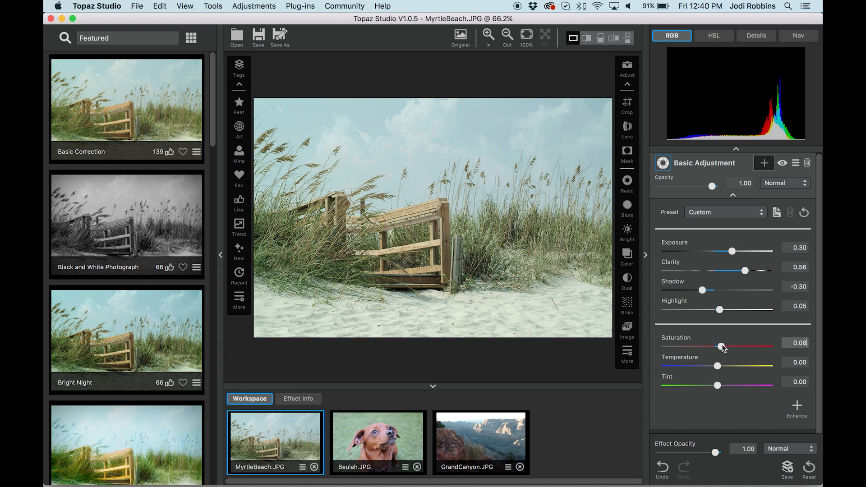
pyautogui.moveTo(718, 346); pyautogui.dragTo(734, 346)
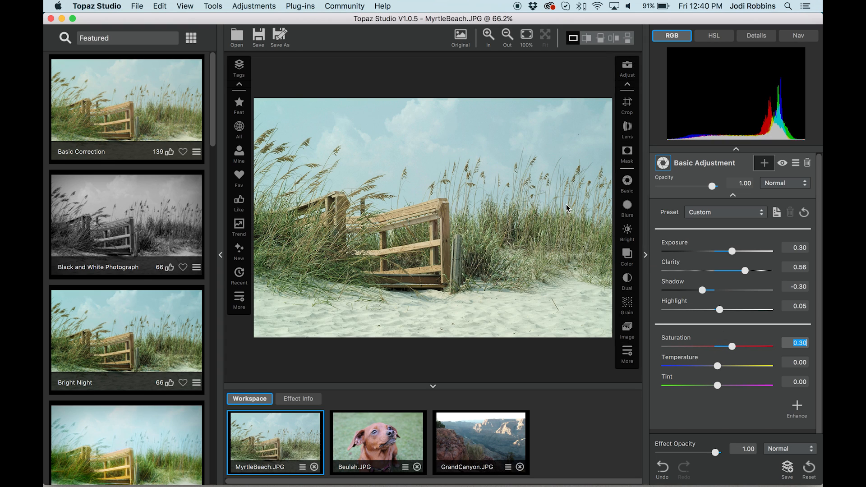
pyautogui.click(460, 34)
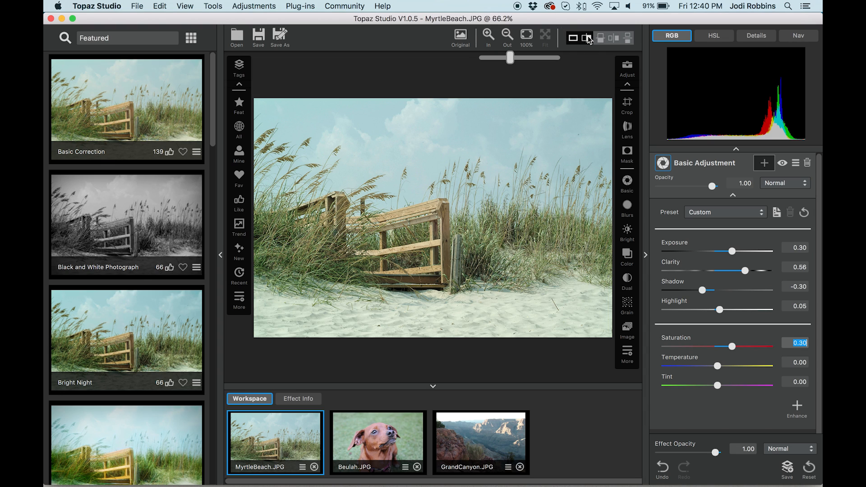
# Show the beach photo in a split before/after comparison view
pyautogui.click(587, 38)
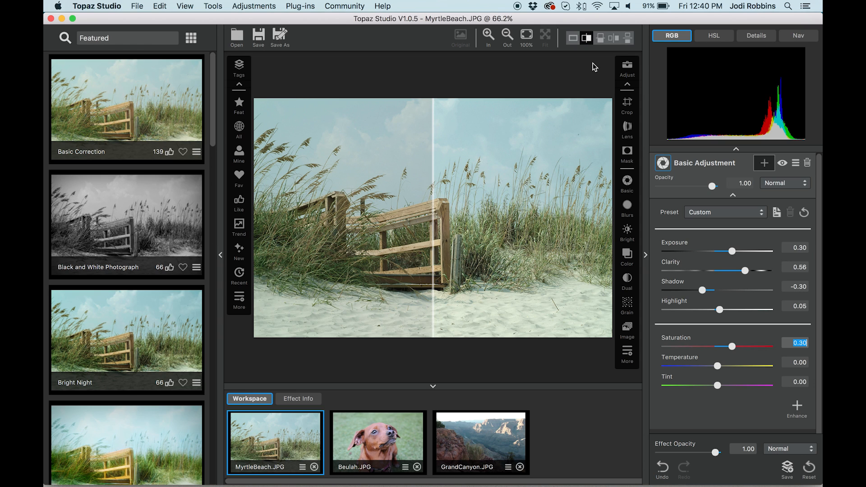
pyautogui.moveTo(389, 437)
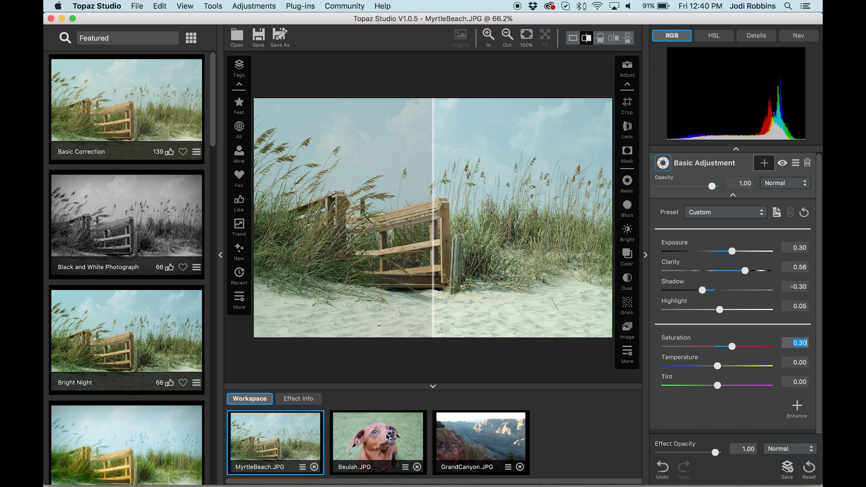
# Switch to the Beulah.JPG dog photo and view it enlarged in a single preview
pyautogui.click(378, 442)
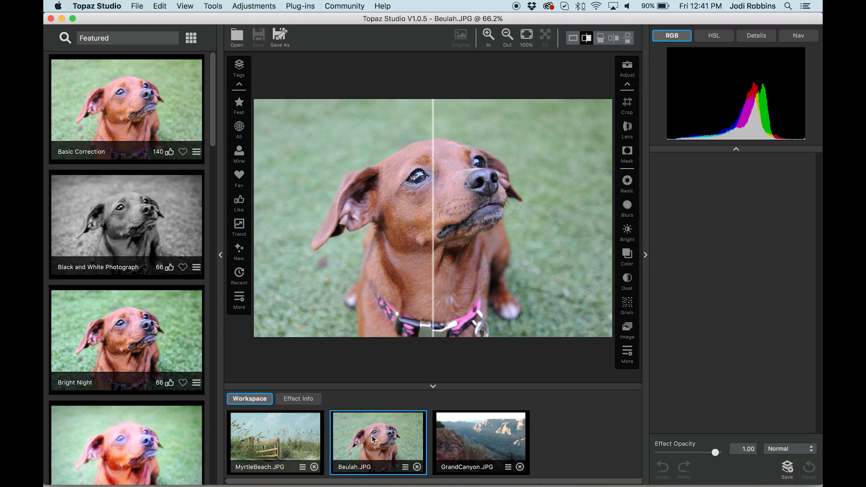
pyautogui.moveTo(512, 224)
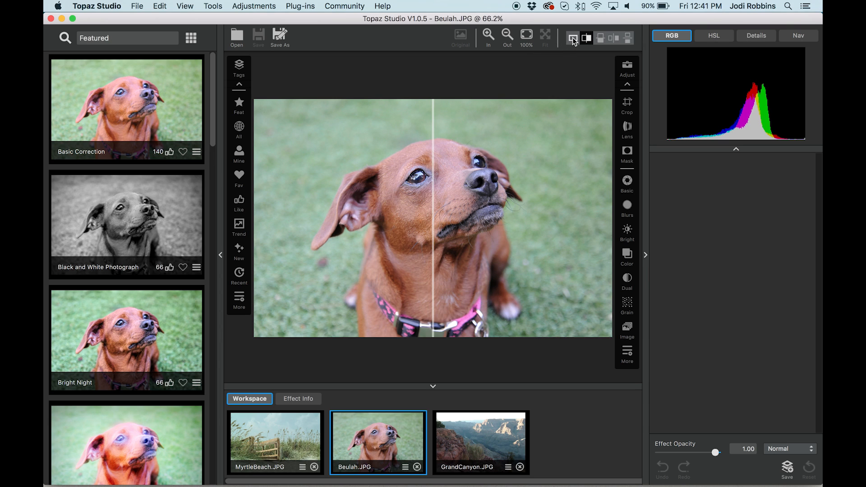
pyautogui.click(573, 38)
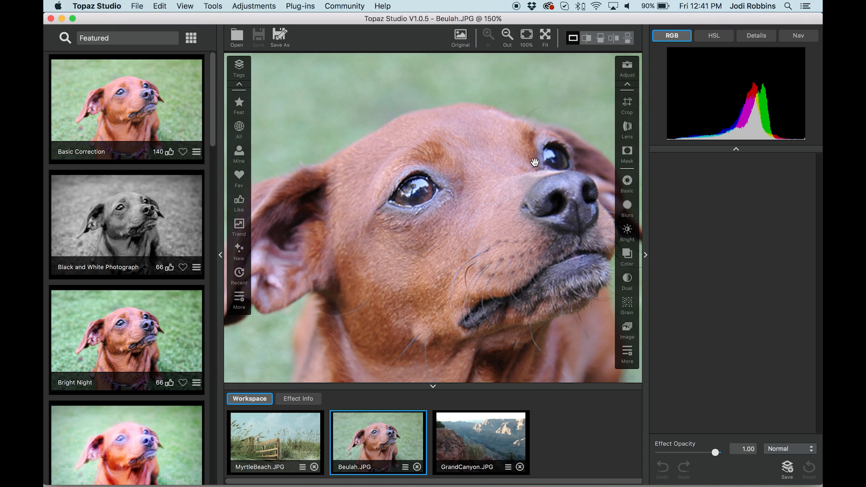
pyautogui.moveTo(429, 183)
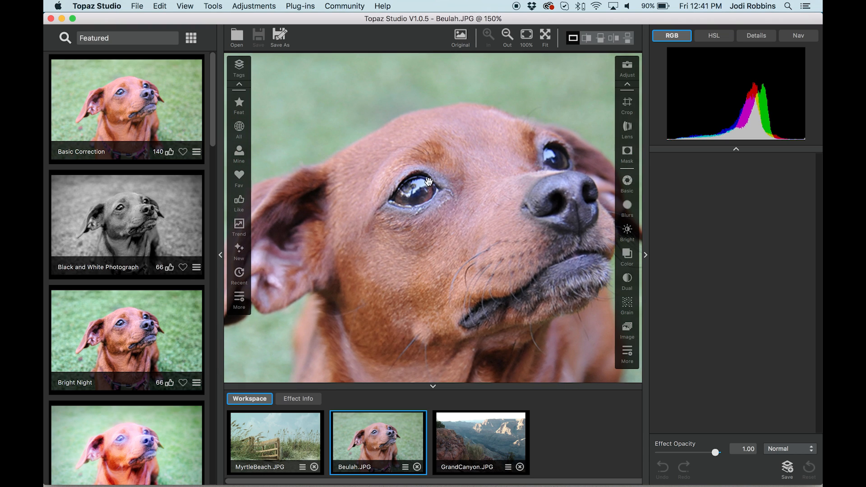
pyautogui.moveTo(564, 267)
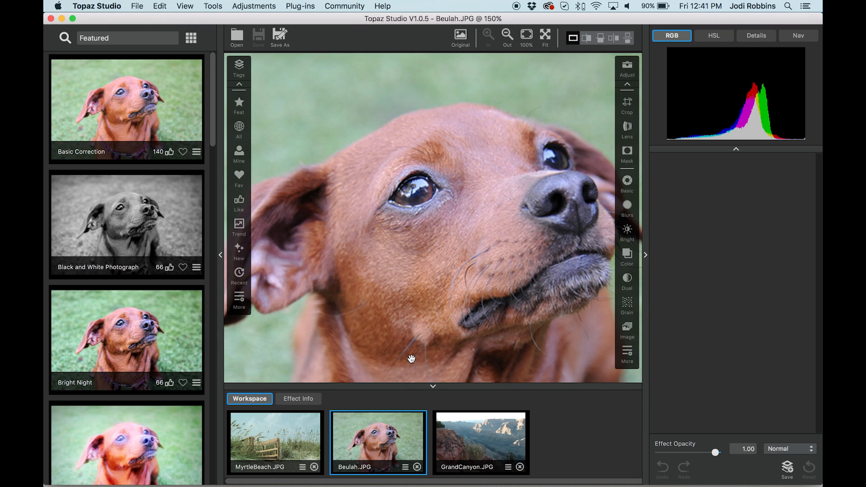
pyautogui.click(525, 35)
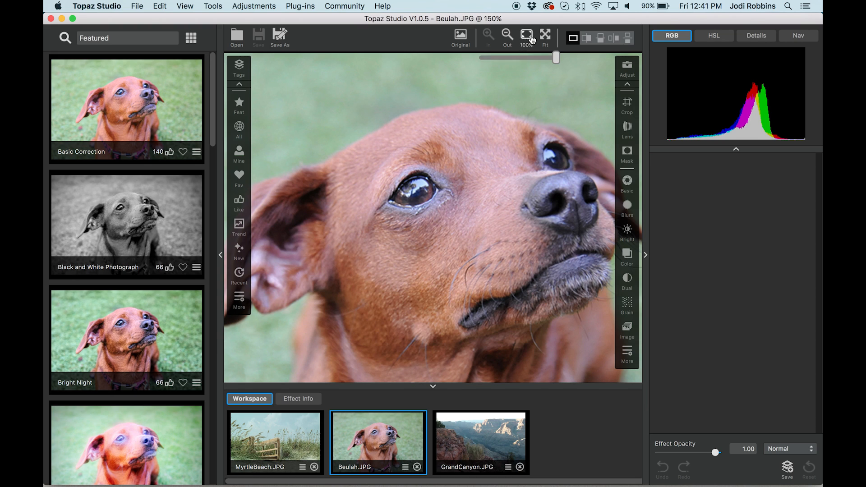
# Fit the whole dog photo in the preview
pyautogui.click(545, 35)
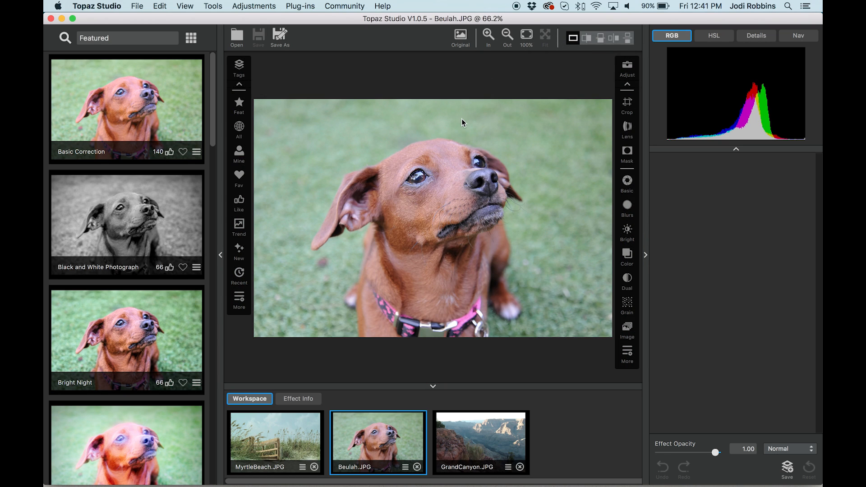
pyautogui.moveTo(87, 258)
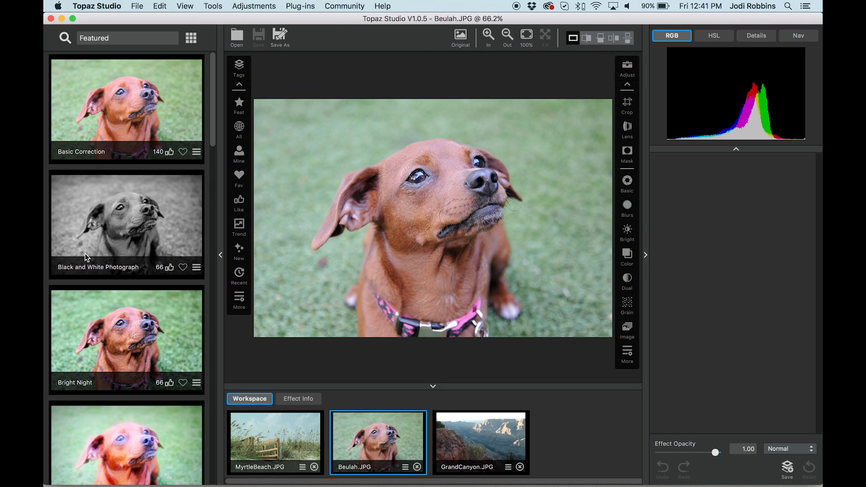
pyautogui.moveTo(156, 233)
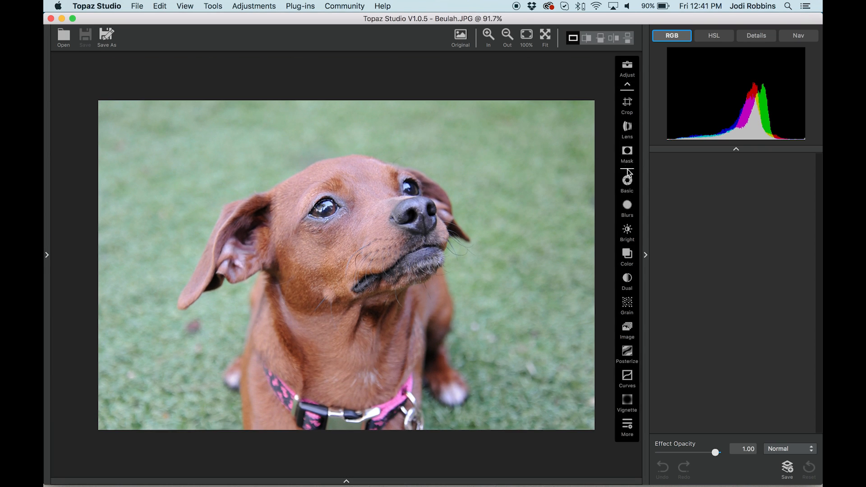
pyautogui.moveTo(627, 182)
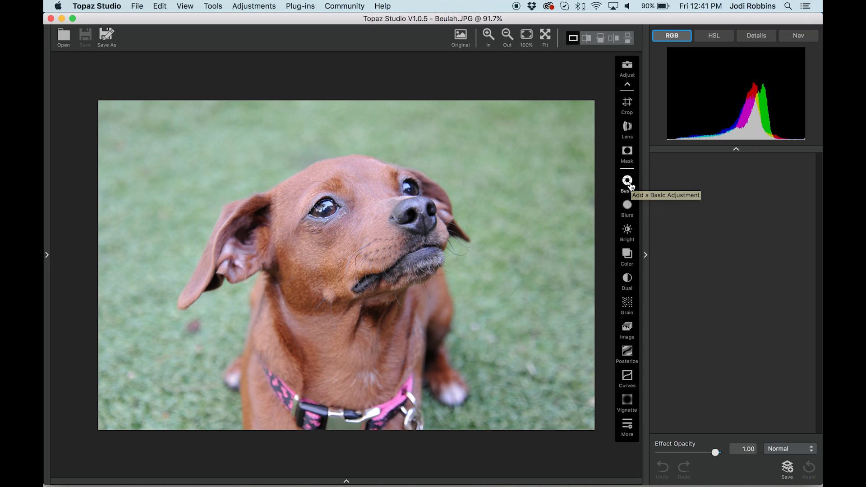
# Add a Basic Adjustment to the dog photo and settle its exposure at 0.19
pyautogui.click(627, 180)
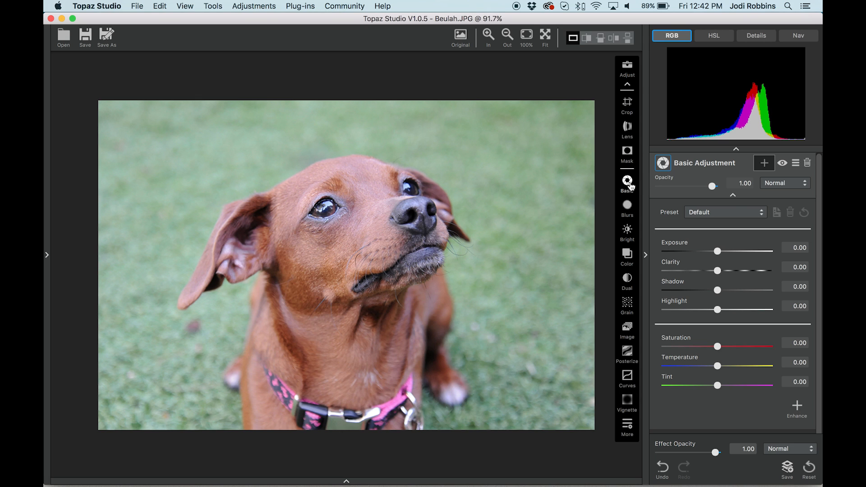
pyautogui.moveTo(717, 251); pyautogui.dragTo(719, 251)
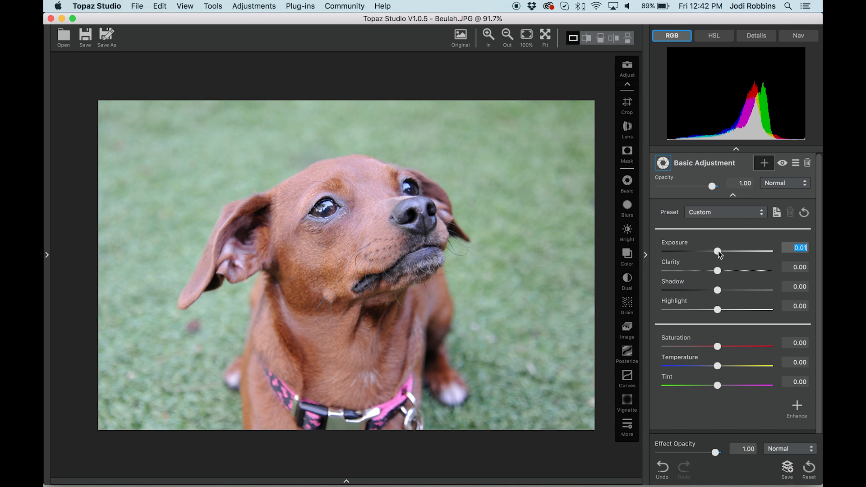
pyautogui.moveTo(719, 252); pyautogui.dragTo(710, 251)
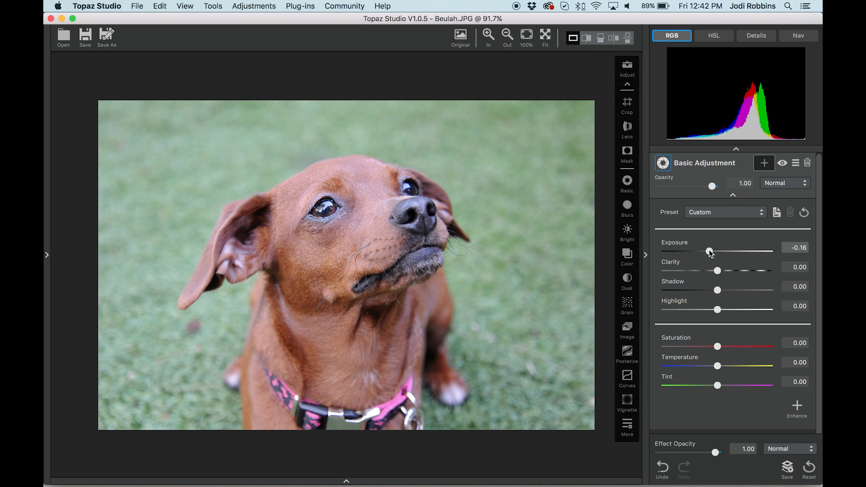
pyautogui.moveTo(710, 251); pyautogui.dragTo(679, 251)
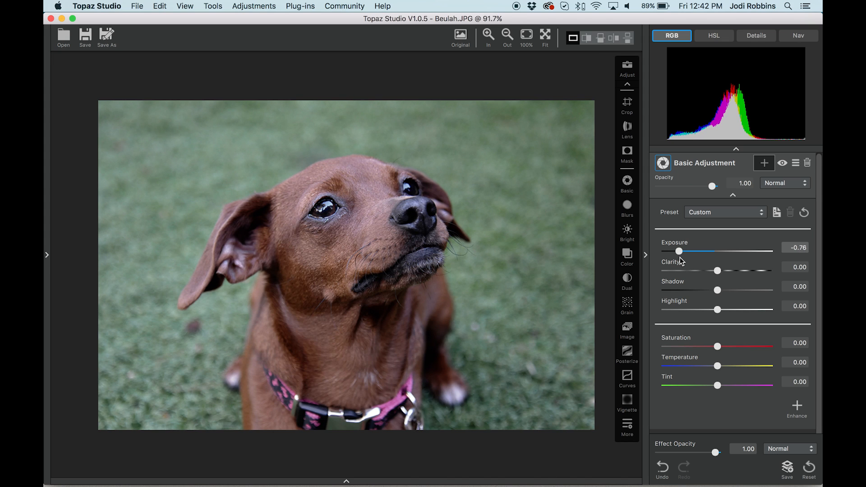
pyautogui.moveTo(680, 252); pyautogui.dragTo(737, 252)
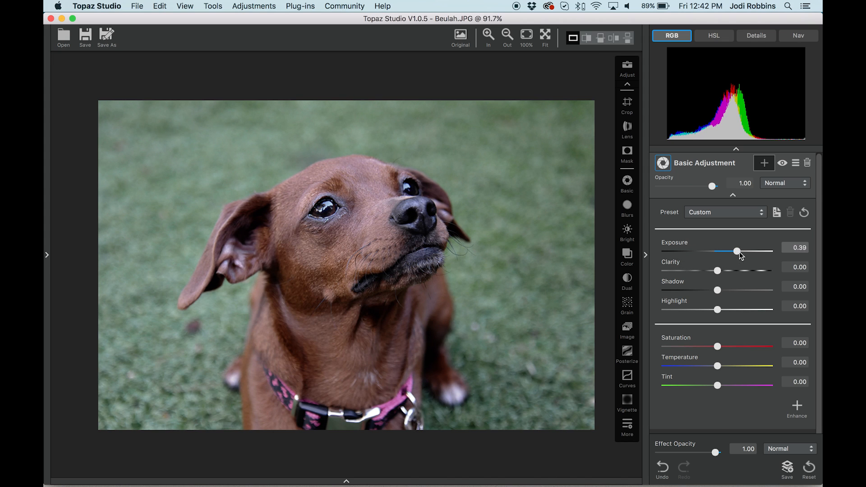
pyautogui.moveTo(737, 252); pyautogui.dragTo(746, 252)
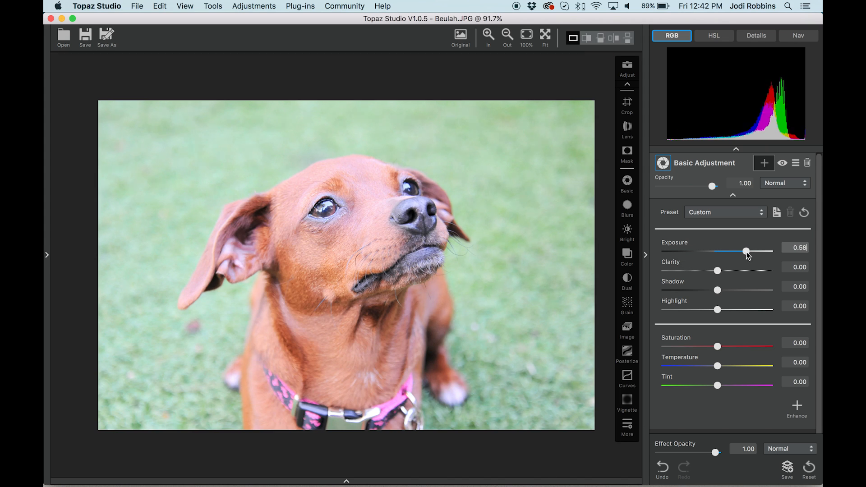
pyautogui.moveTo(746, 252); pyautogui.dragTo(727, 251)
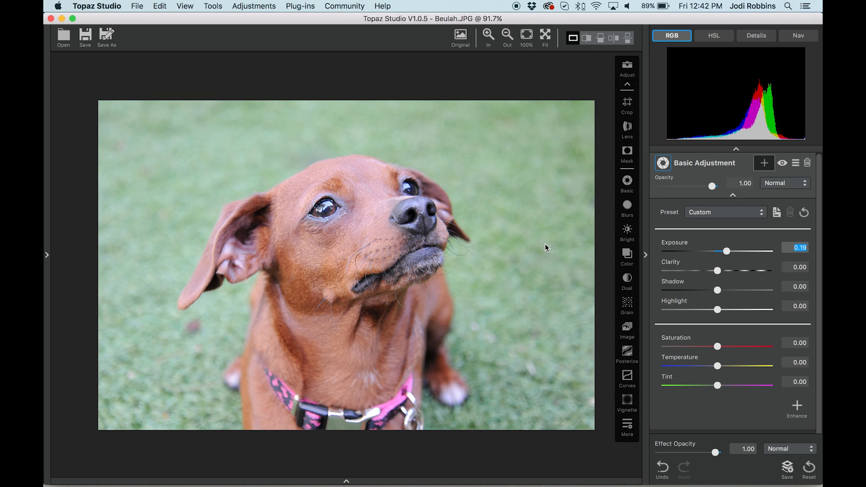
# Lower the dog photo's clarity to -0.50 to soften it
pyautogui.moveTo(719, 271); pyautogui.dragTo(717, 271)
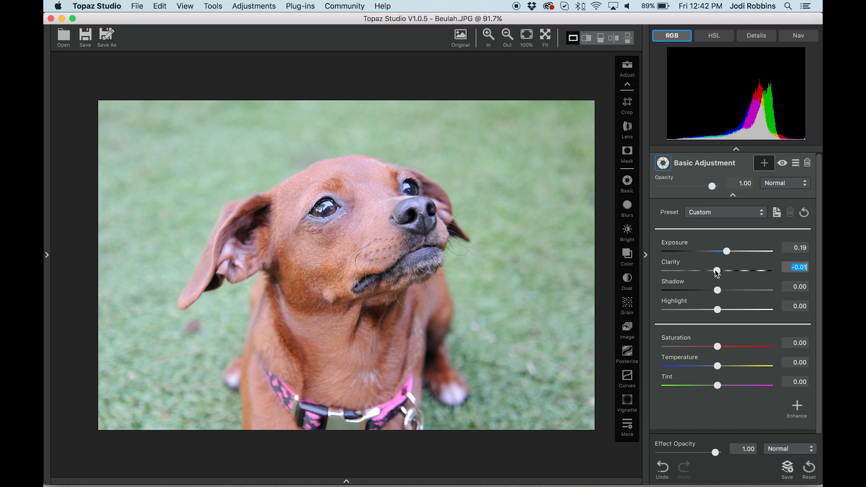
pyautogui.moveTo(718, 271); pyautogui.dragTo(713, 271)
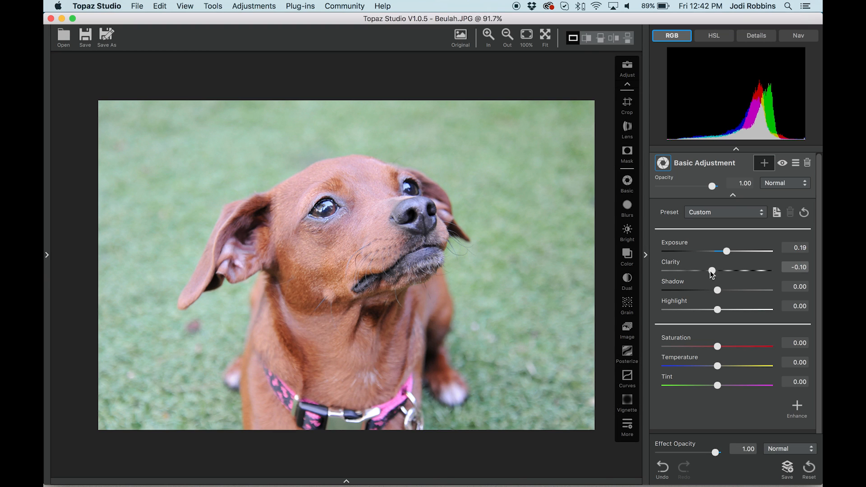
pyautogui.moveTo(711, 271); pyautogui.dragTo(692, 271)
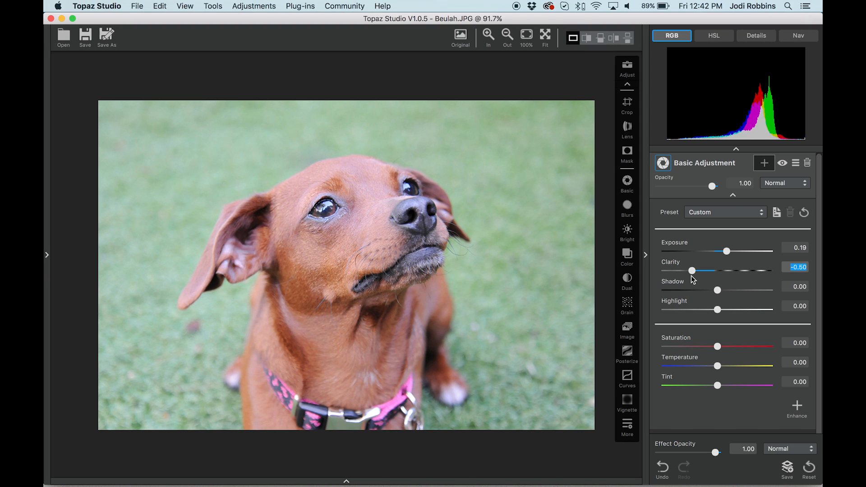
pyautogui.moveTo(694, 279)
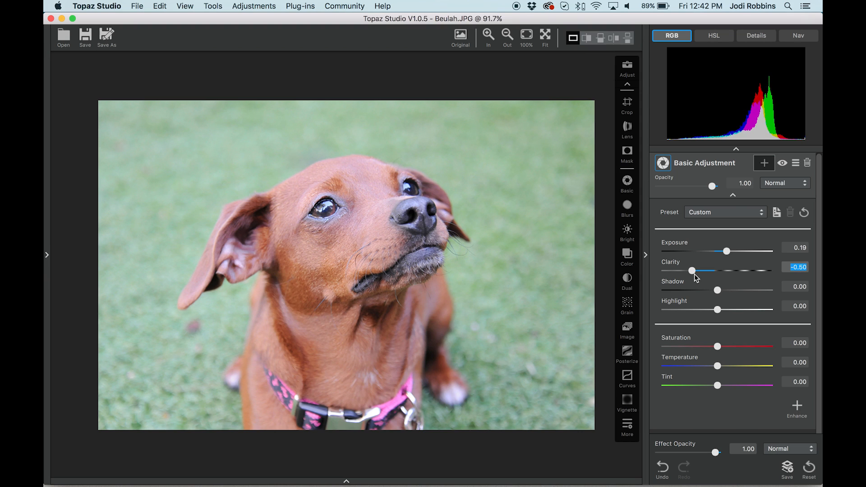
pyautogui.moveTo(716, 347)
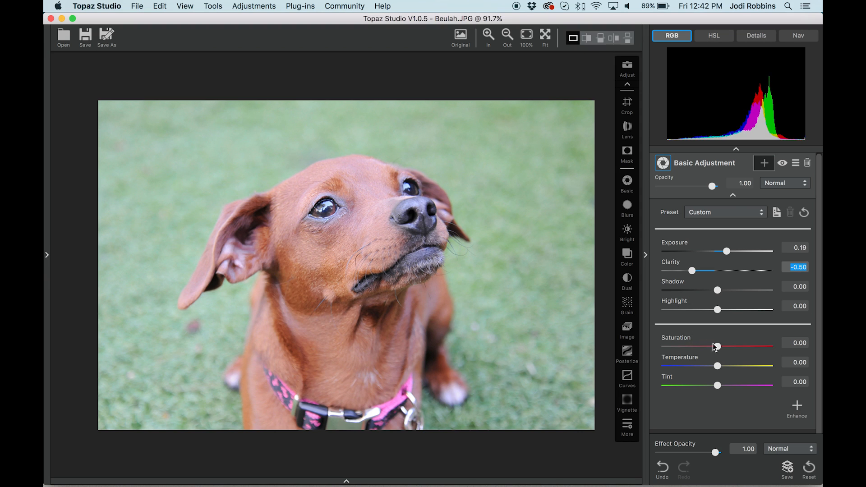
# Try boosting then muting Saturation, finally dropping it to -1.00 for a monochrome look
pyautogui.click(718, 346)
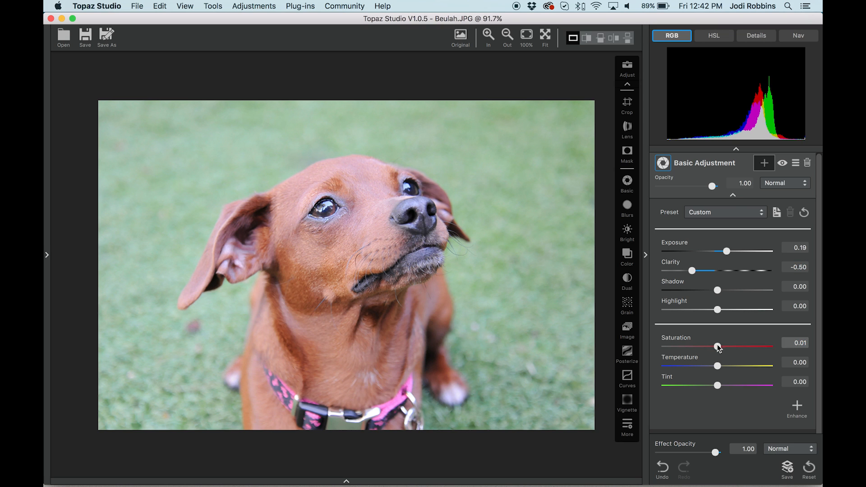
pyautogui.moveTo(719, 347); pyautogui.dragTo(745, 346)
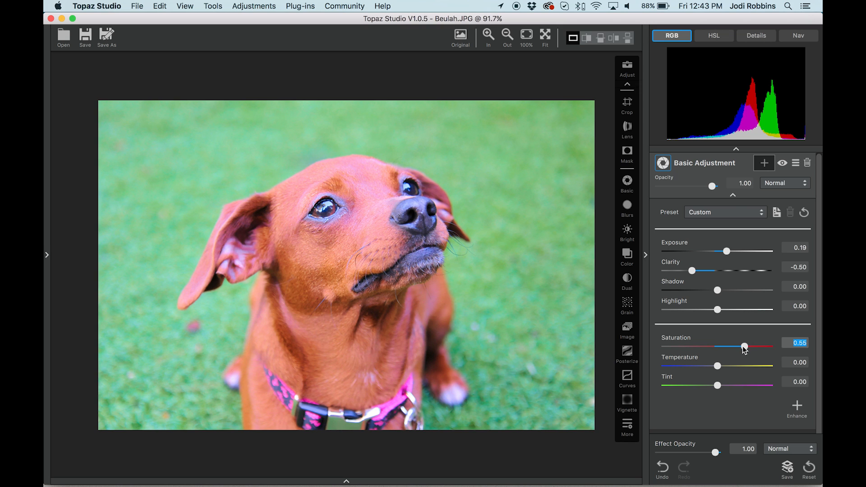
pyautogui.moveTo(743, 347); pyautogui.dragTo(699, 347)
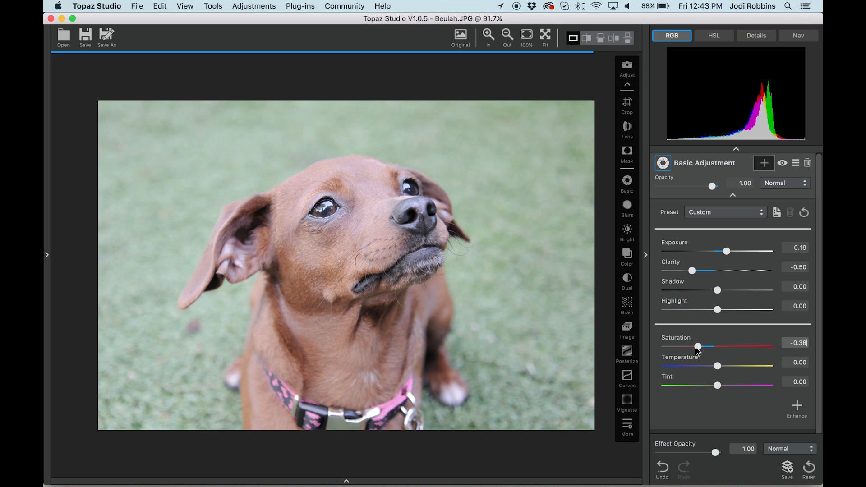
pyautogui.moveTo(698, 346); pyautogui.dragTo(665, 346)
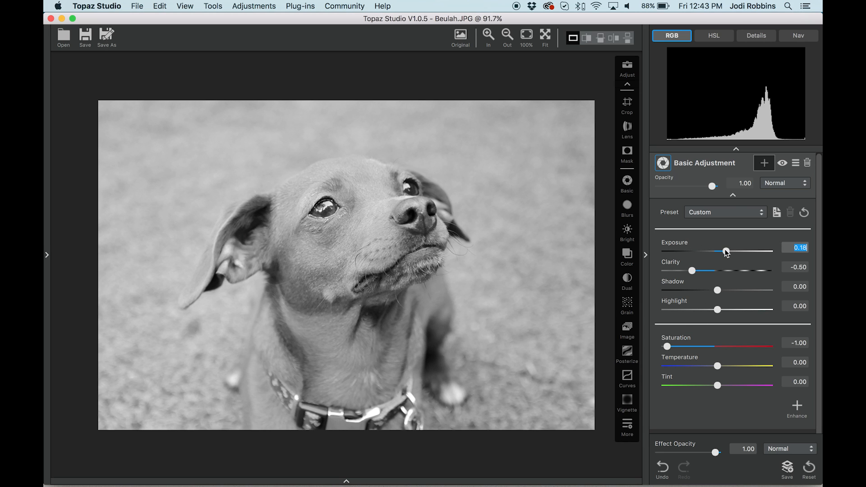
# Darken then brighten Exposure on the monochrome photo, settling it at 0.15
pyautogui.moveTo(725, 252); pyautogui.dragTo(704, 251)
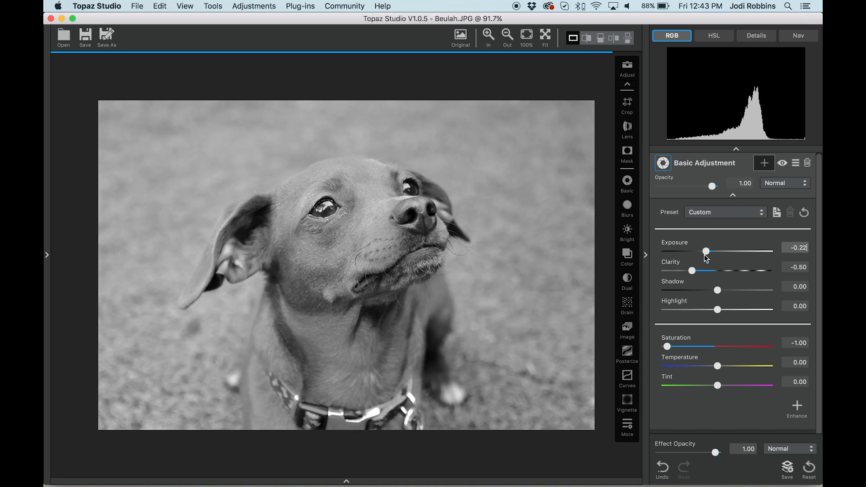
pyautogui.moveTo(707, 252); pyautogui.dragTo(710, 251)
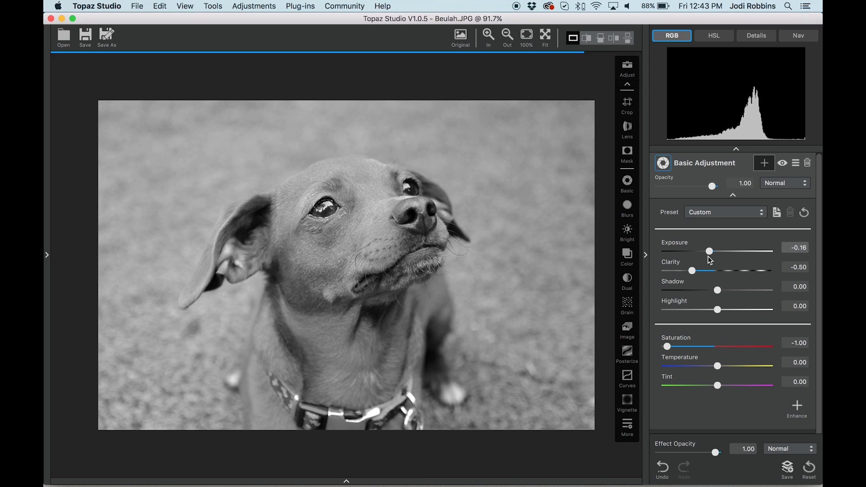
pyautogui.moveTo(709, 251); pyautogui.dragTo(724, 251)
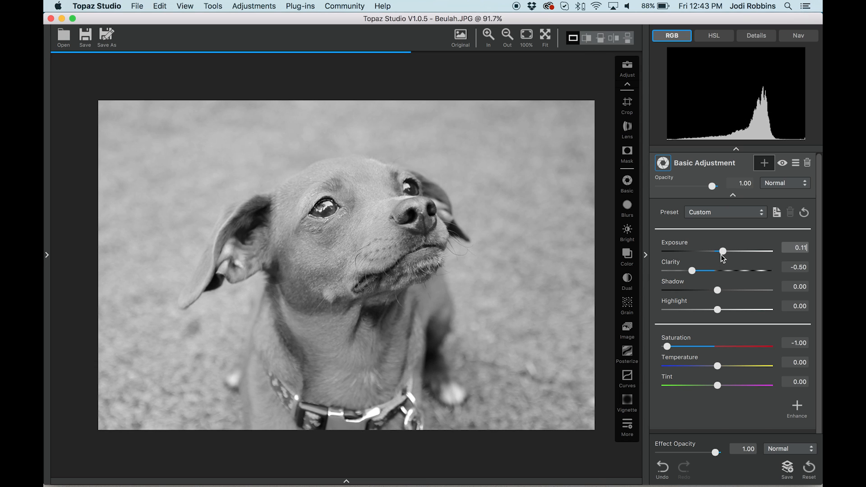
pyautogui.moveTo(723, 251); pyautogui.dragTo(725, 251)
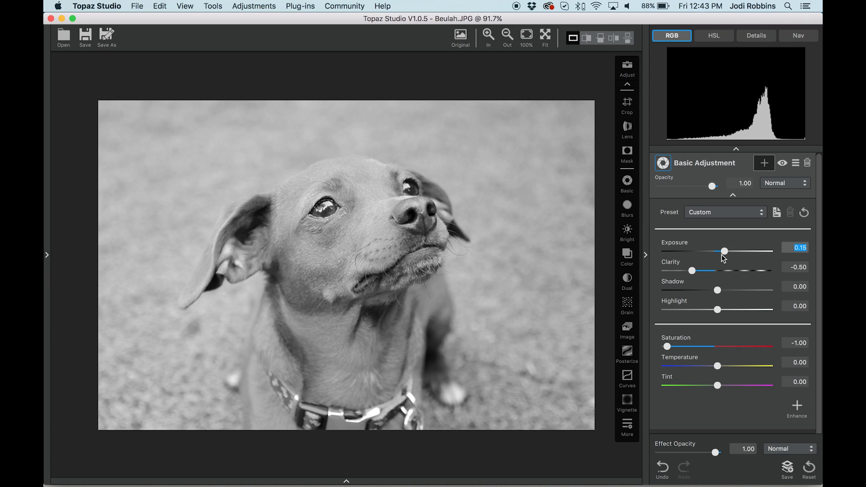
pyautogui.moveTo(691, 271); pyautogui.dragTo(696, 271)
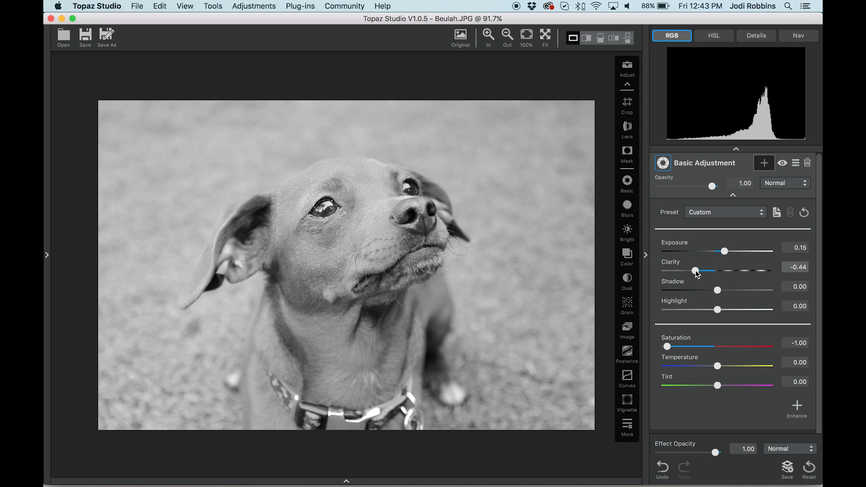
# Raise Clarity from negative up to 0.35 and compare against the original
pyautogui.moveTo(695, 271); pyautogui.dragTo(729, 271)
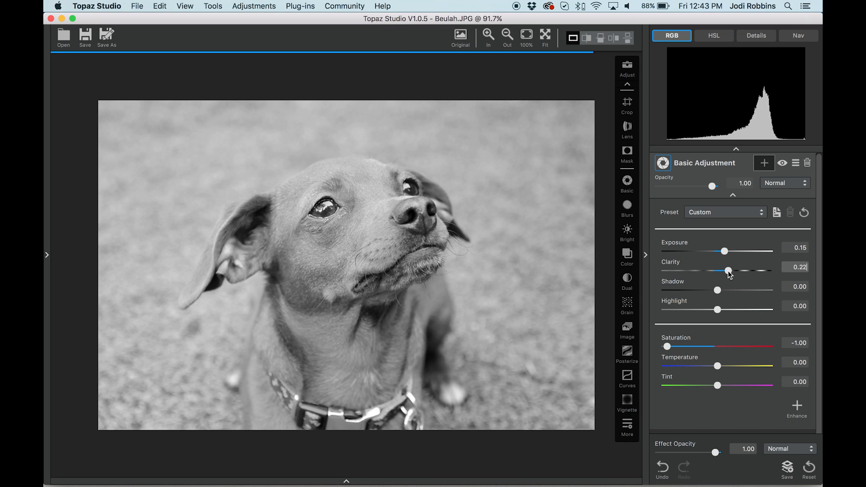
pyautogui.moveTo(728, 271); pyautogui.dragTo(735, 271)
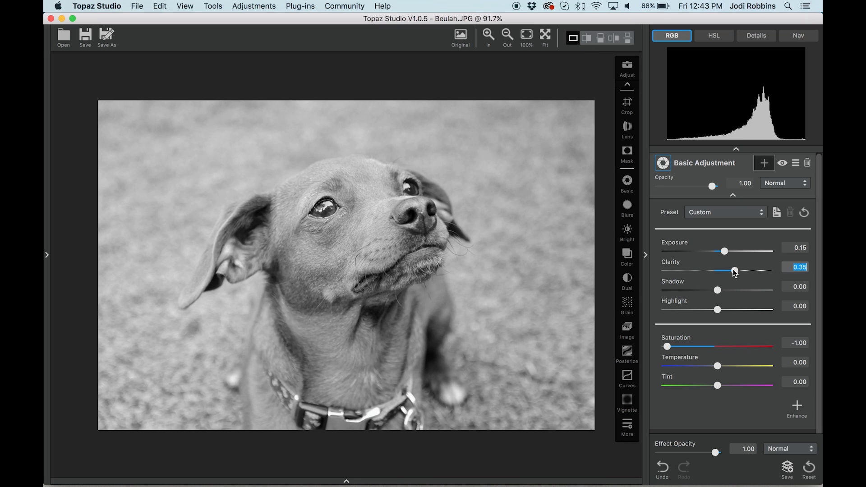
pyautogui.click(460, 35)
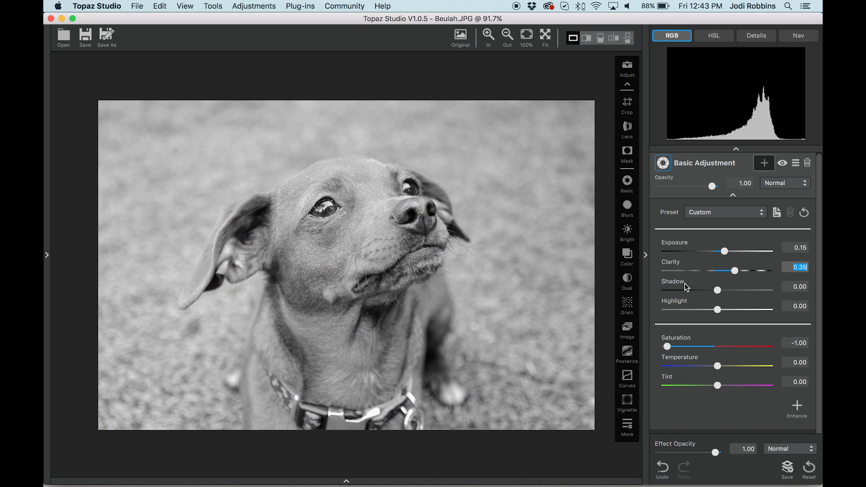
# Push Shadows down to -1.00 and lift Highlights to about 0.16
pyautogui.moveTo(718, 290); pyautogui.dragTo(704, 290)
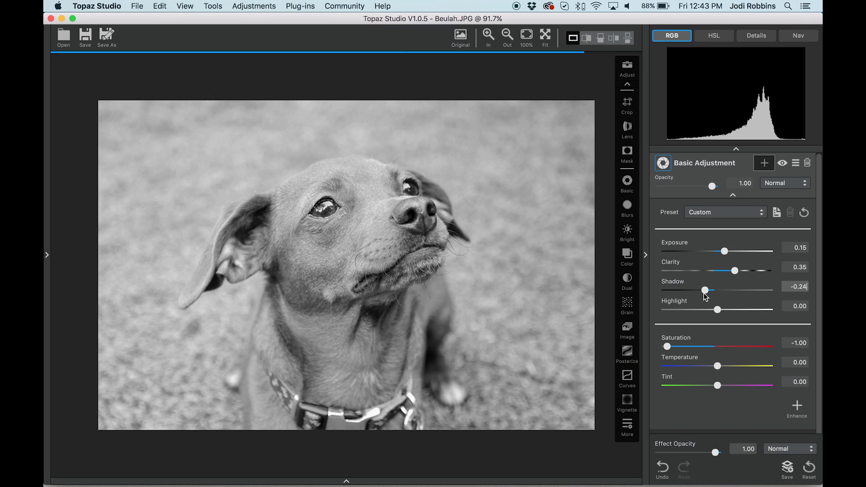
pyautogui.moveTo(704, 290); pyautogui.dragTo(667, 290)
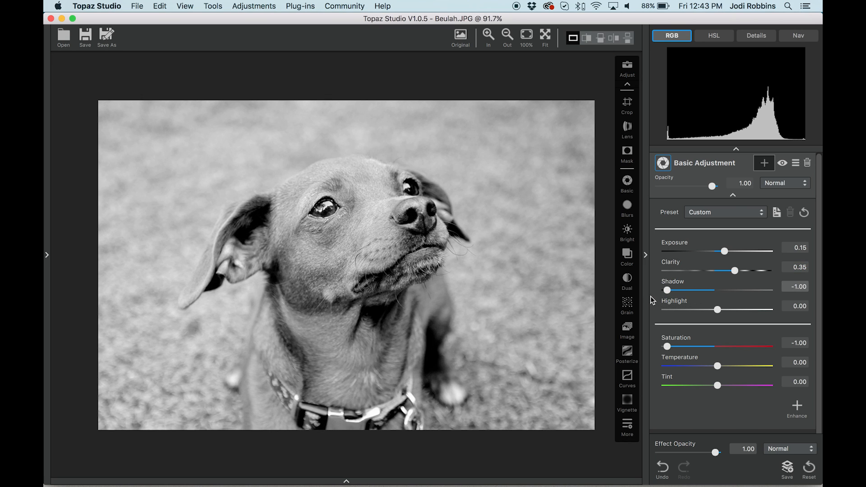
pyautogui.click(796, 286)
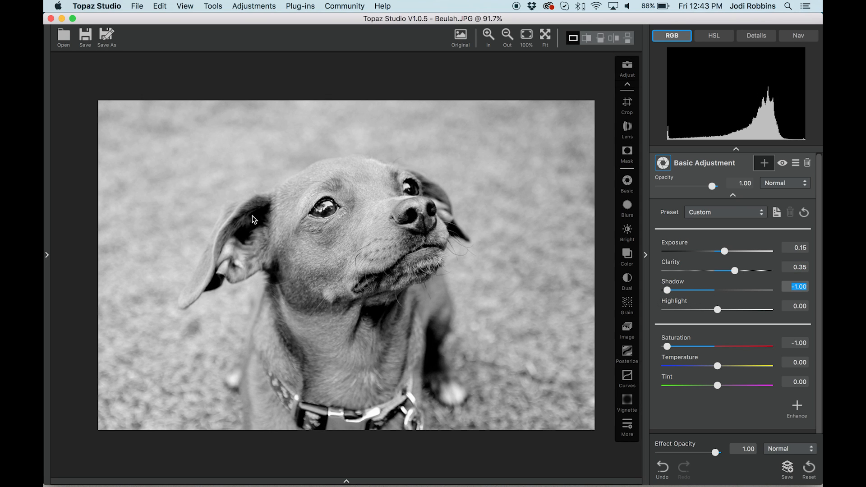
pyautogui.moveTo(408, 242)
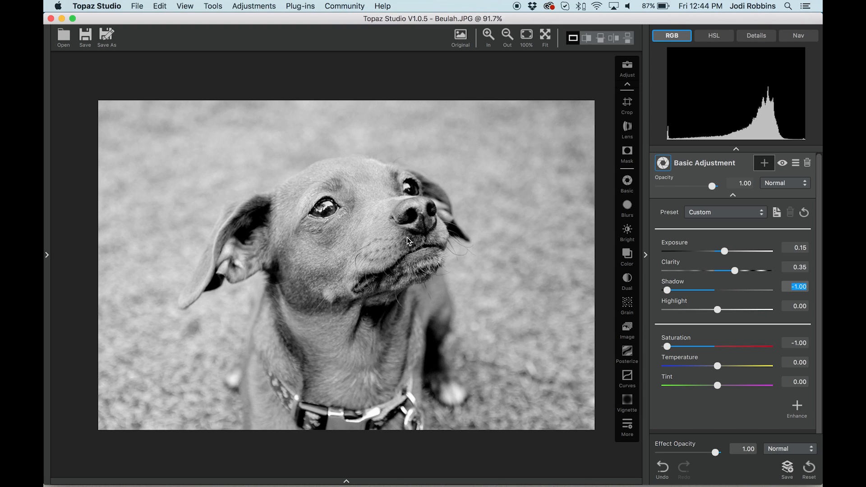
pyautogui.moveTo(409, 248)
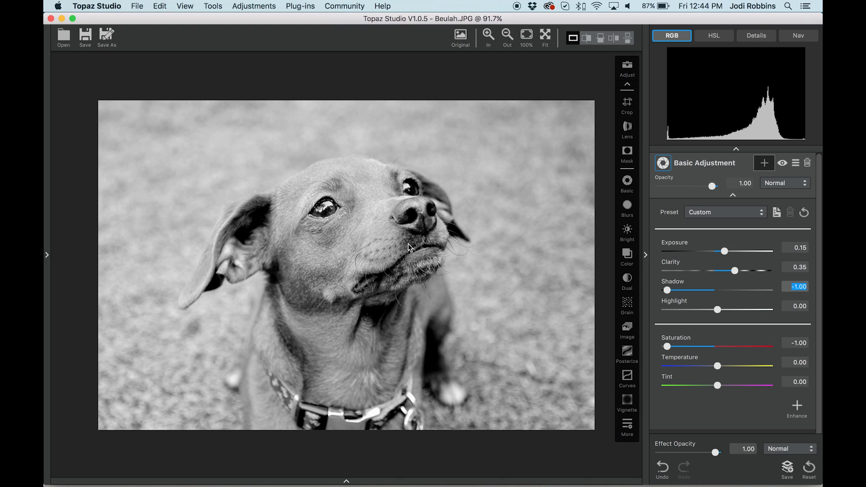
pyautogui.moveTo(728, 317)
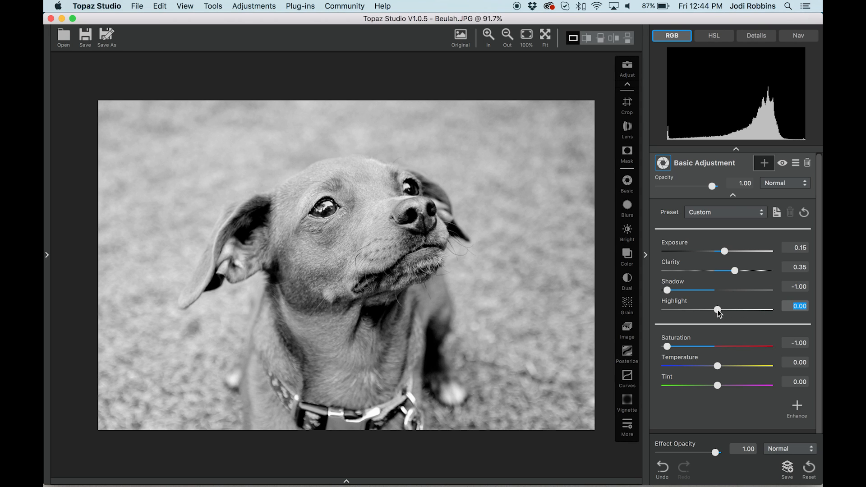
pyautogui.moveTo(719, 310); pyautogui.dragTo(727, 310)
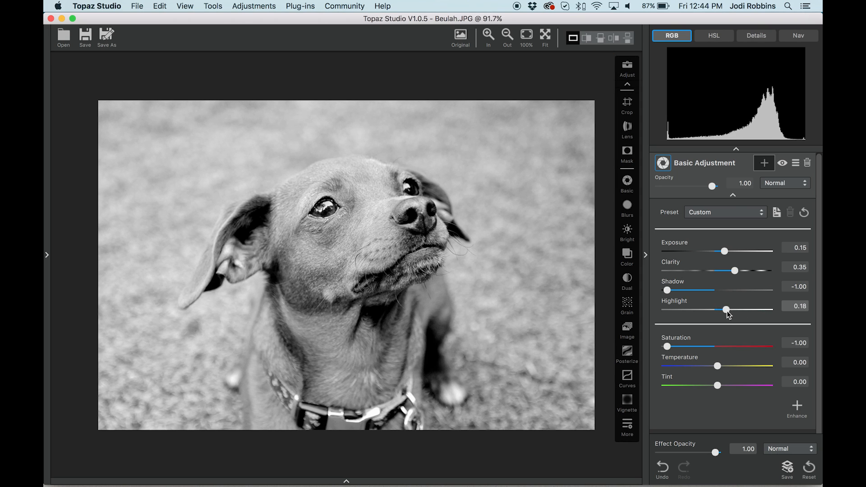
pyautogui.moveTo(728, 310); pyautogui.dragTo(725, 310)
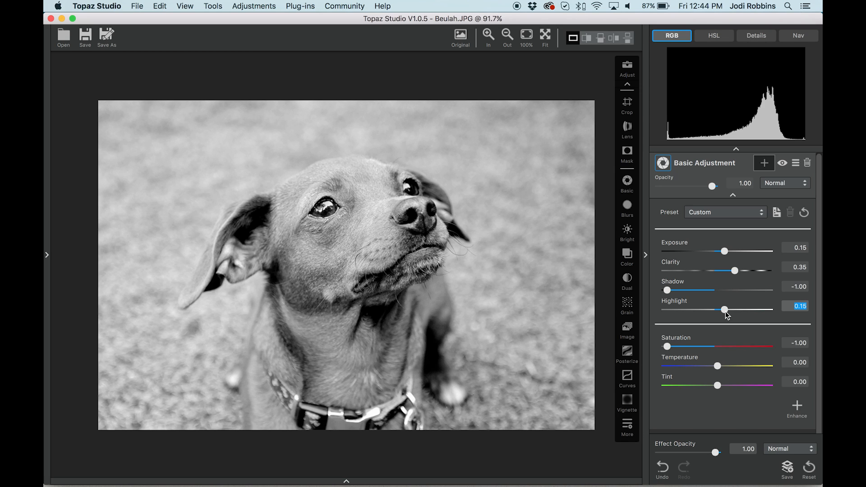
pyautogui.moveTo(731, 201)
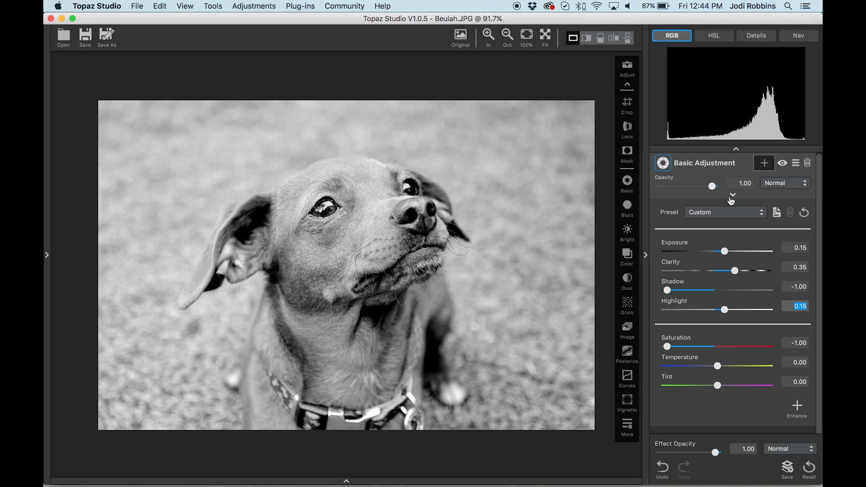
# Collapse the Basic Adjustment panel and reveal the Workspace strip of open photos
pyautogui.click(733, 195)
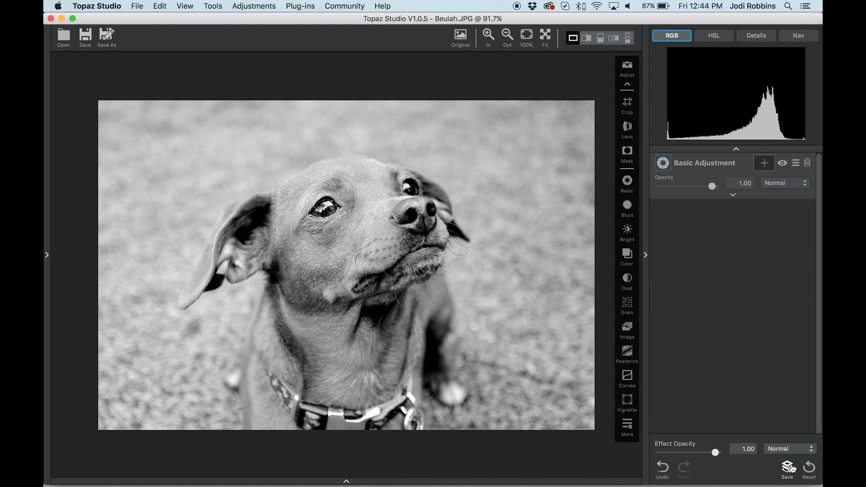
pyautogui.moveTo(789, 468)
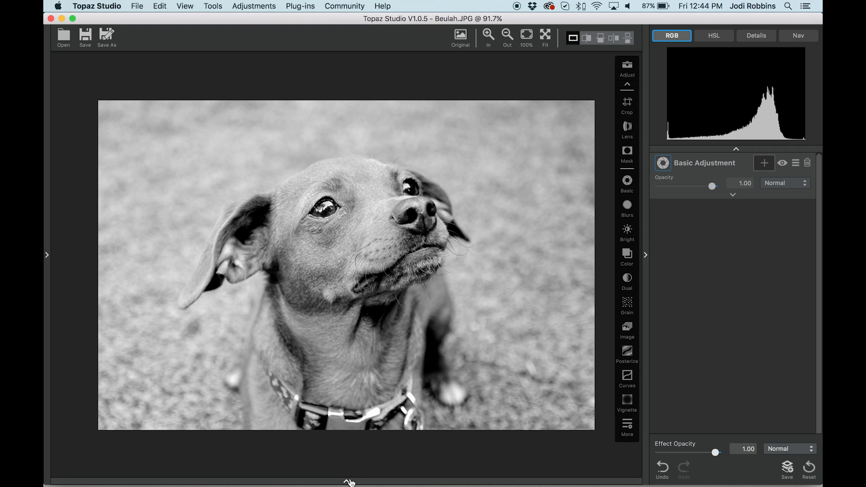
pyautogui.click(349, 482)
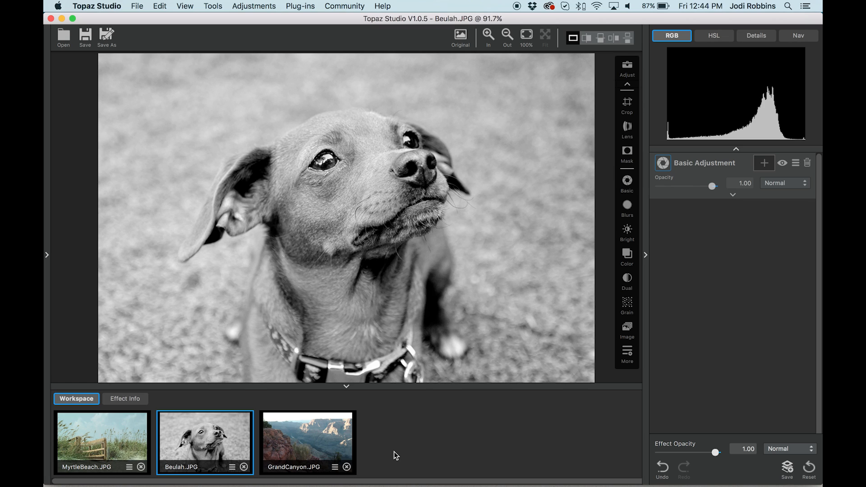
pyautogui.moveTo(398, 454)
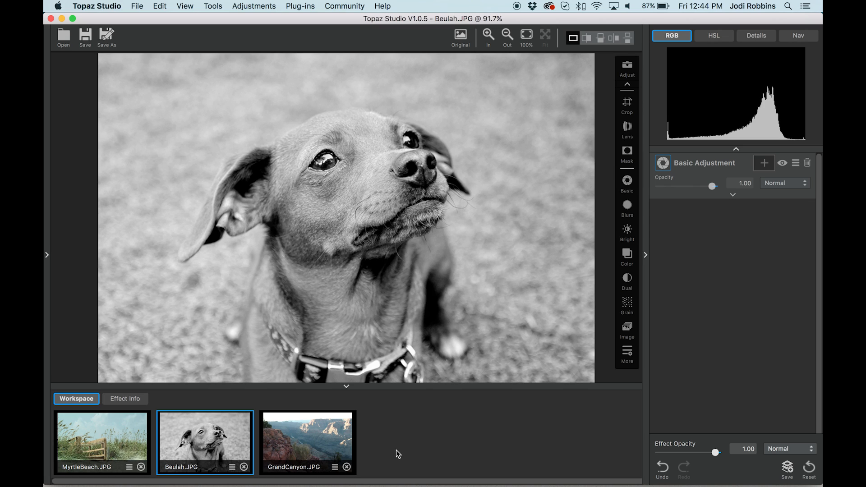
pyautogui.moveTo(364, 437)
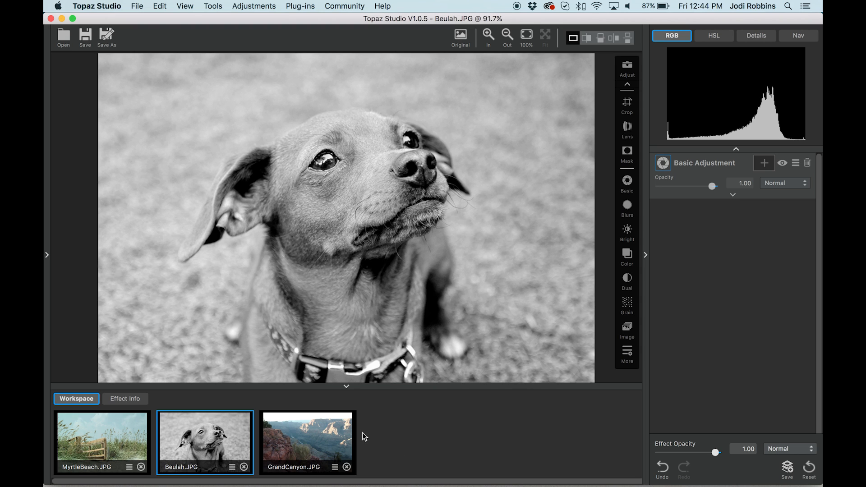
# Select the GrandCanyon.JPG thumbnail to make it the active image
pyautogui.click(308, 443)
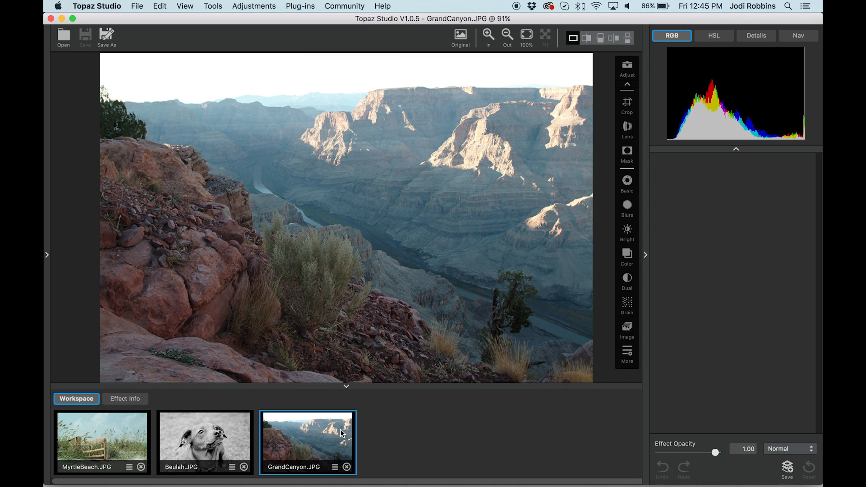
pyautogui.moveTo(225, 78)
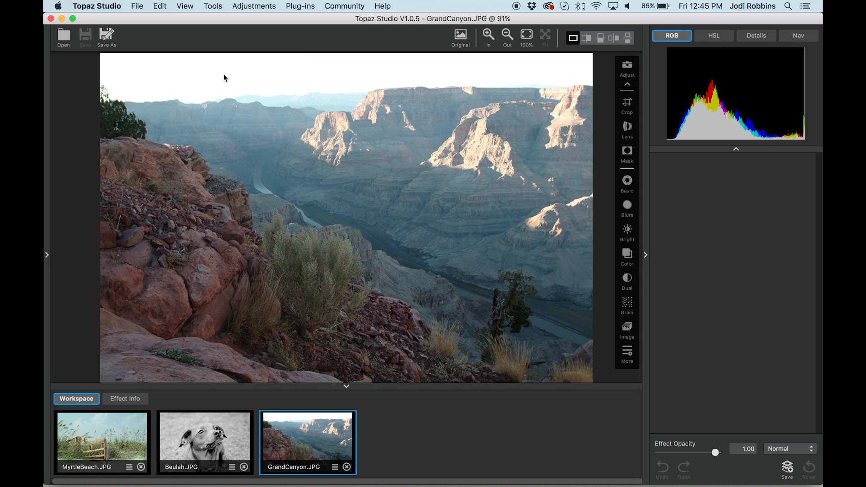
pyautogui.moveTo(177, 259)
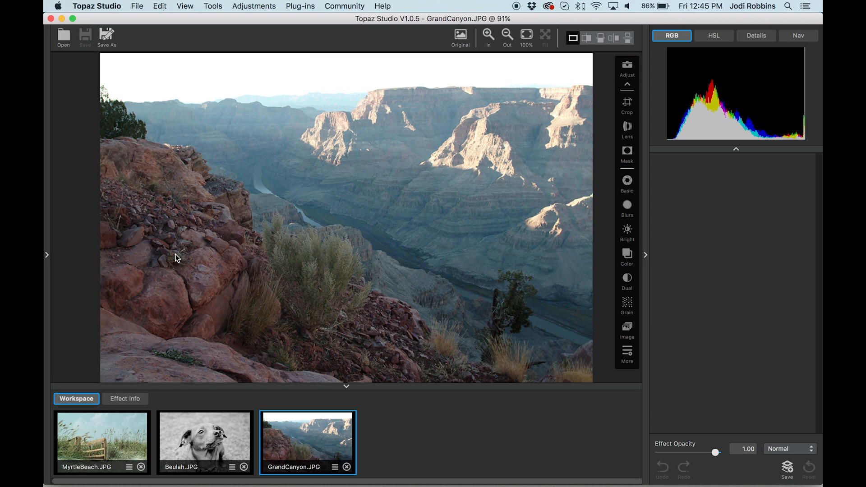
pyautogui.moveTo(333, 332)
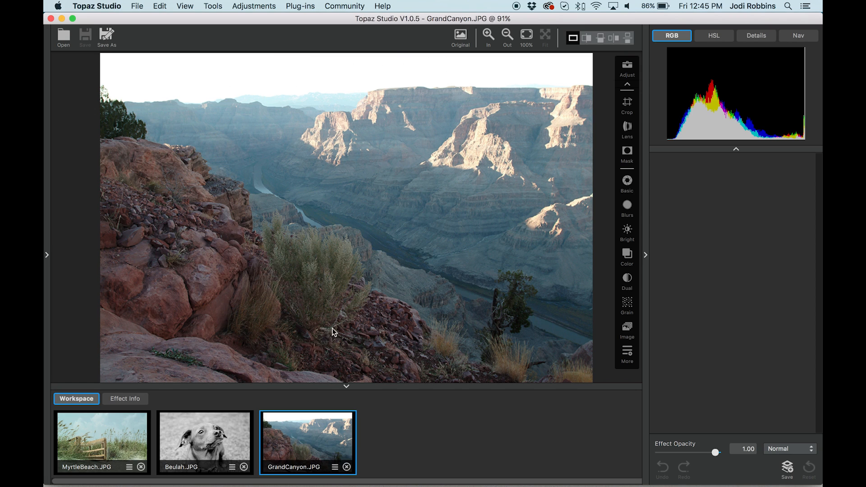
pyautogui.moveTo(247, 314)
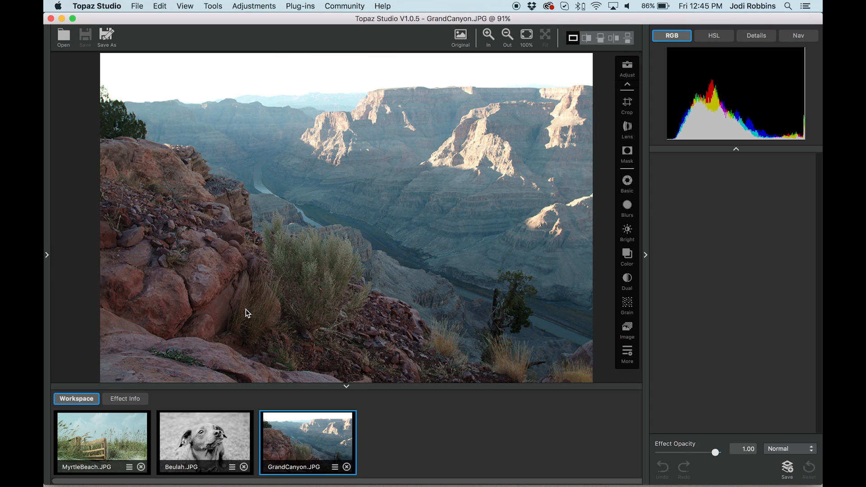
pyautogui.moveTo(480, 138)
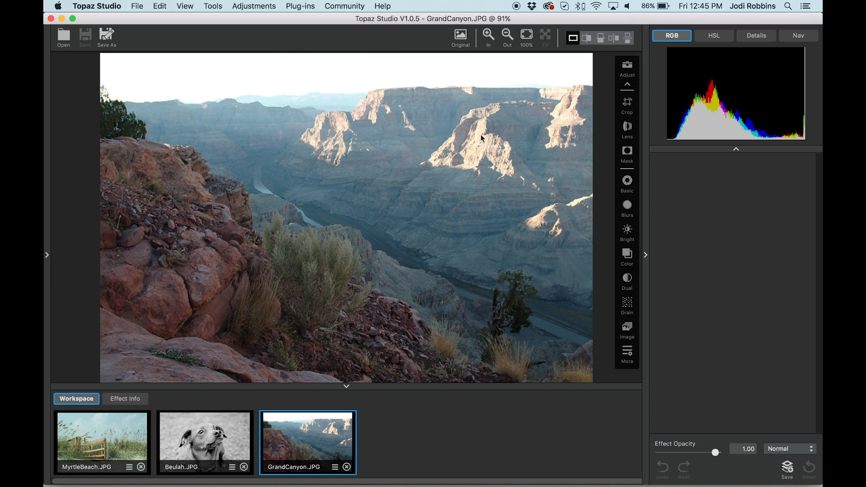
pyautogui.moveTo(519, 231)
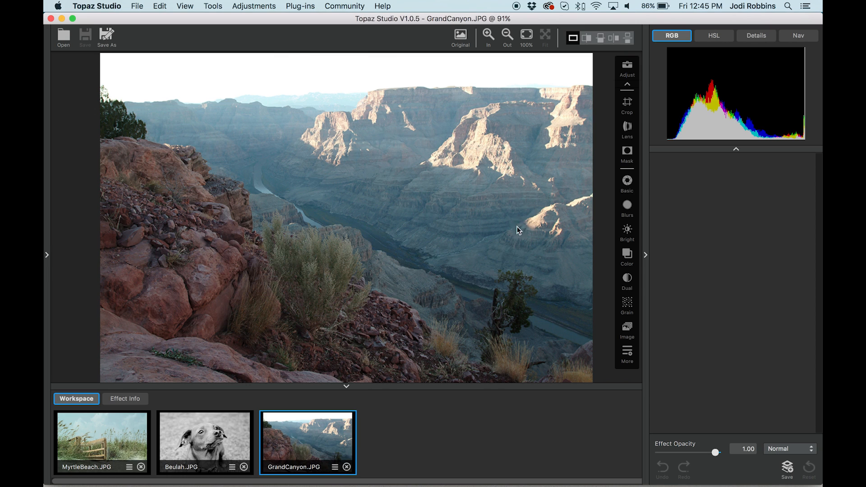
pyautogui.moveTo(493, 252)
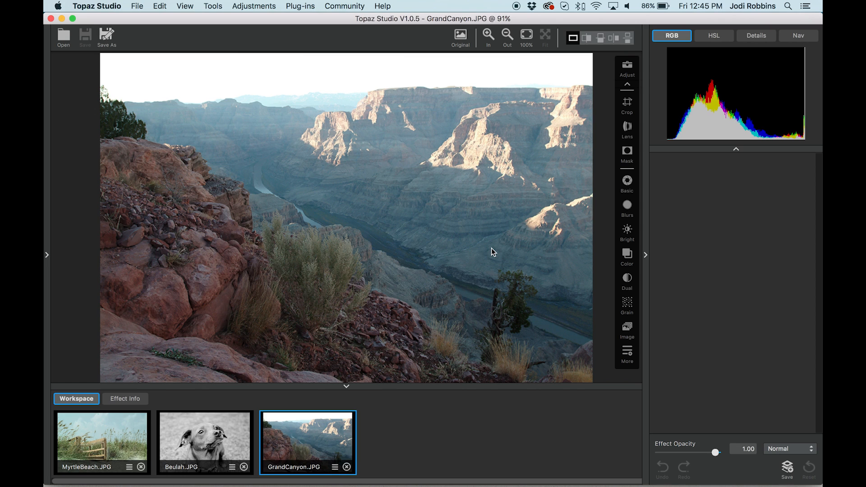
pyautogui.moveTo(370, 363)
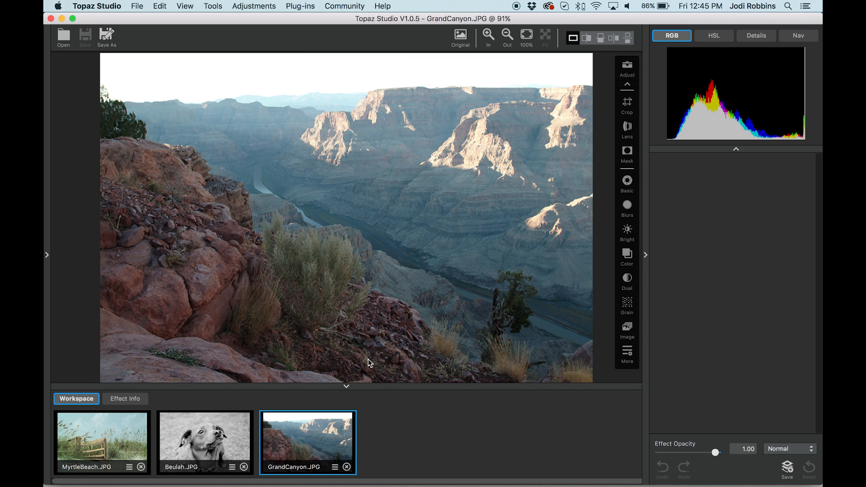
pyautogui.moveTo(266, 213)
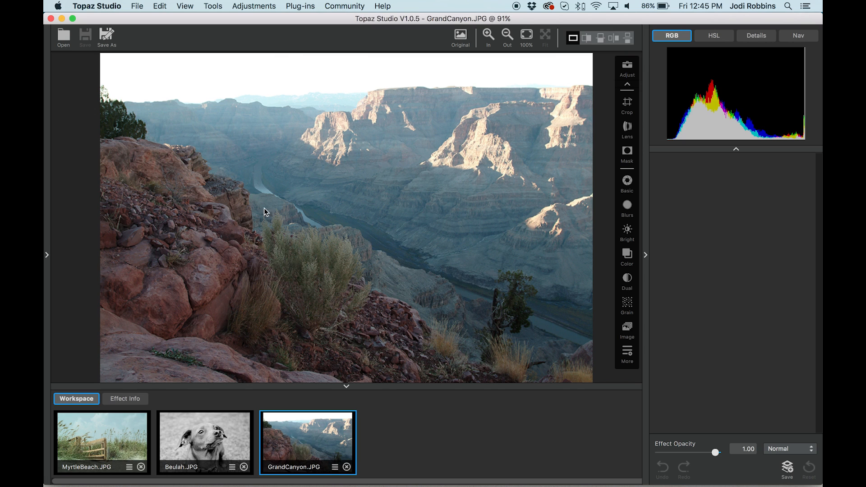
pyautogui.moveTo(627, 180)
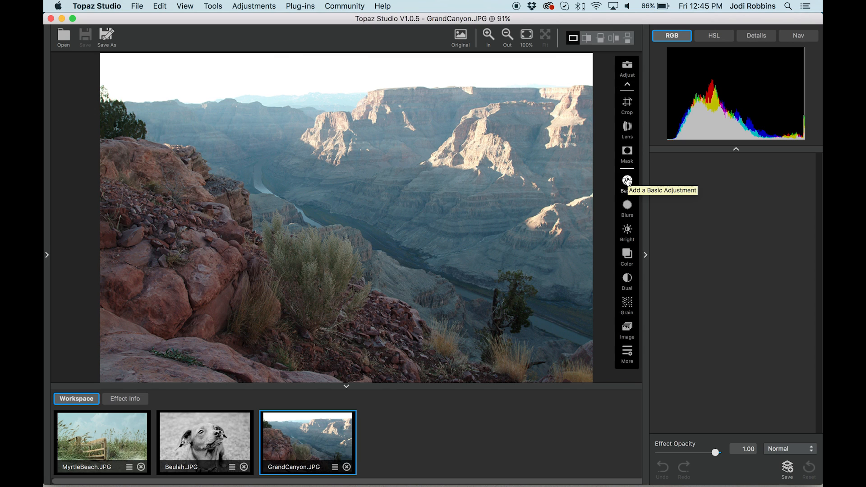
# Add a Basic Adjustment to the canyon photo and raise Exposure to 0.63
pyautogui.click(627, 181)
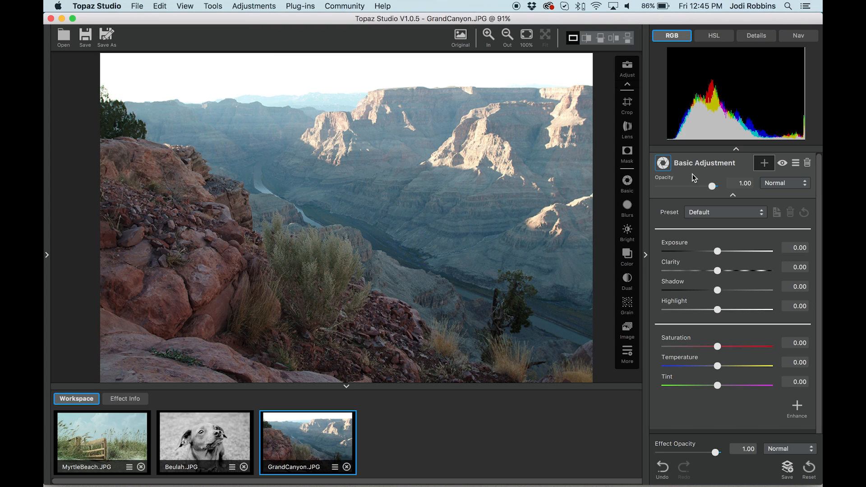
pyautogui.moveTo(738, 206)
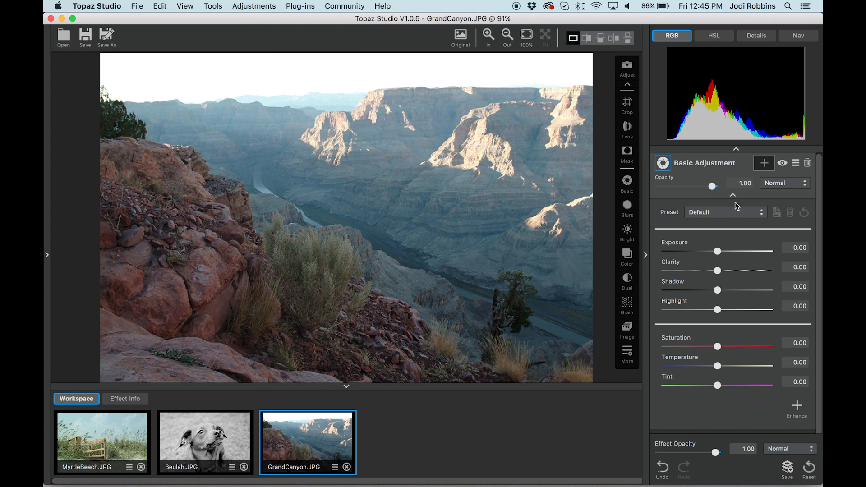
pyautogui.moveTo(718, 251); pyautogui.dragTo(720, 251)
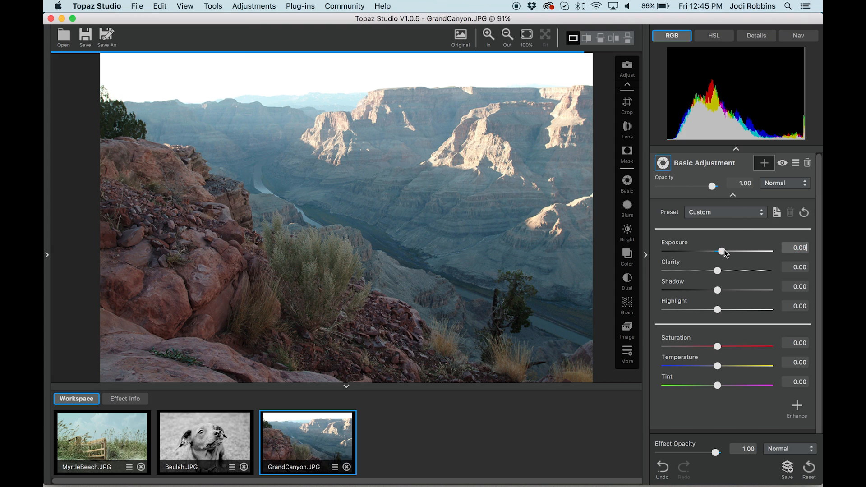
pyautogui.moveTo(720, 251); pyautogui.dragTo(744, 252)
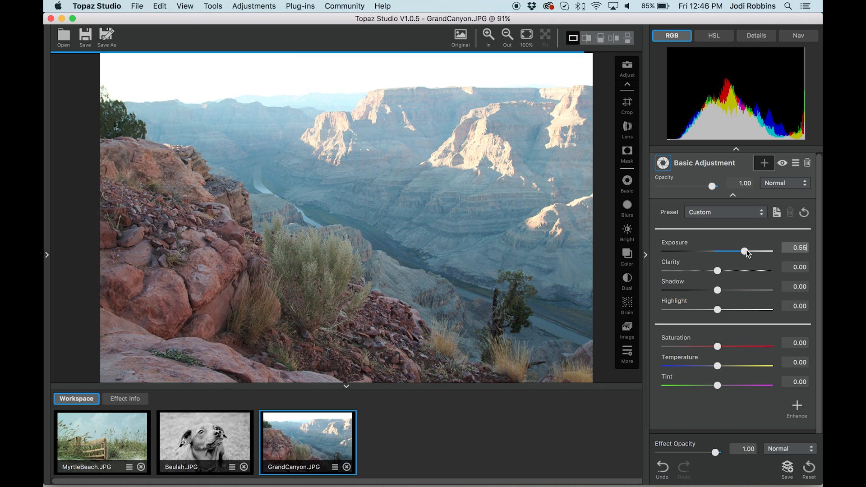
pyautogui.moveTo(745, 251); pyautogui.dragTo(751, 251)
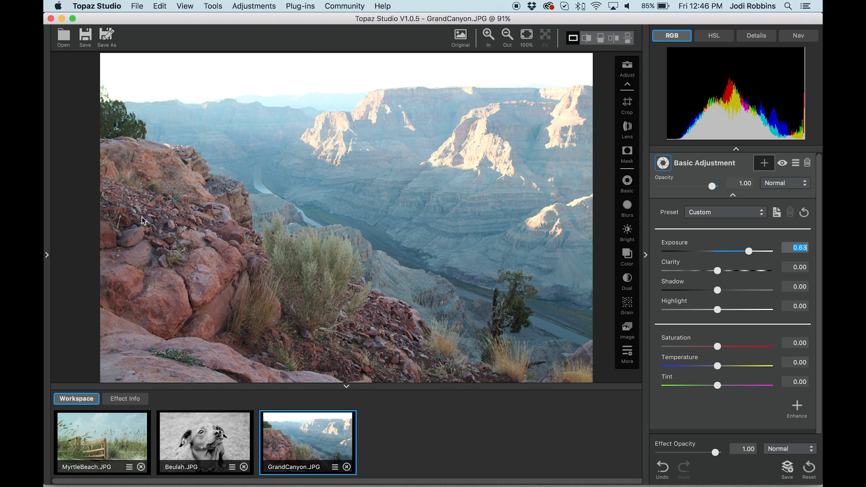
pyautogui.moveTo(339, 276)
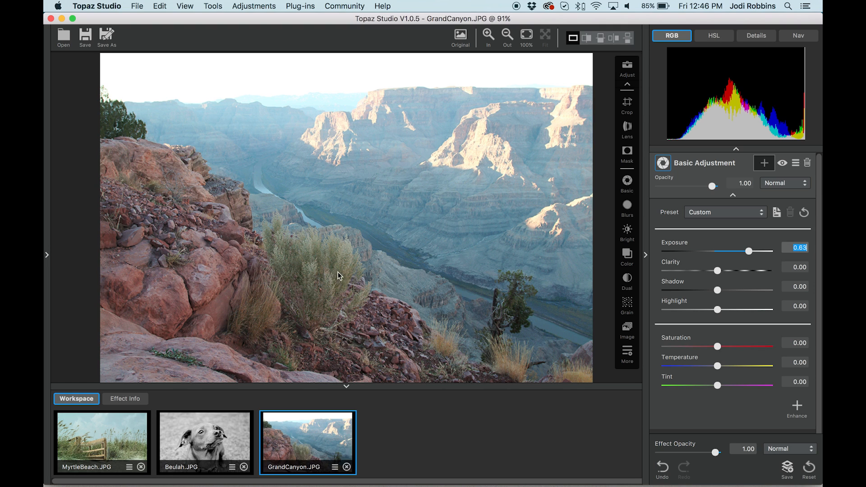
pyautogui.moveTo(266, 284)
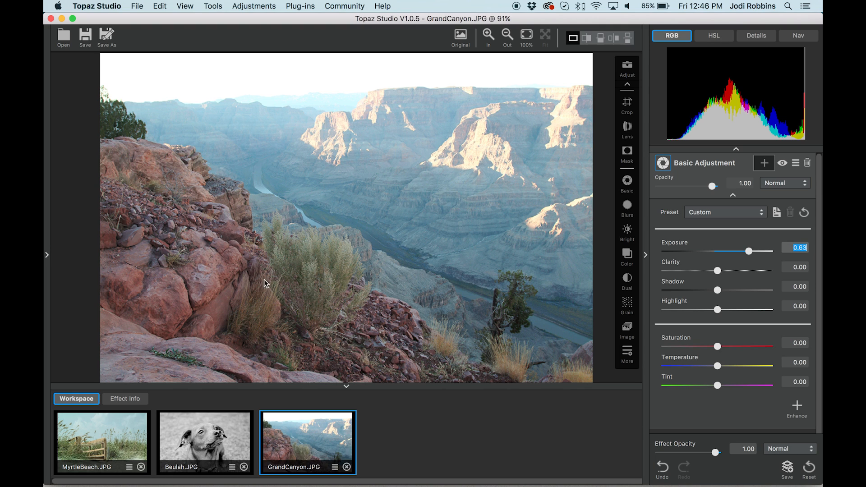
pyautogui.moveTo(448, 369)
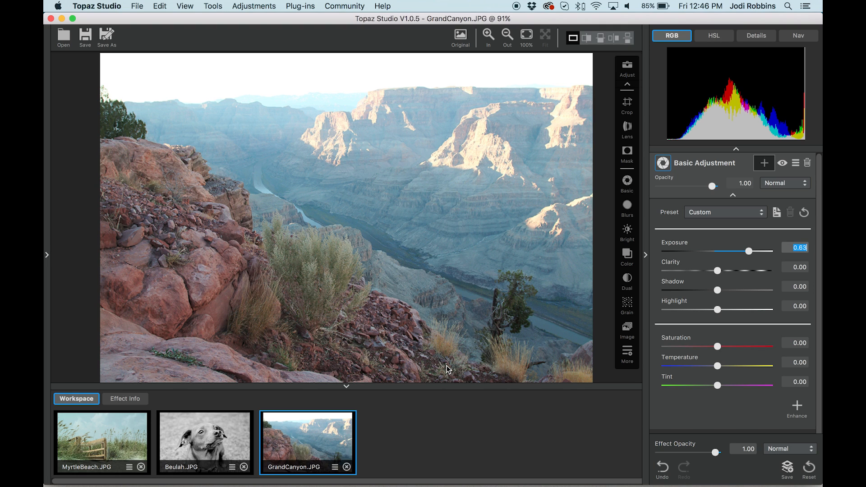
pyautogui.moveTo(712, 278)
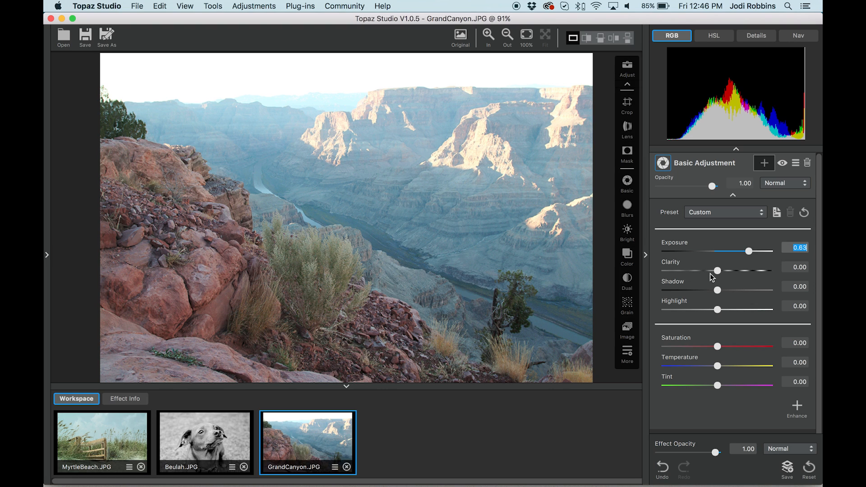
# Increase Clarity to 0.46 and compare the edit against the original
pyautogui.moveTo(718, 271); pyautogui.dragTo(717, 270)
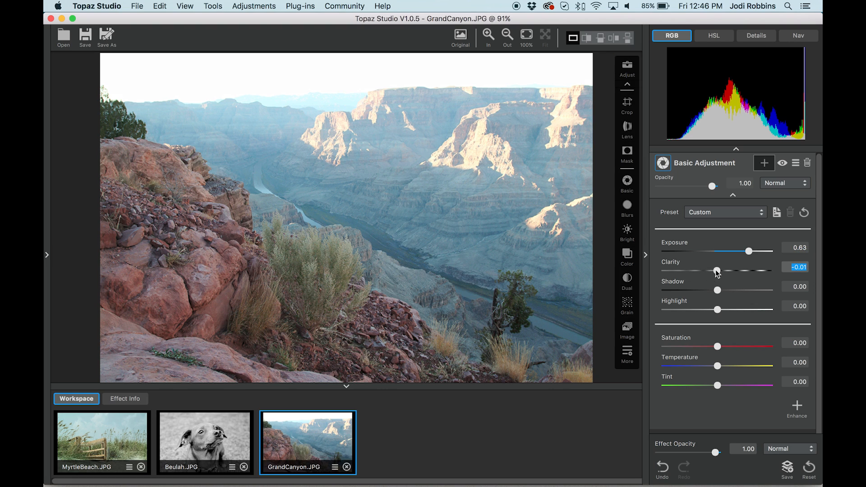
pyautogui.moveTo(717, 271); pyautogui.dragTo(738, 271)
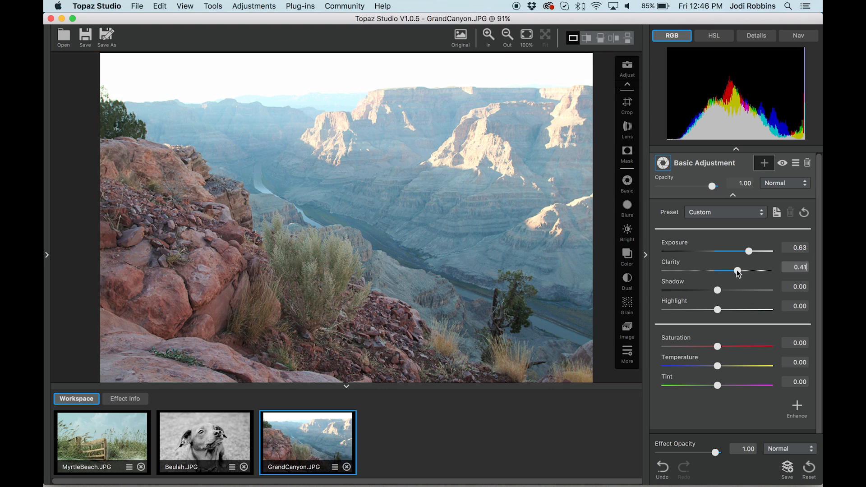
pyautogui.click(461, 34)
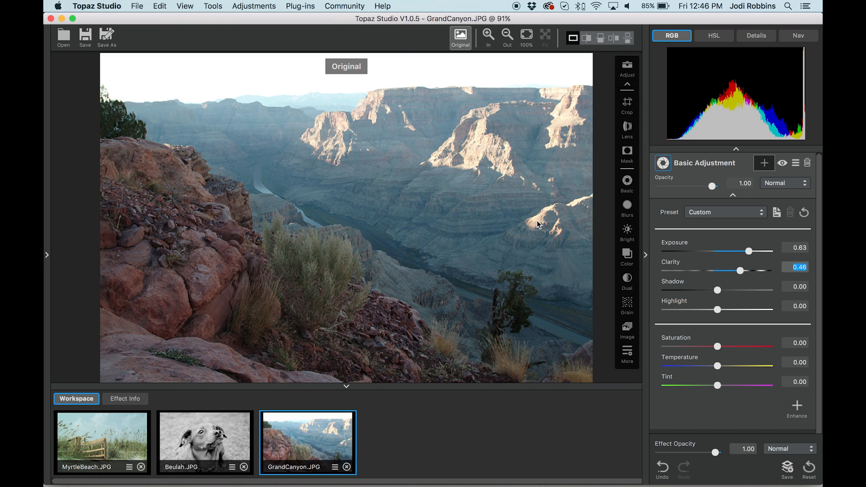
pyautogui.click(460, 37)
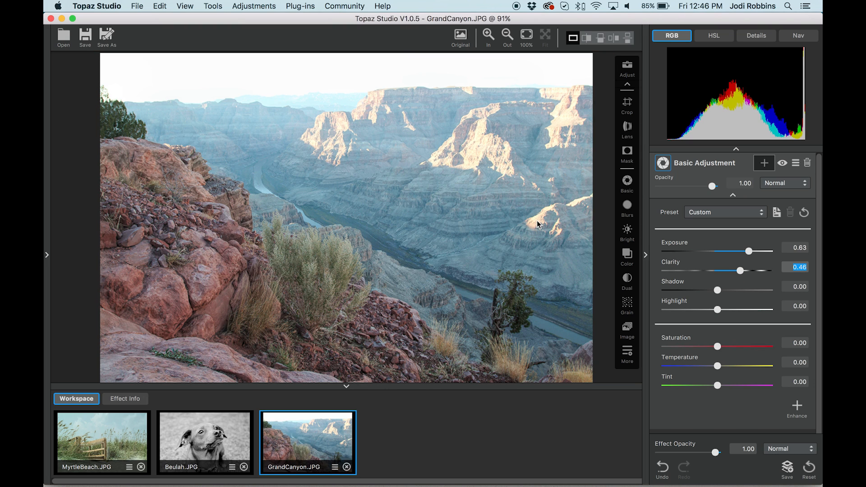
pyautogui.moveTo(684, 270)
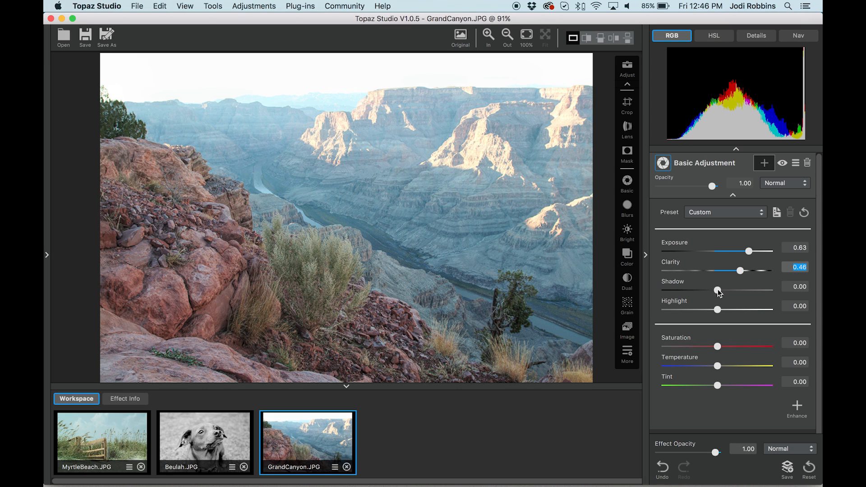
# Drag Shadows left in stages until they read -0.51
pyautogui.moveTo(717, 286); pyautogui.dragTo(718, 286)
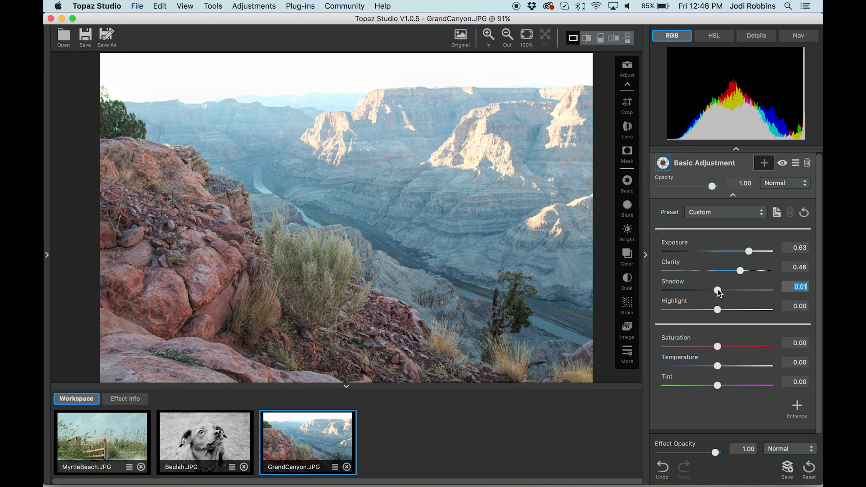
pyautogui.moveTo(719, 291); pyautogui.dragTo(709, 290)
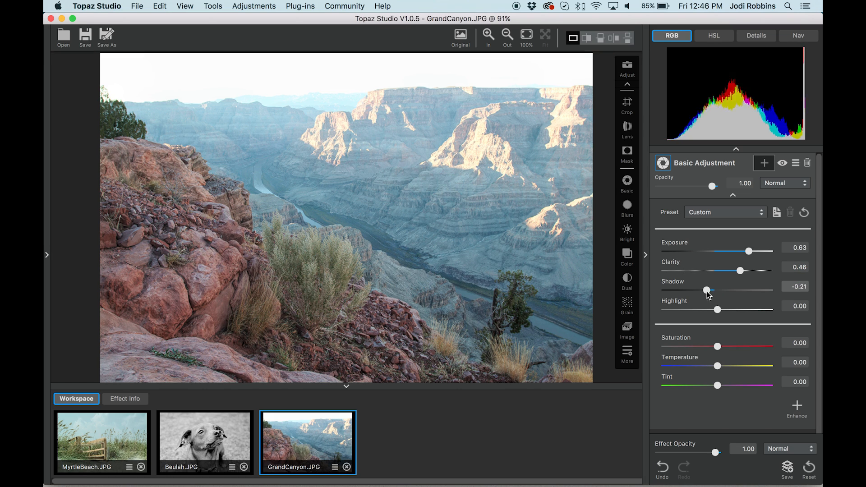
pyautogui.moveTo(712, 290); pyautogui.dragTo(690, 290)
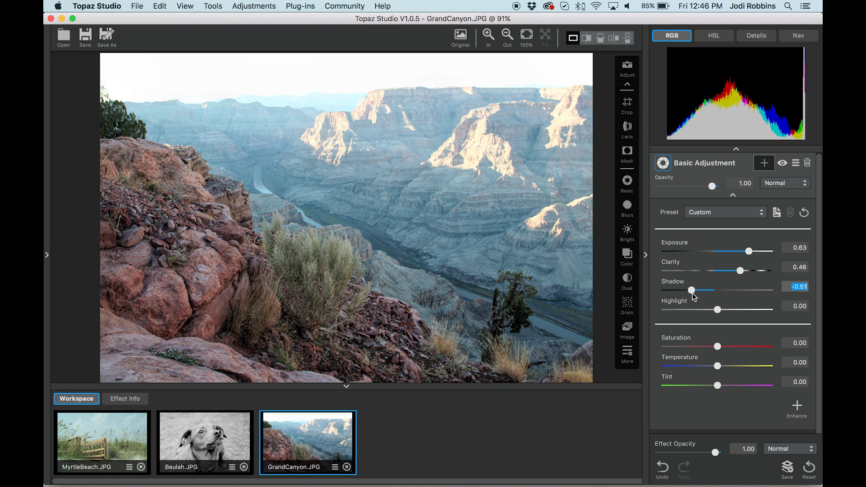
pyautogui.moveTo(249, 256)
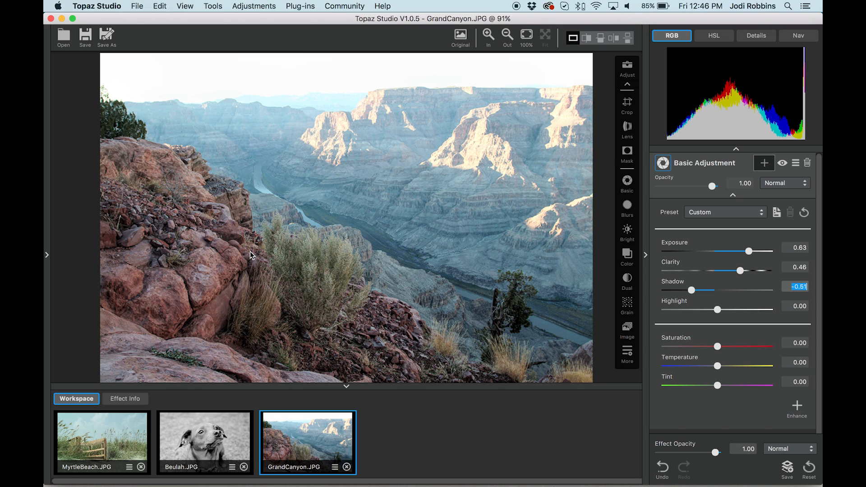
pyautogui.moveTo(732, 337)
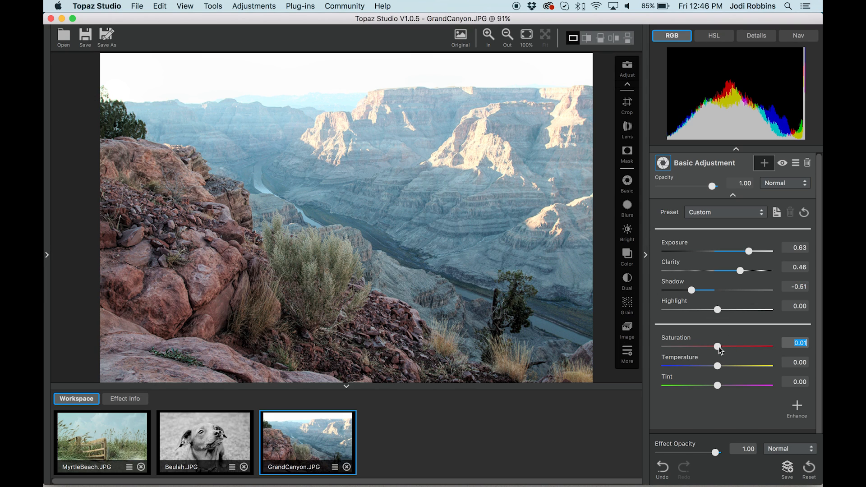
# Raise Saturation in two moves to 0.45
pyautogui.moveTo(718, 347); pyautogui.dragTo(732, 347)
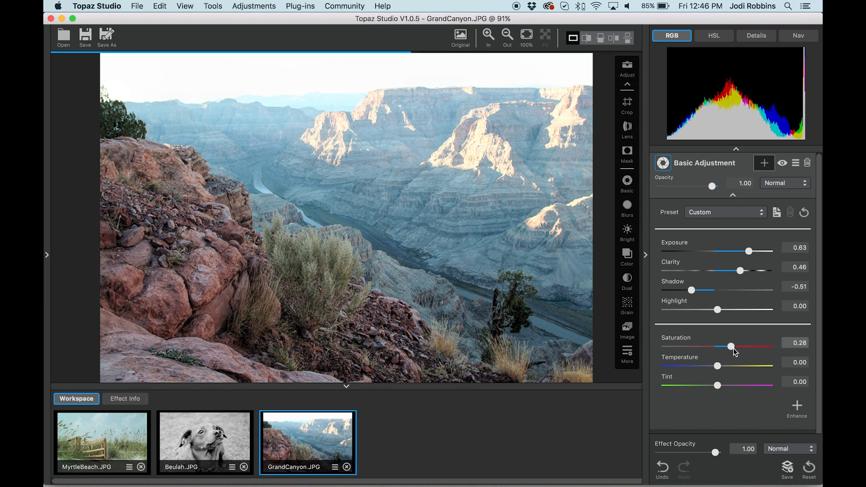
pyautogui.moveTo(732, 347); pyautogui.dragTo(741, 347)
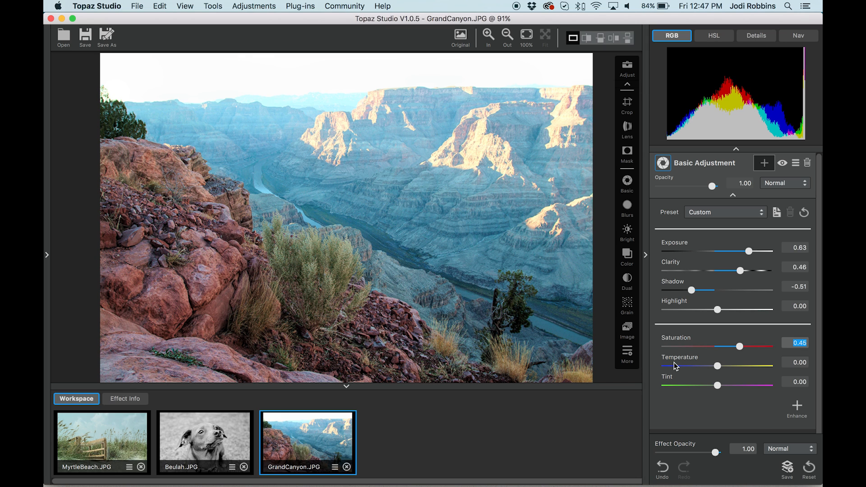
# Preview the coolest Temperature, then warm it back to a slight 0.15
pyautogui.moveTo(718, 366); pyautogui.dragTo(717, 366)
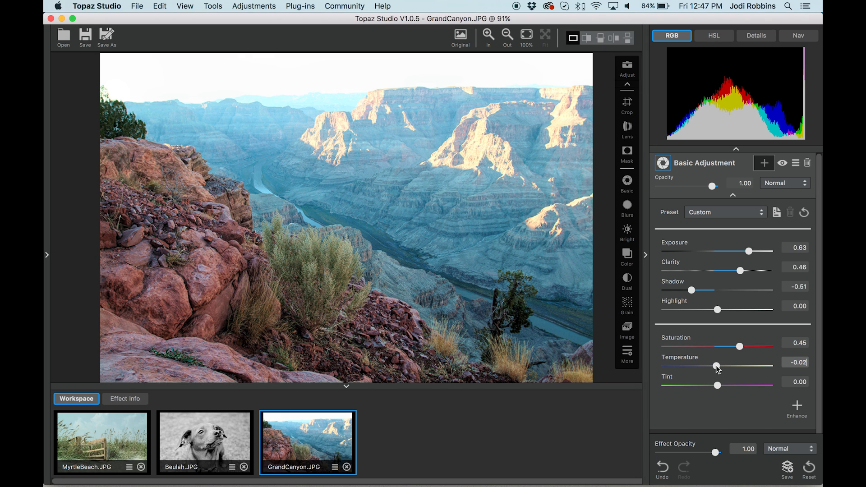
pyautogui.moveTo(717, 366); pyautogui.dragTo(667, 366)
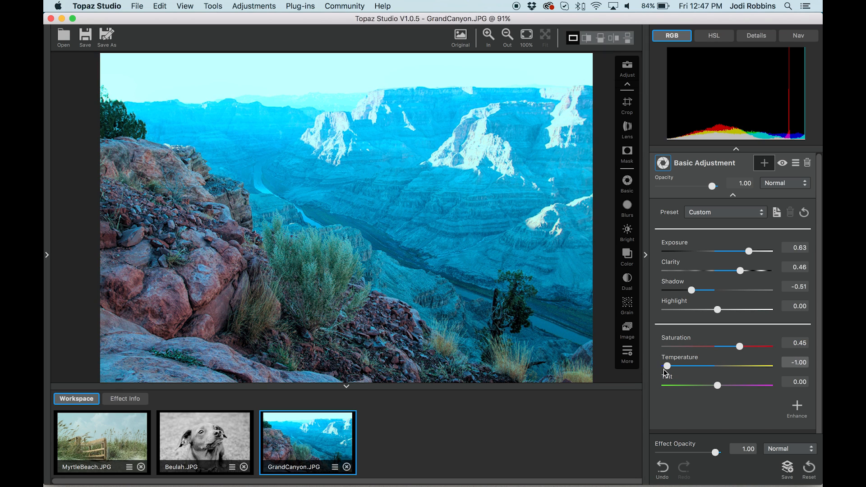
pyautogui.moveTo(667, 366); pyautogui.dragTo(672, 366)
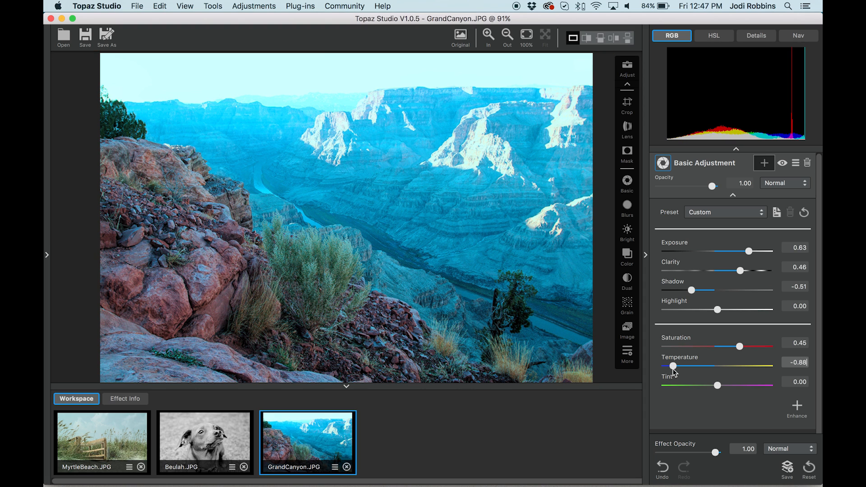
pyautogui.moveTo(673, 366); pyautogui.dragTo(722, 366)
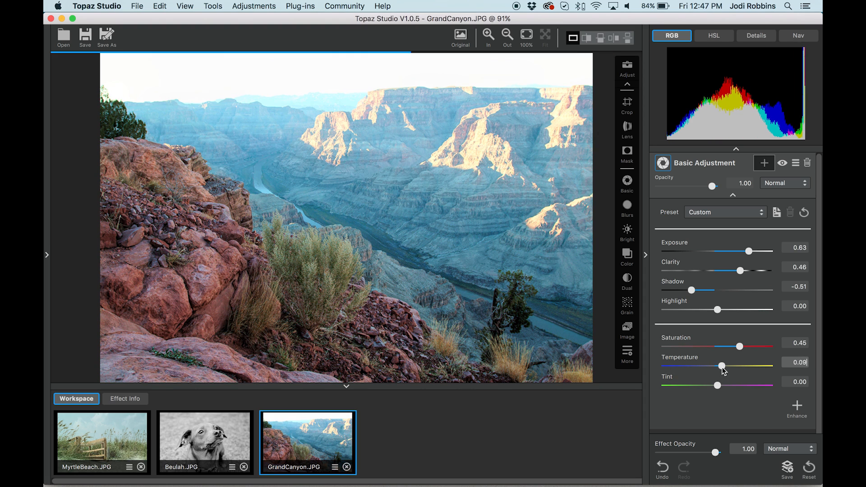
pyautogui.moveTo(721, 366); pyautogui.dragTo(721, 366)
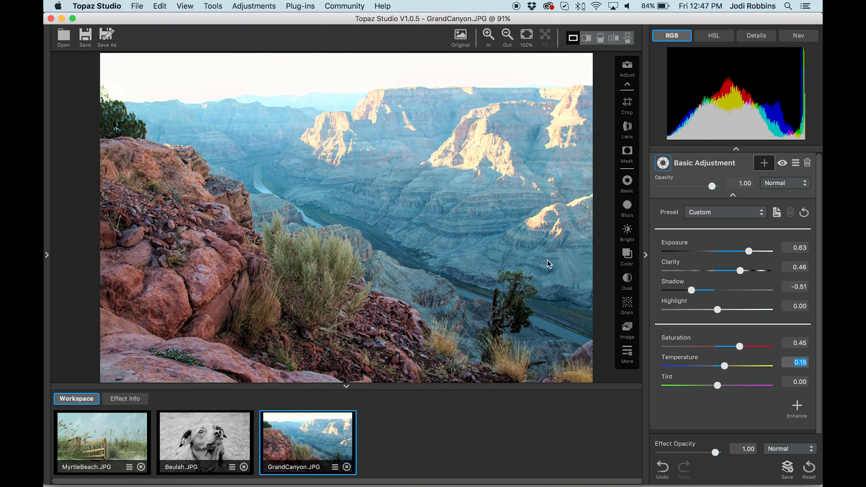
pyautogui.moveTo(529, 245)
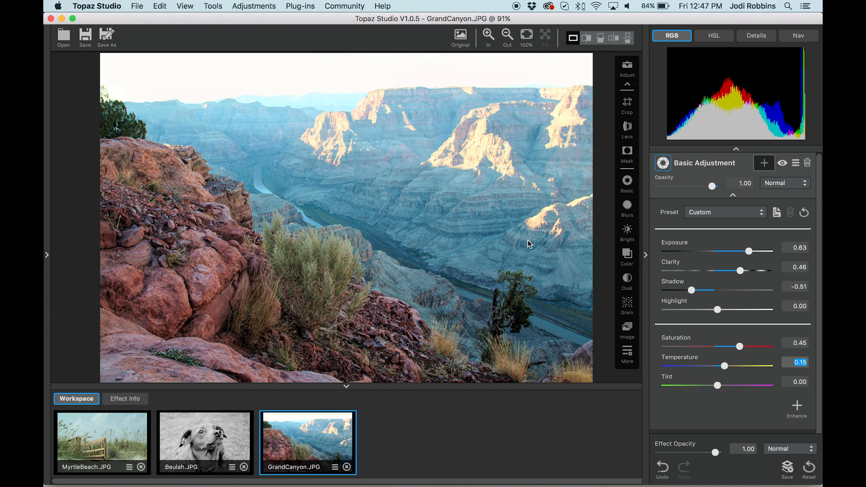
pyautogui.moveTo(543, 242)
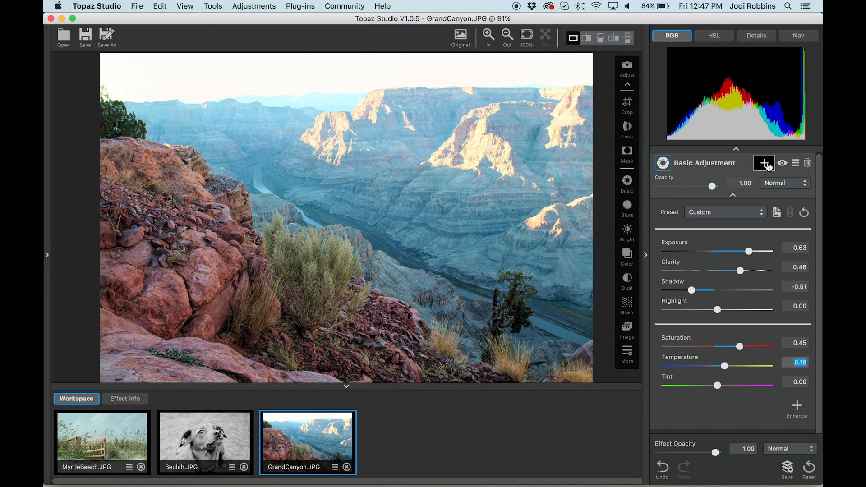
# Start a mask on the Basic Adjustment with the Brush tool selected for painting
pyautogui.click(764, 162)
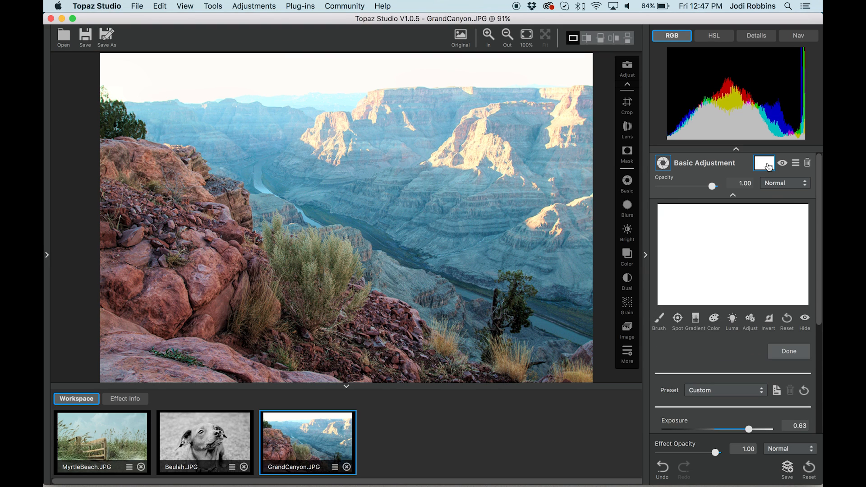
pyautogui.click(658, 320)
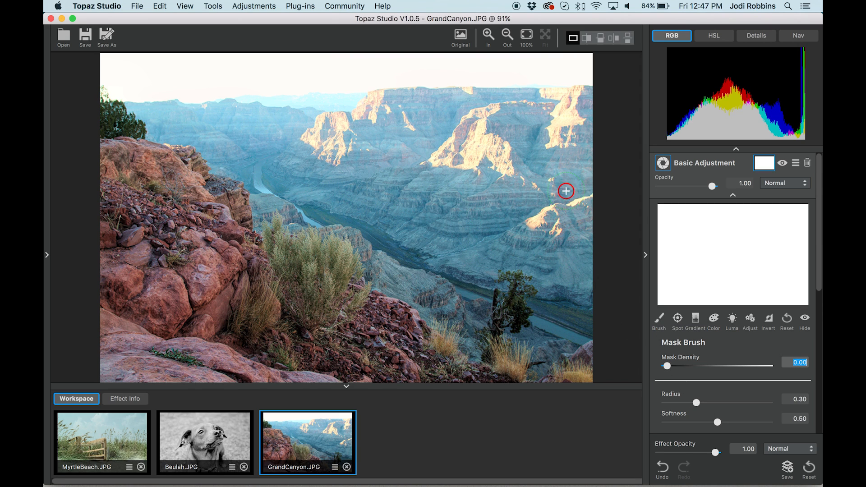
pyautogui.moveTo(543, 242)
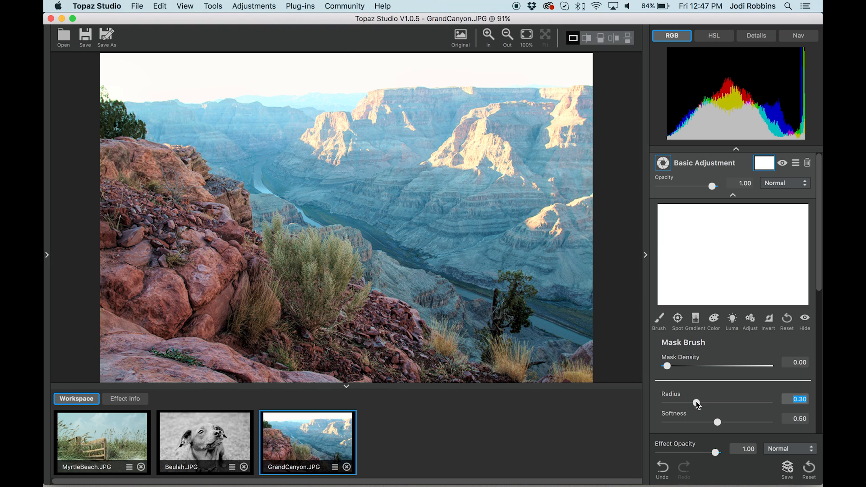
# Set the mask brush radius to 0.62 and mask out the sky and distant cliffs
pyautogui.moveTo(696, 404); pyautogui.dragTo(724, 405)
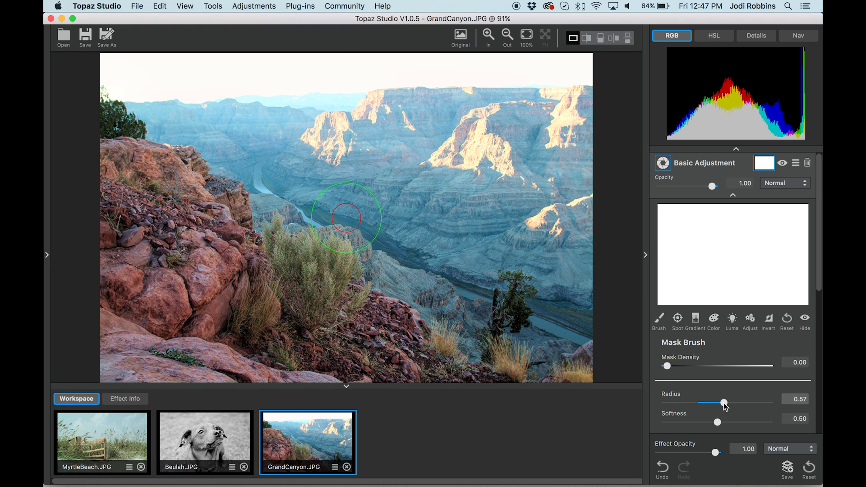
pyautogui.moveTo(724, 404); pyautogui.dragTo(728, 404)
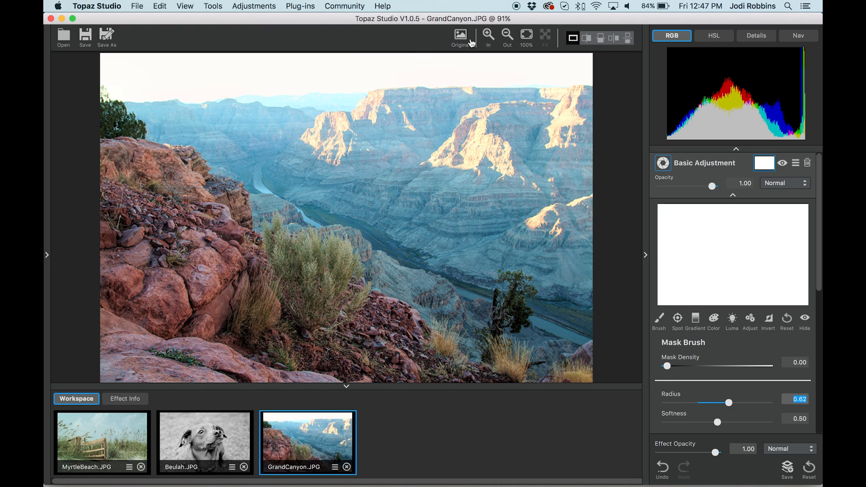
pyautogui.moveTo(113, 67); pyautogui.dragTo(591, 67)
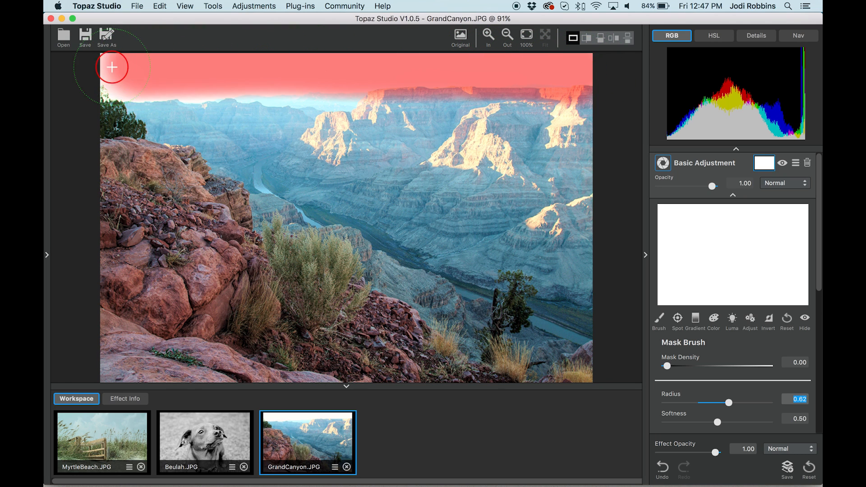
pyautogui.moveTo(112, 66); pyautogui.dragTo(340, 130)
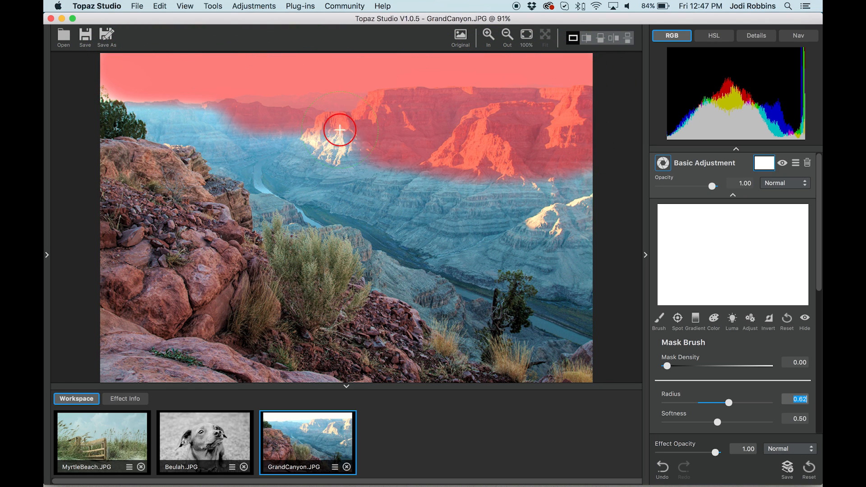
pyautogui.moveTo(340, 130); pyautogui.dragTo(278, 159)
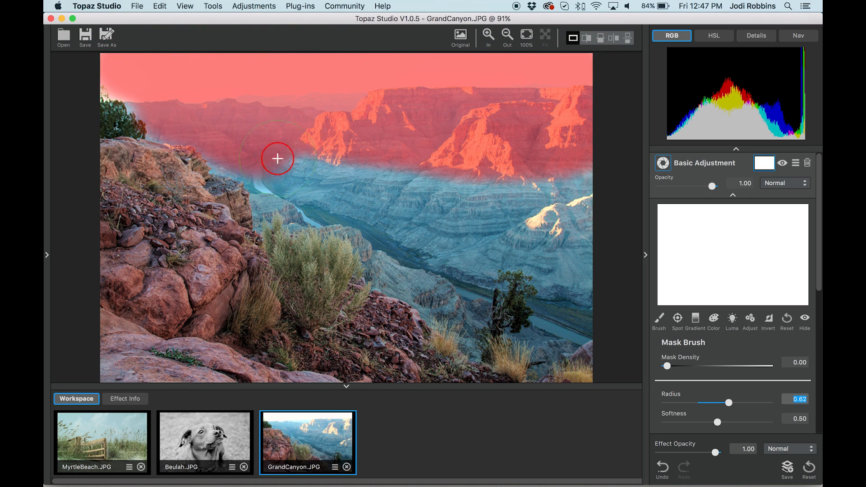
# Extend the zero-density mask over the middle canyon down toward the river and remaining background
pyautogui.moveTo(277, 159); pyautogui.dragTo(303, 187)
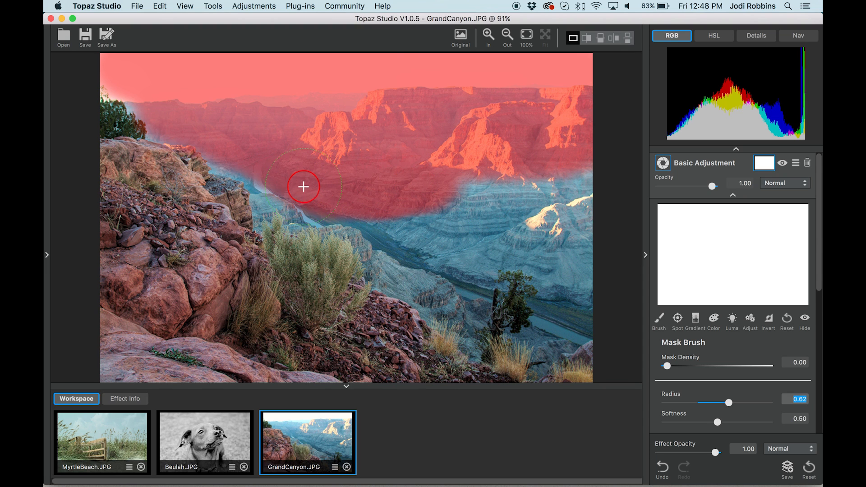
pyautogui.moveTo(303, 186); pyautogui.dragTo(427, 263)
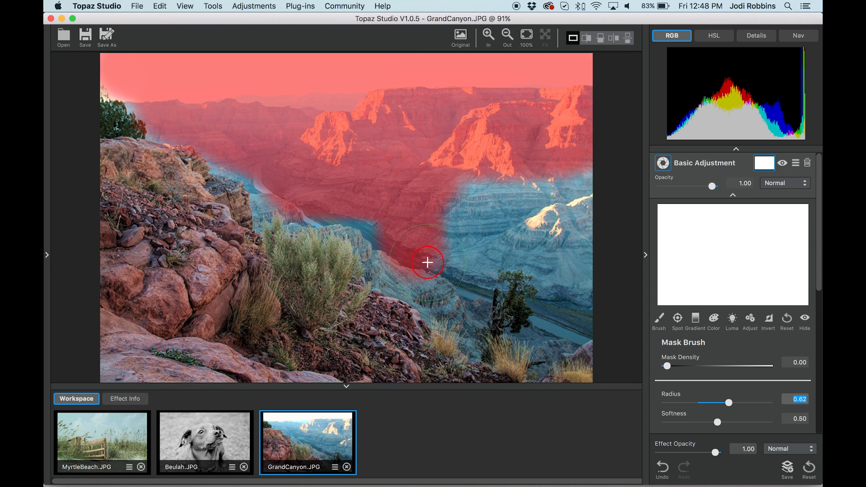
pyautogui.moveTo(427, 262); pyautogui.dragTo(495, 244)
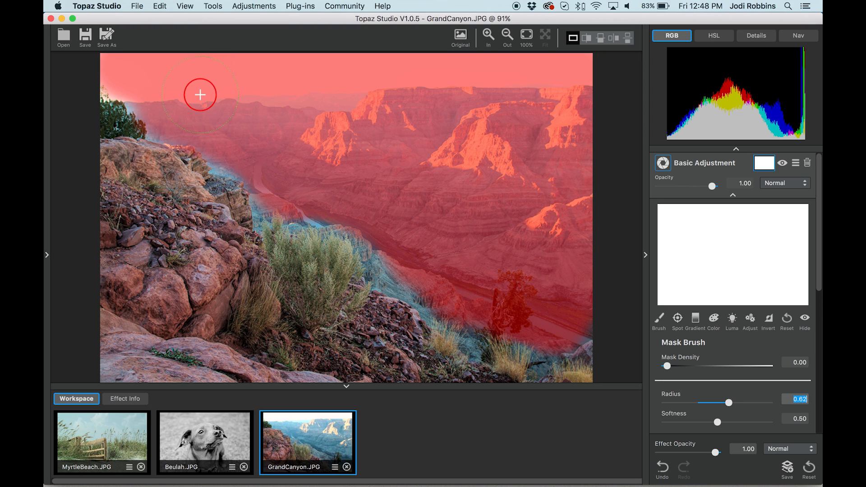
pyautogui.moveTo(456, 122)
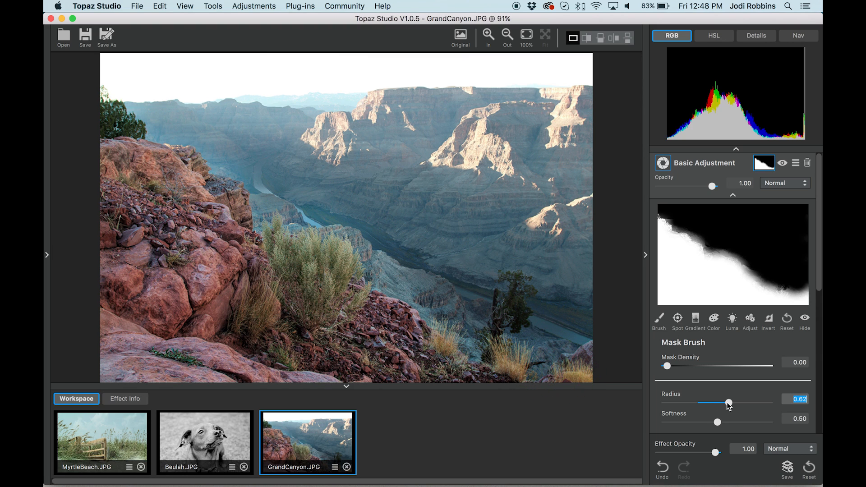
# With brush radius 0.31 and density 0.30, paint a partial band up the ridge line to the upper-left trees
pyautogui.moveTo(728, 402); pyautogui.dragTo(697, 402)
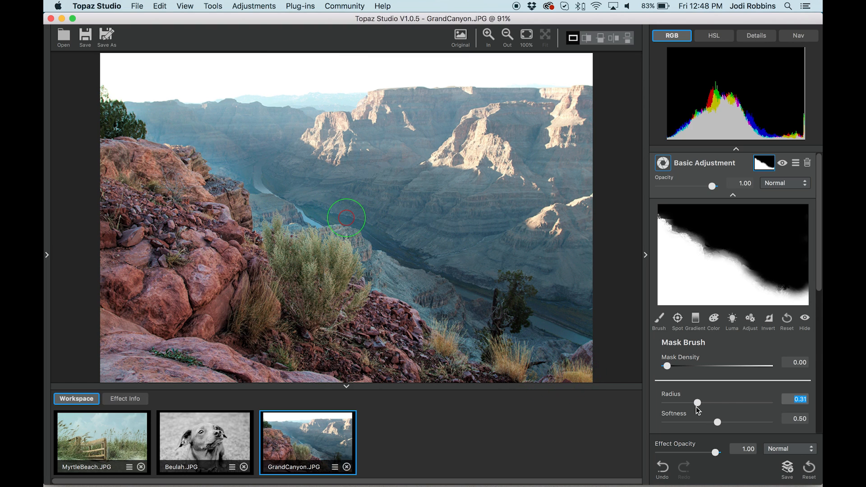
pyautogui.moveTo(667, 366); pyautogui.dragTo(690, 366)
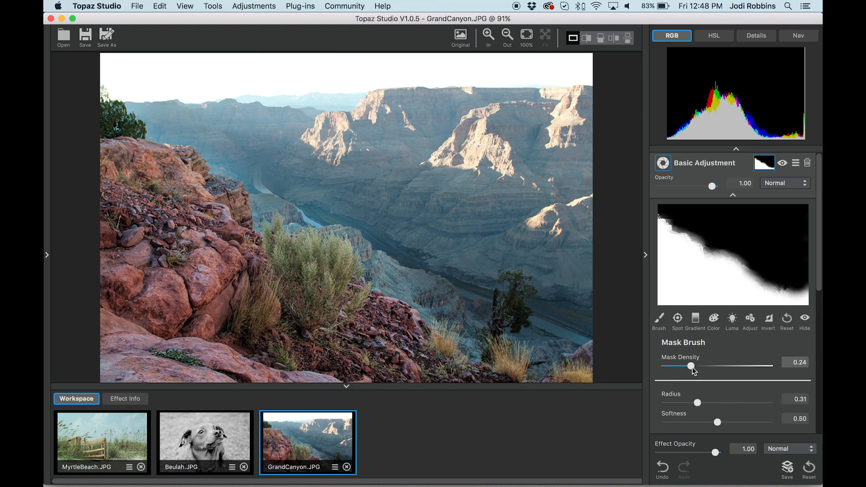
pyautogui.moveTo(690, 366); pyautogui.dragTo(698, 366)
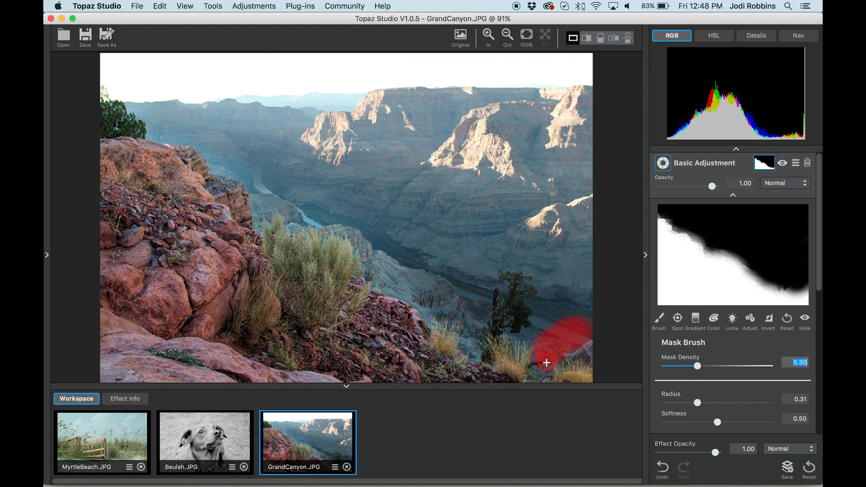
pyautogui.moveTo(546, 363); pyautogui.dragTo(378, 262)
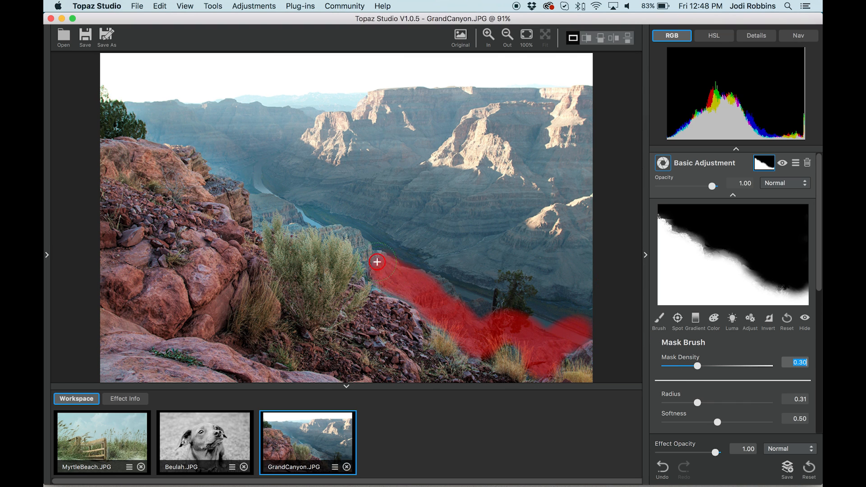
pyautogui.moveTo(377, 263); pyautogui.dragTo(231, 162)
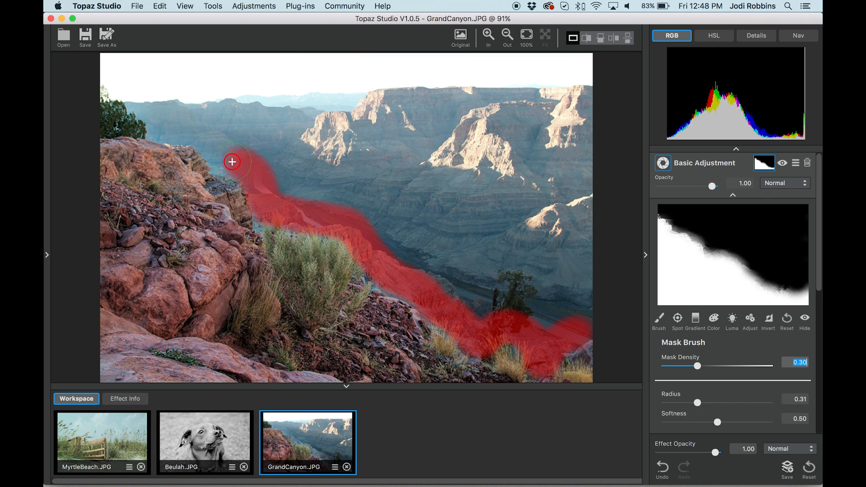
pyautogui.moveTo(232, 162); pyautogui.dragTo(126, 91)
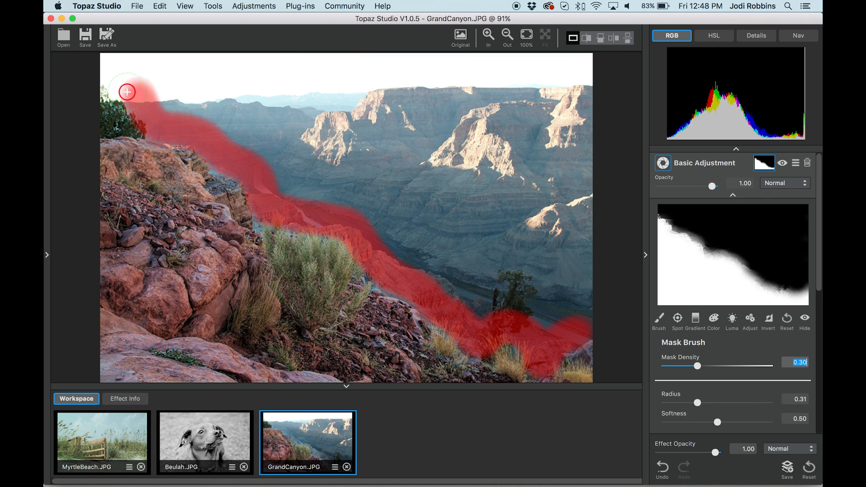
# Paint the 0.30-density band back down along the rock edge to the lower right
pyautogui.moveTo(125, 91); pyautogui.dragTo(207, 150)
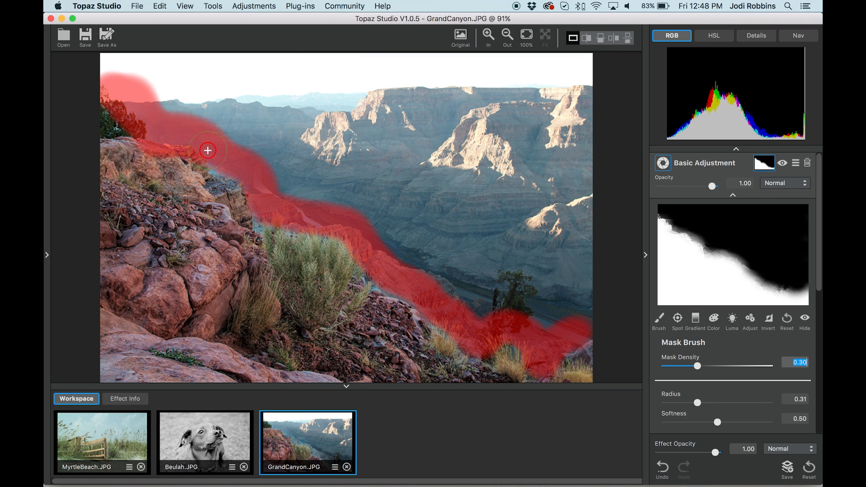
pyautogui.moveTo(207, 150); pyautogui.dragTo(266, 219)
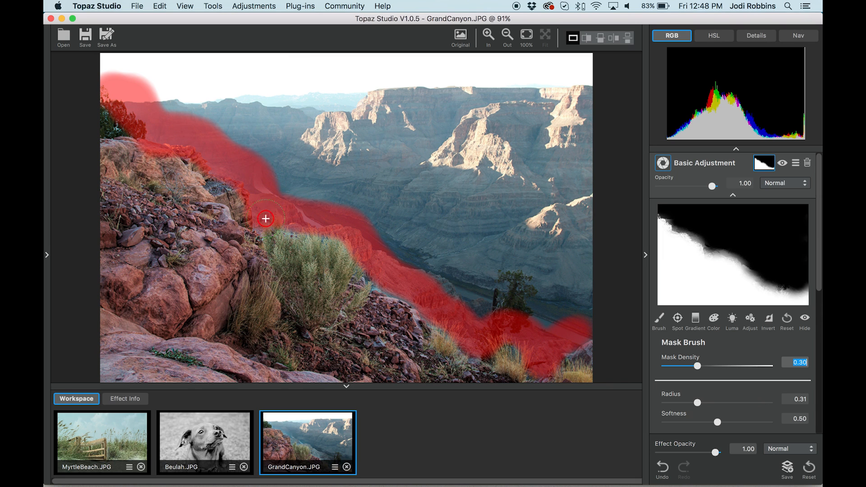
pyautogui.moveTo(265, 219); pyautogui.dragTo(382, 275)
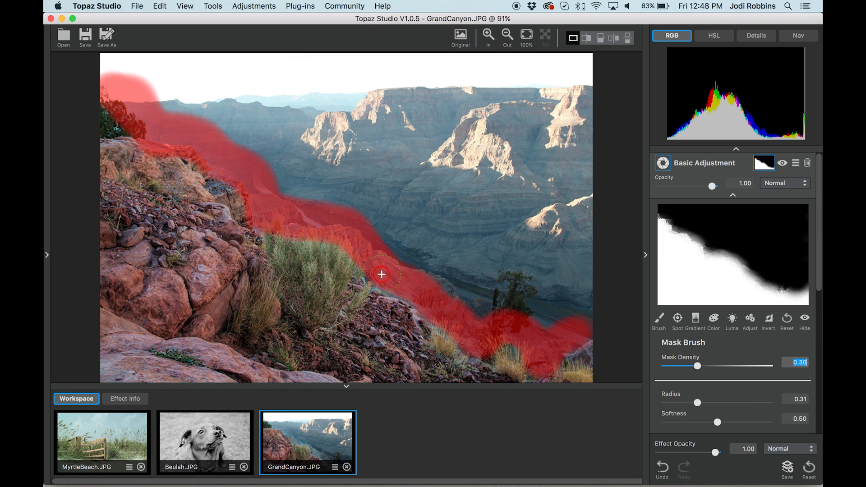
pyautogui.moveTo(381, 275); pyautogui.dragTo(436, 310)
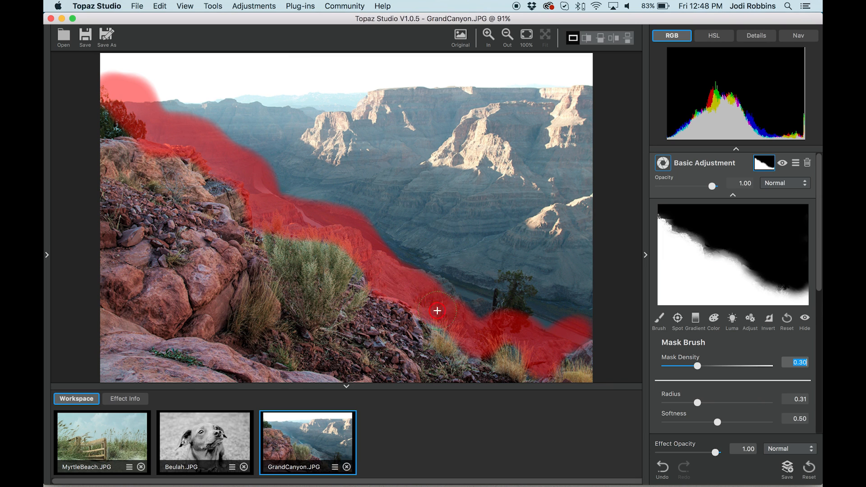
pyautogui.moveTo(436, 310); pyautogui.dragTo(557, 334)
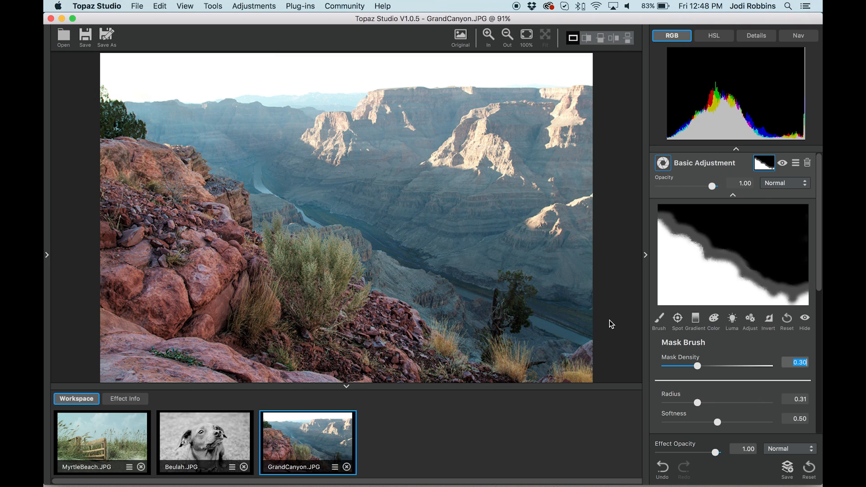
pyautogui.moveTo(739, 200)
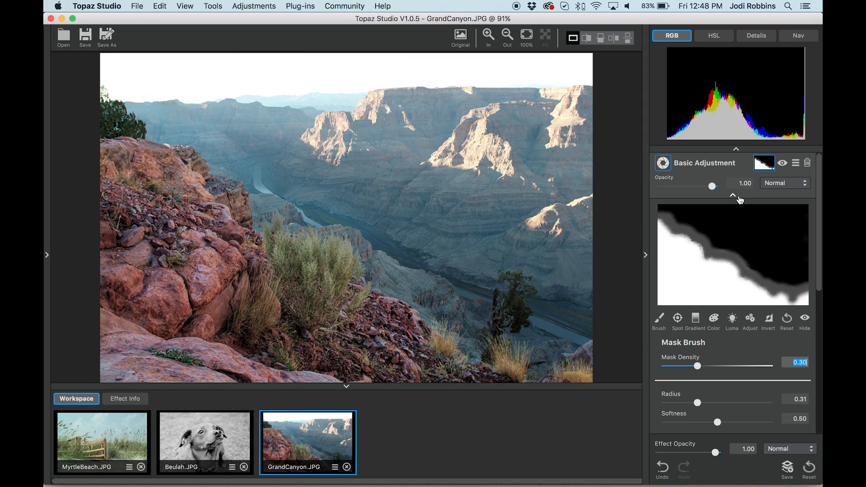
# Close the mask editor, compare with the original, then disable the masked Basic Adjustment
pyautogui.click(733, 196)
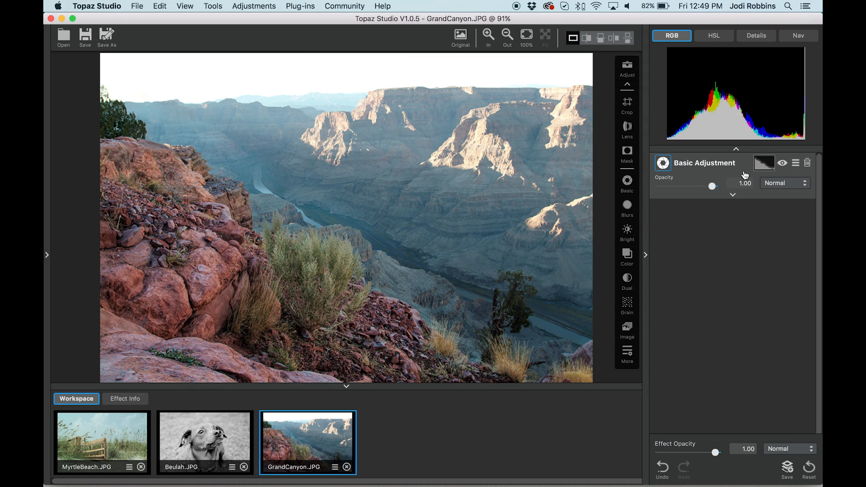
pyautogui.click(460, 34)
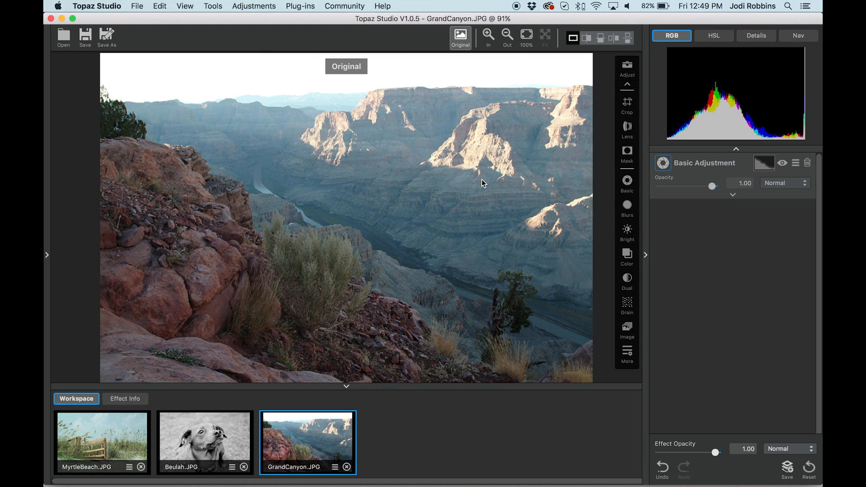
pyautogui.click(460, 37)
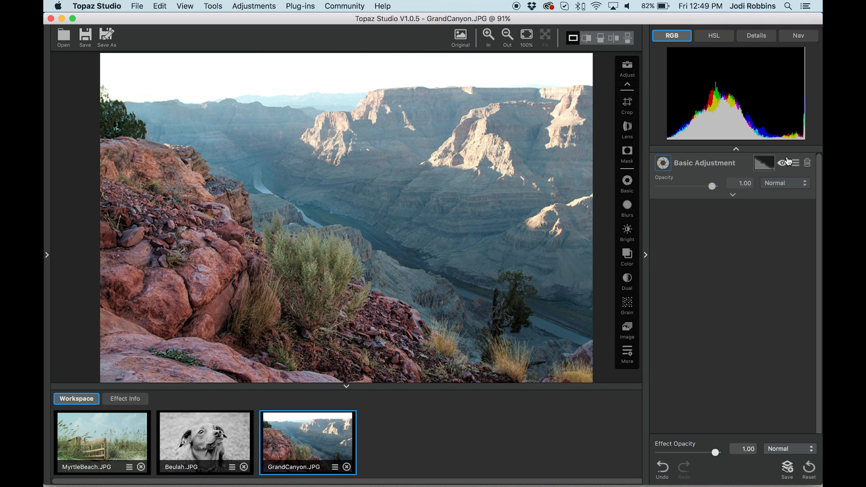
pyautogui.moveTo(784, 162)
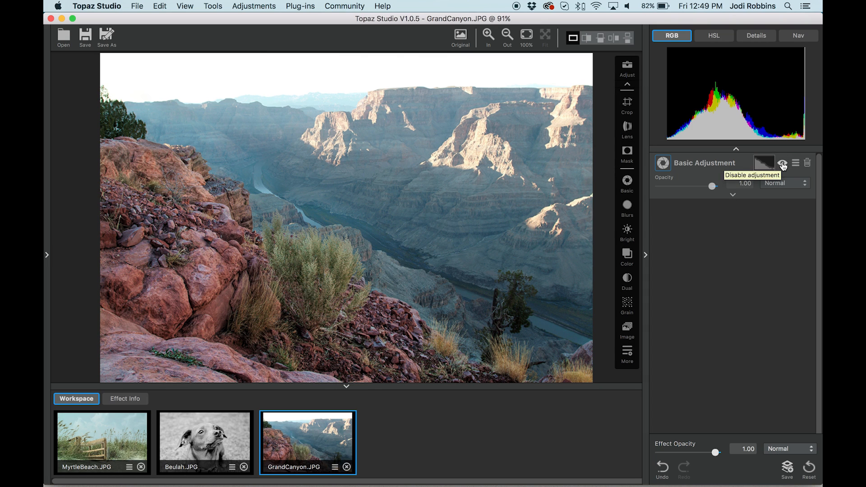
pyautogui.click(783, 162)
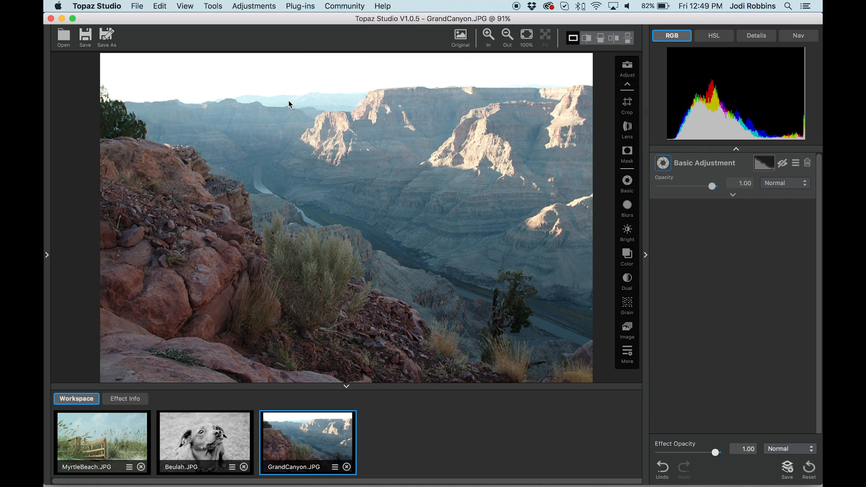
pyautogui.moveTo(511, 129)
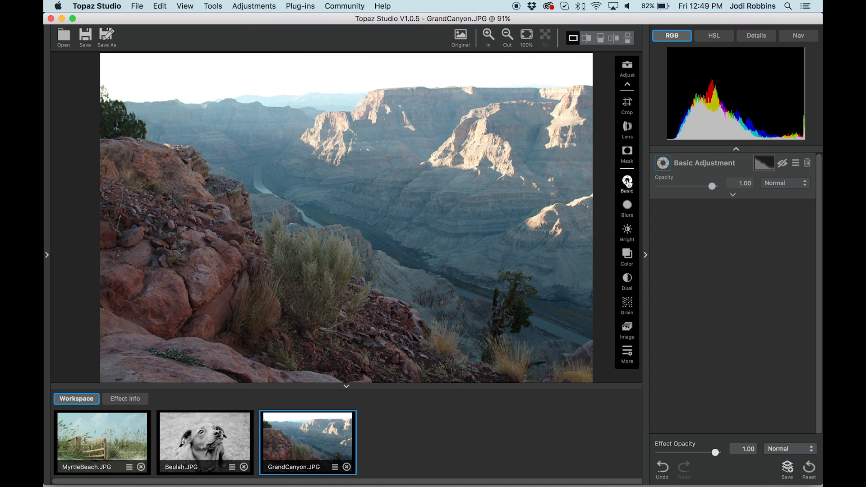
# Add a new Basic Adjustment with exposure -0.31 and clarity 0.60, checking against the original
pyautogui.click(732, 195)
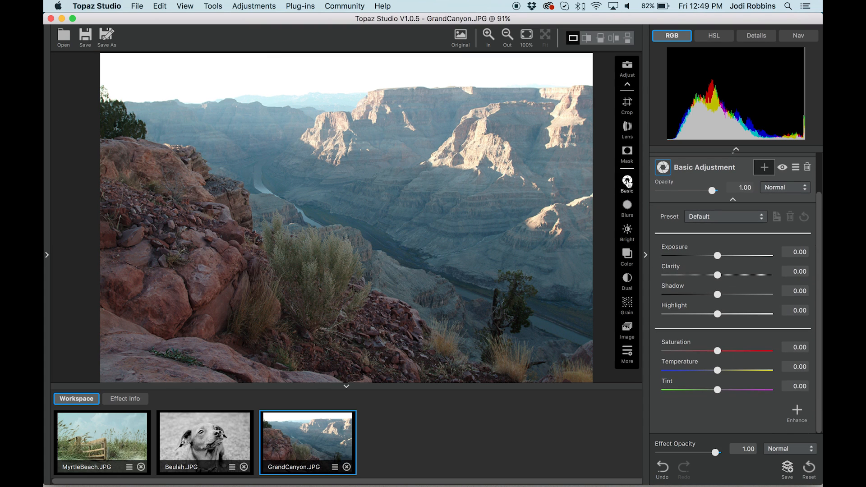
pyautogui.moveTo(733, 244)
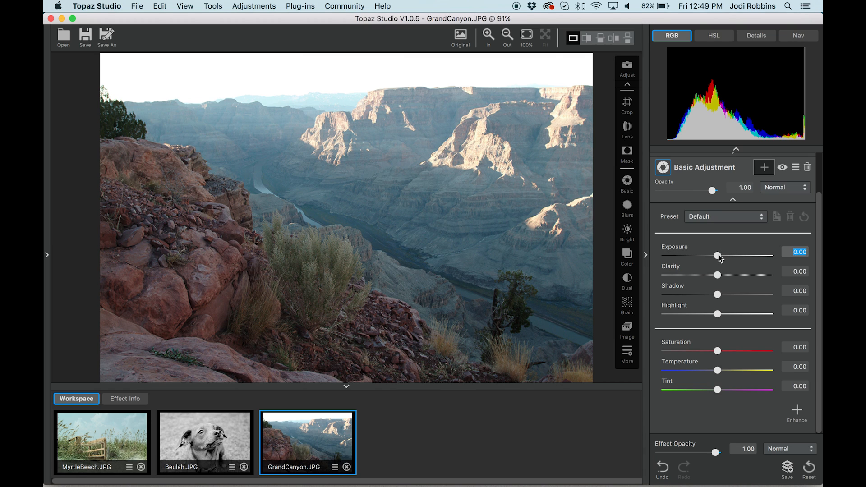
pyautogui.moveTo(718, 256); pyautogui.dragTo(707, 255)
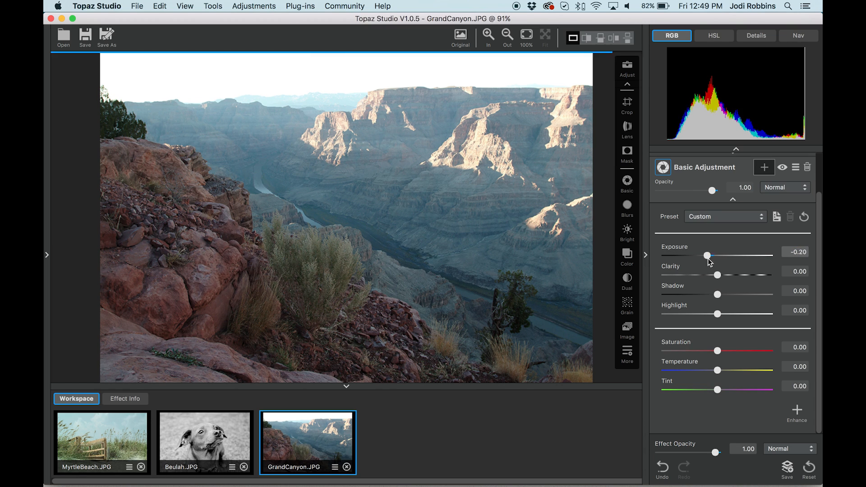
pyautogui.moveTo(707, 255); pyautogui.dragTo(702, 256)
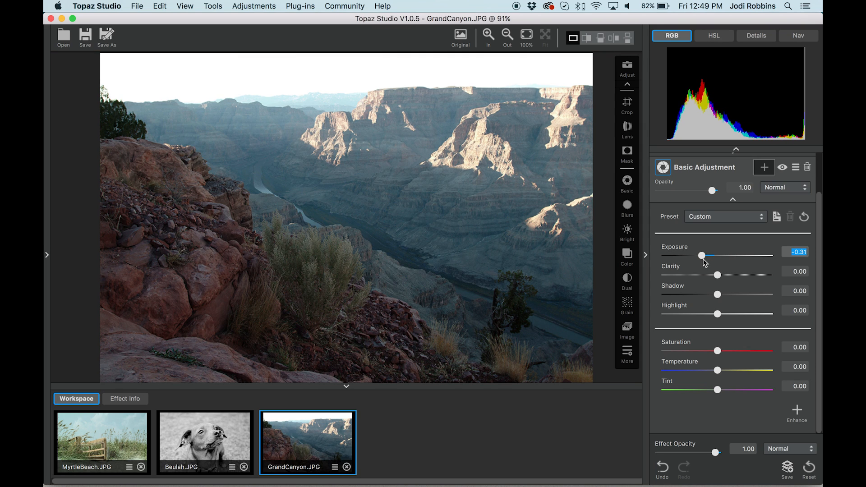
pyautogui.moveTo(719, 279)
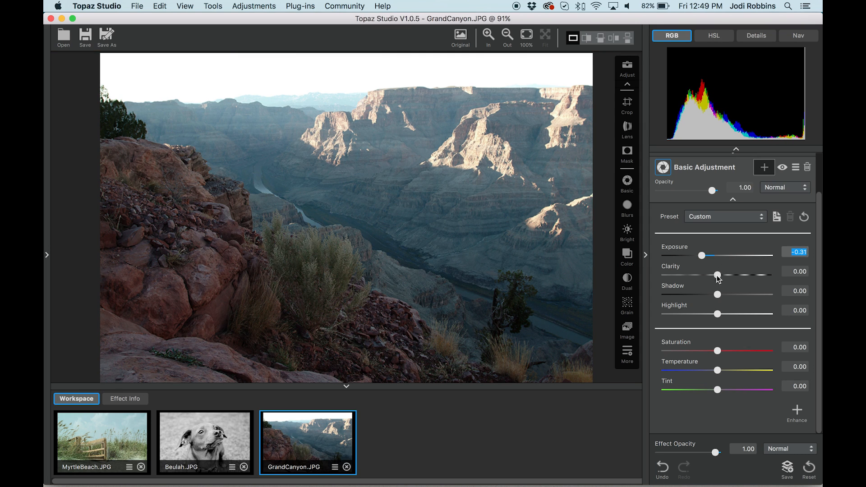
pyautogui.moveTo(718, 275); pyautogui.dragTo(730, 275)
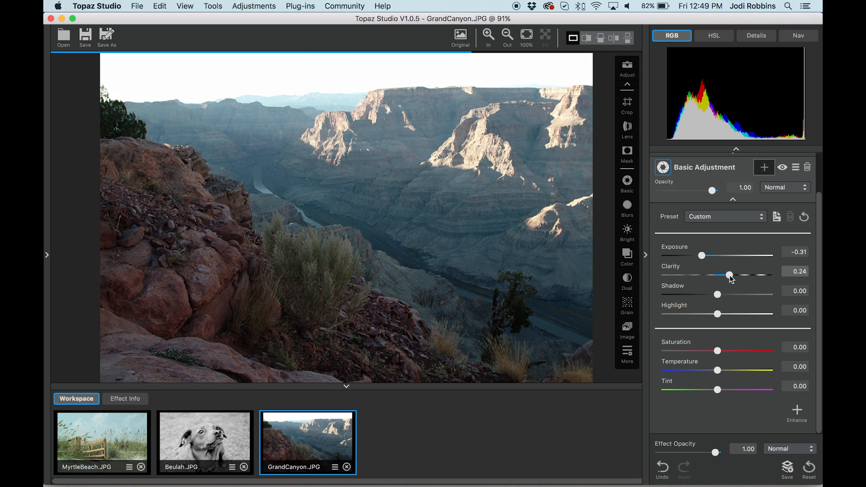
pyautogui.moveTo(729, 276); pyautogui.dragTo(739, 275)
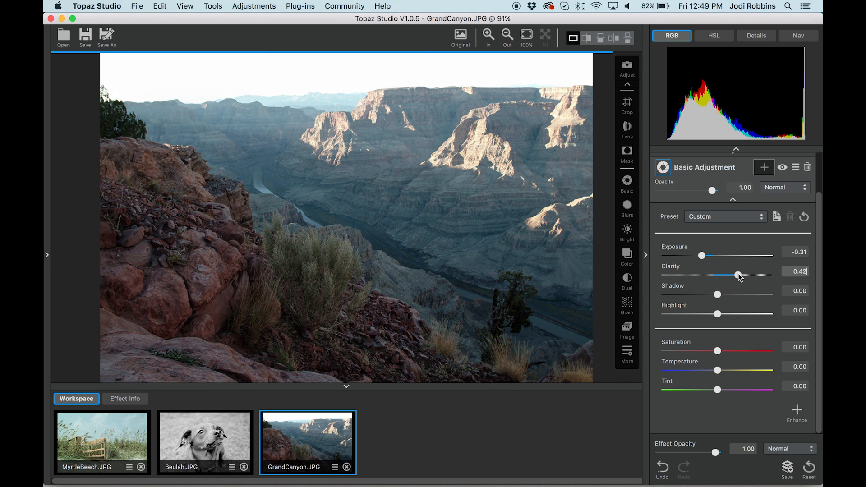
pyautogui.moveTo(737, 275); pyautogui.dragTo(749, 275)
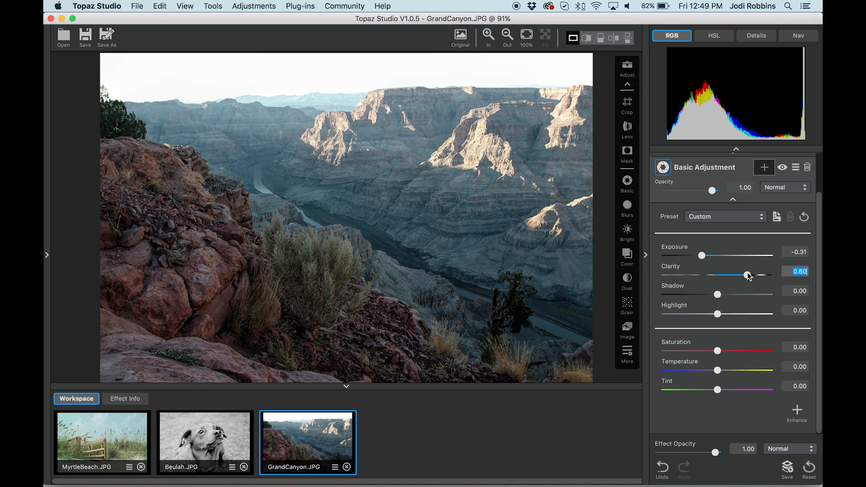
pyautogui.click(460, 35)
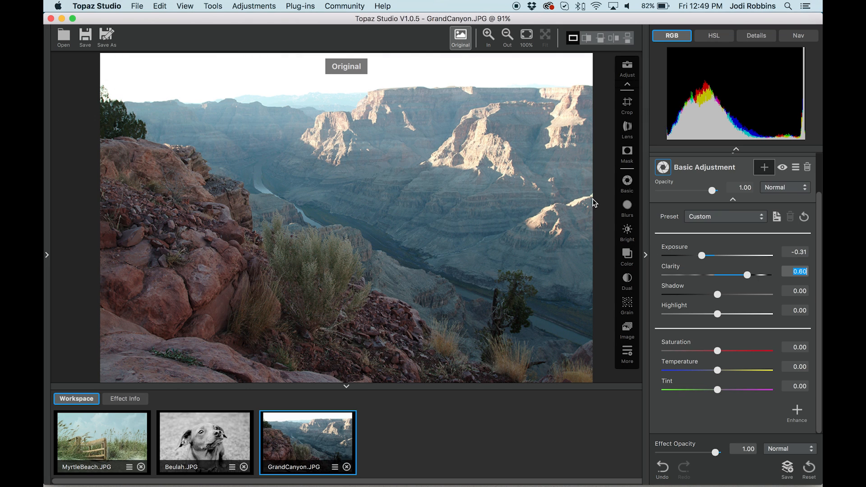
pyautogui.click(460, 35)
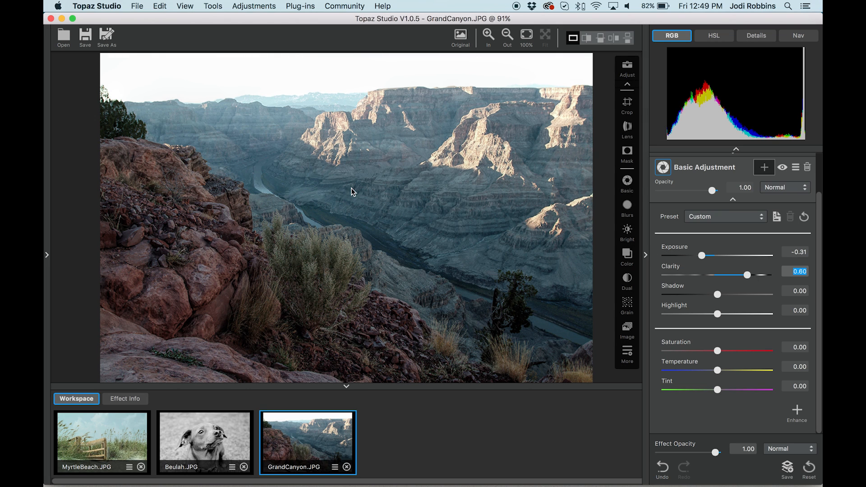
pyautogui.moveTo(538, 229)
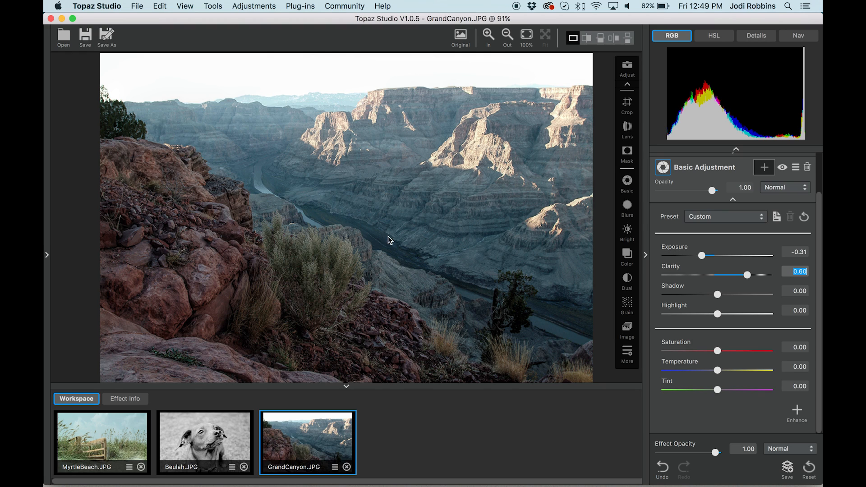
pyautogui.moveTo(571, 326)
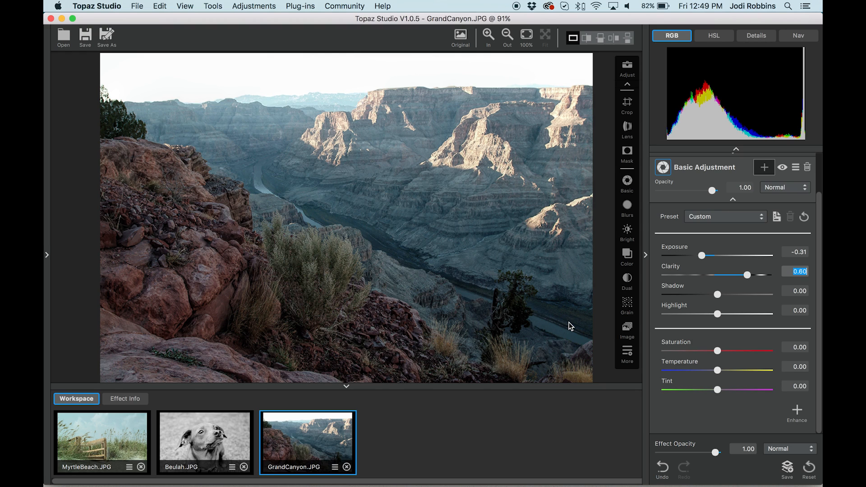
pyautogui.moveTo(711, 307)
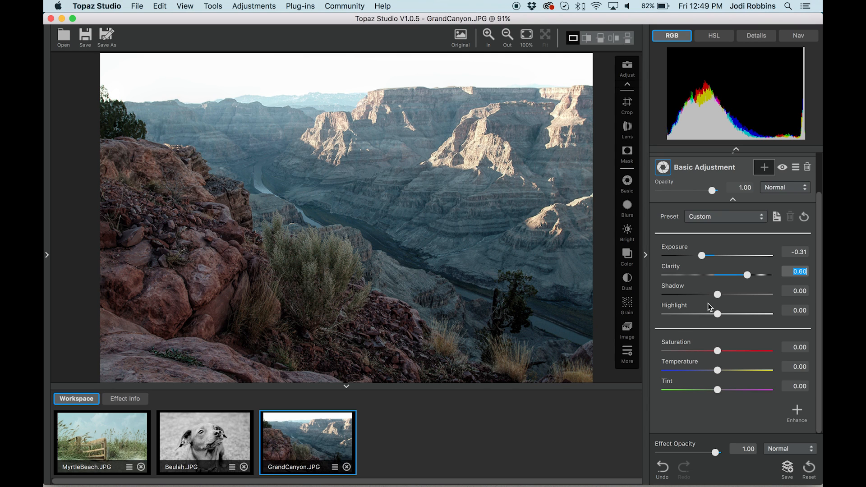
# Deepen the shadows, raise saturation to 0.60 and warm temperature to 0.40, comparing with the original
pyautogui.moveTo(719, 295); pyautogui.dragTo(711, 295)
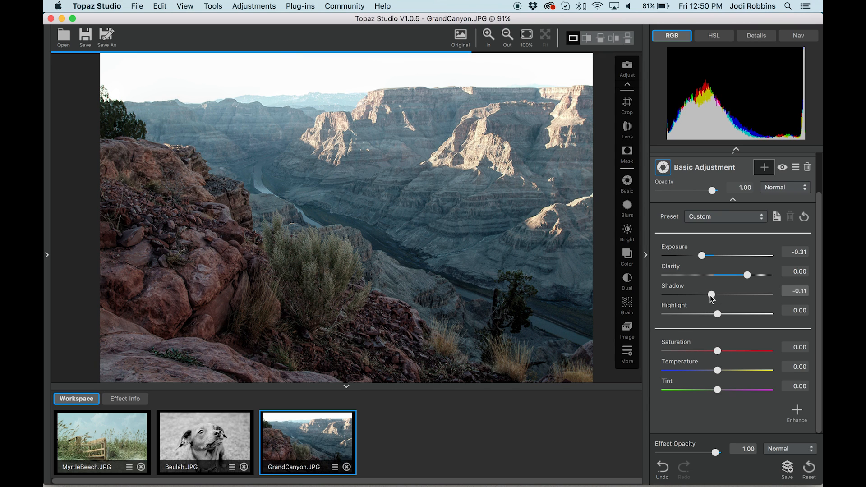
pyautogui.moveTo(712, 294); pyautogui.dragTo(706, 294)
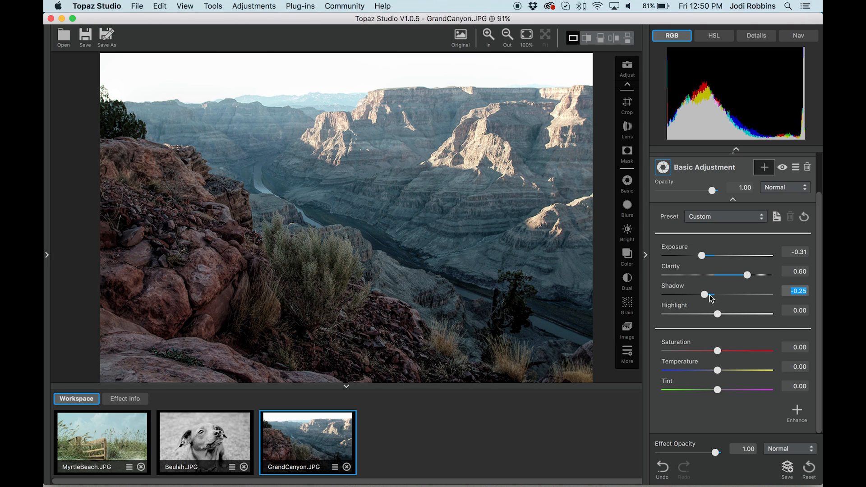
pyautogui.moveTo(717, 351); pyautogui.dragTo(725, 351)
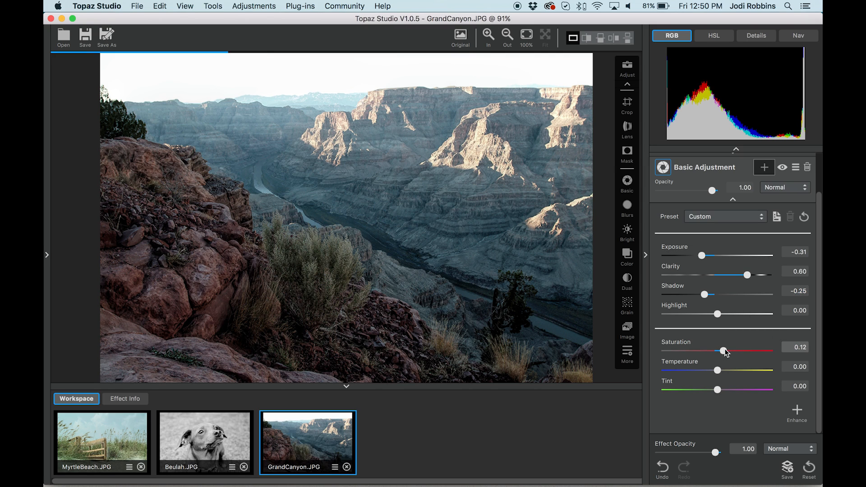
pyautogui.moveTo(721, 351); pyautogui.dragTo(736, 351)
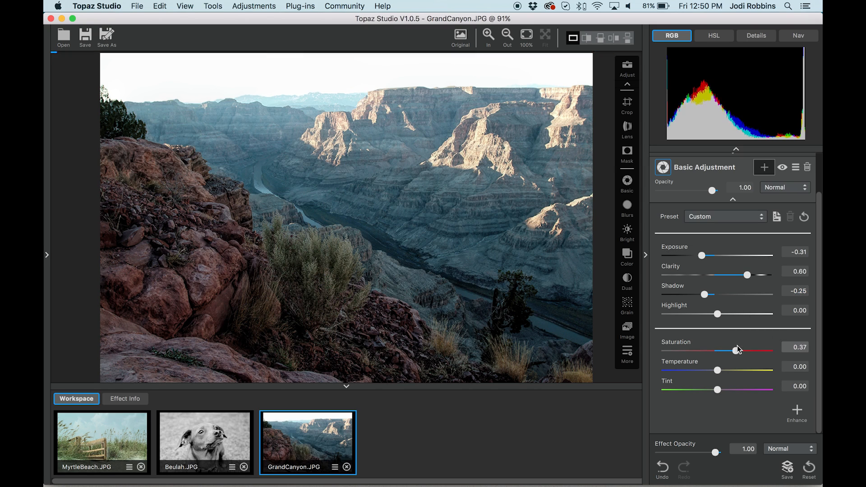
pyautogui.moveTo(734, 350); pyautogui.dragTo(744, 350)
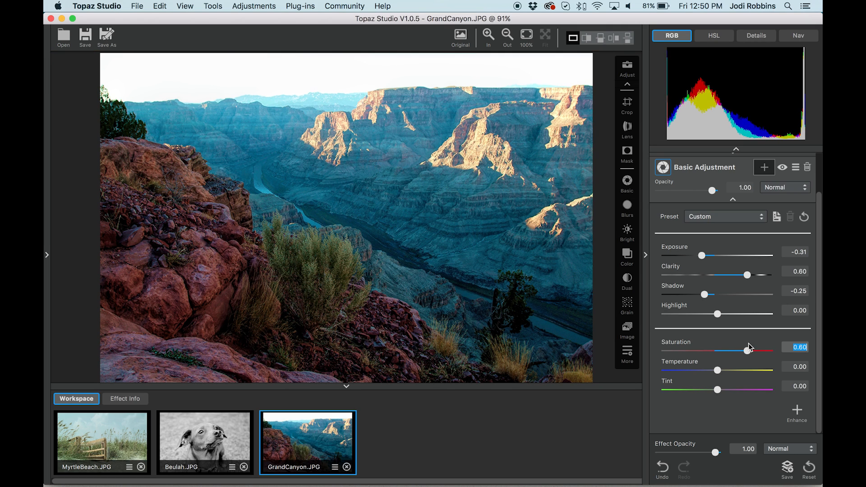
pyautogui.moveTo(358, 235)
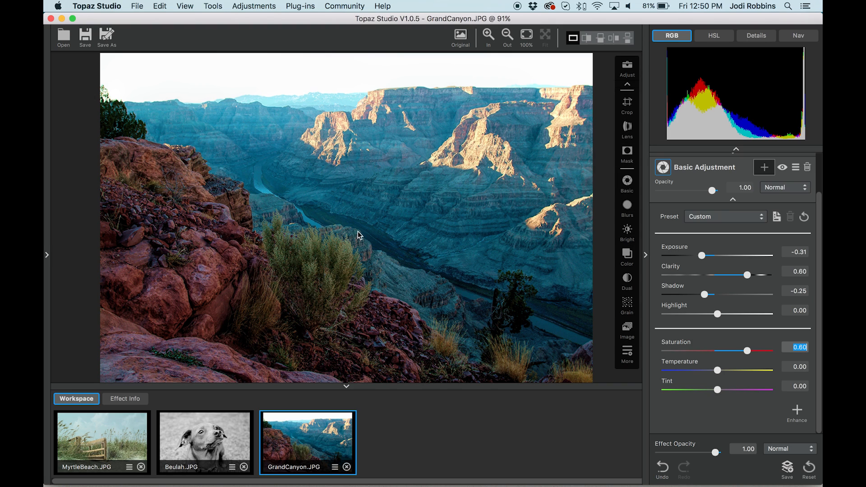
pyautogui.moveTo(564, 202)
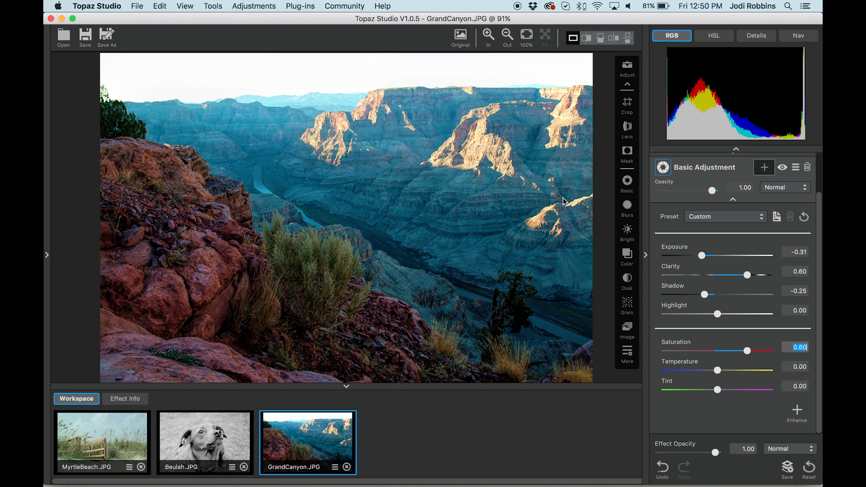
pyautogui.moveTo(684, 330)
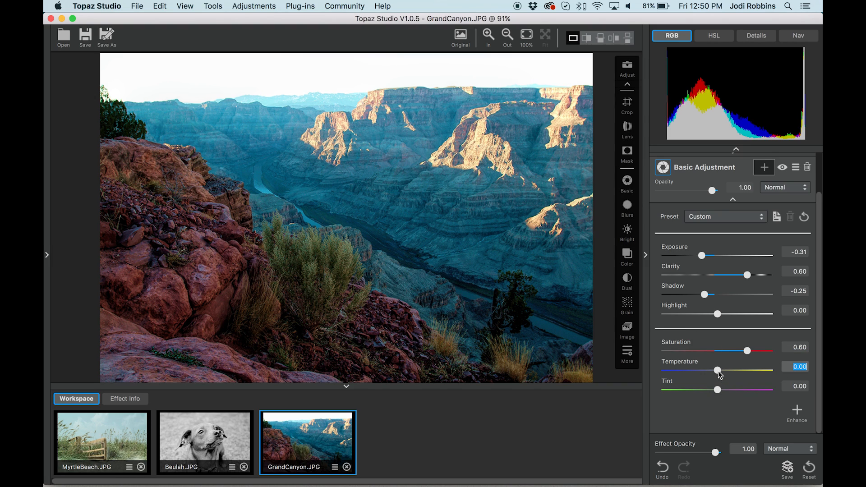
pyautogui.moveTo(718, 370); pyautogui.dragTo(737, 371)
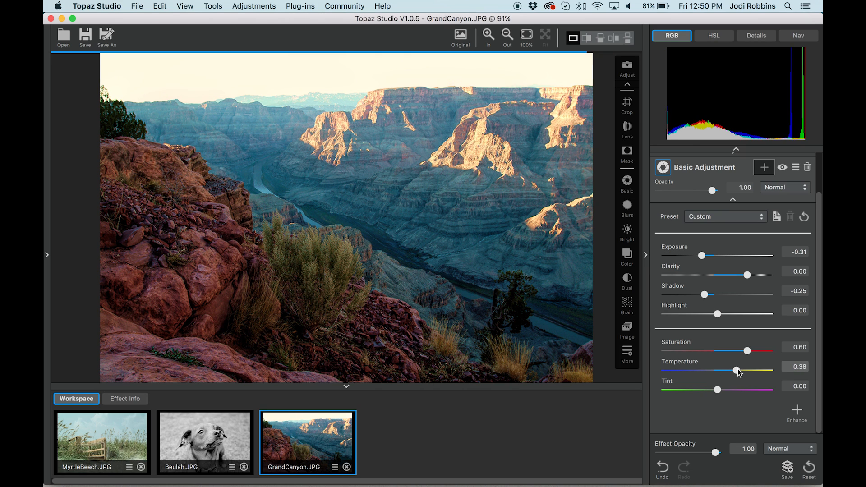
pyautogui.moveTo(736, 370); pyautogui.dragTo(743, 369)
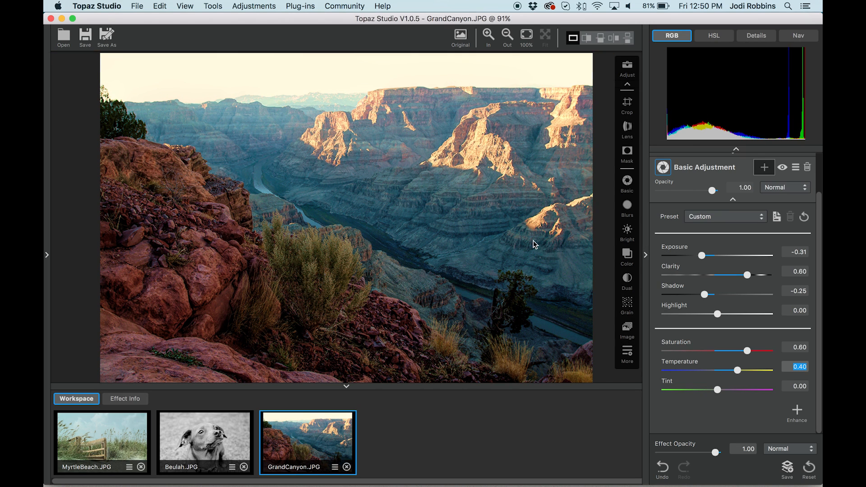
pyautogui.click(461, 34)
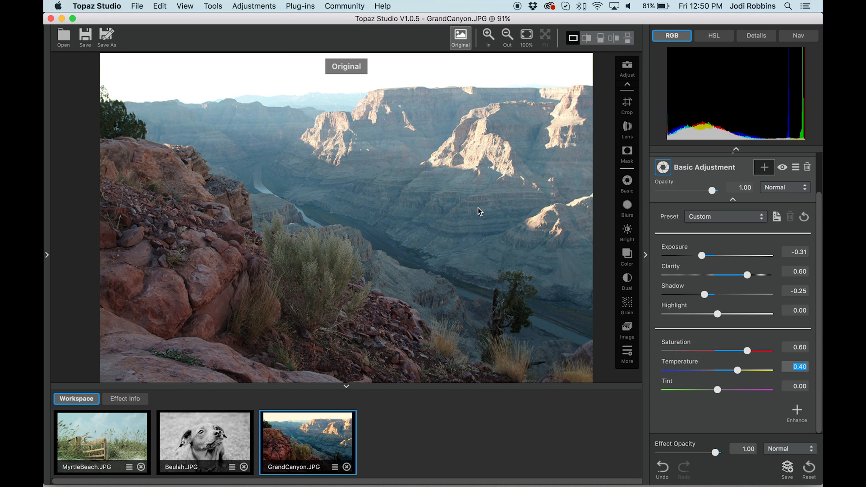
pyautogui.click(460, 37)
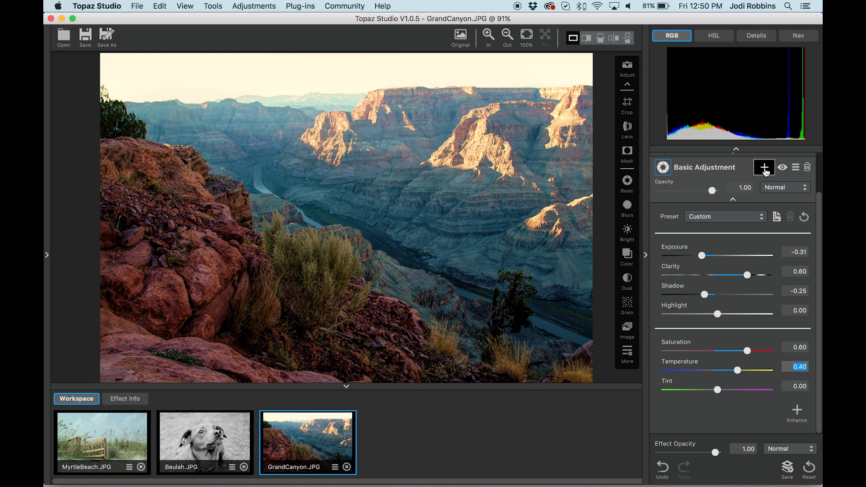
# Start a brush mask at density 0.00 and mask the foreground slope down to the lower right corner
pyautogui.click(764, 167)
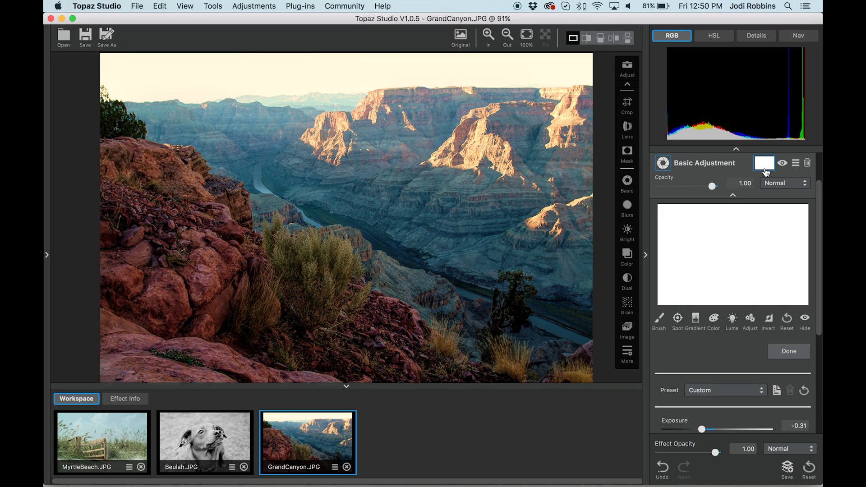
pyautogui.click(659, 320)
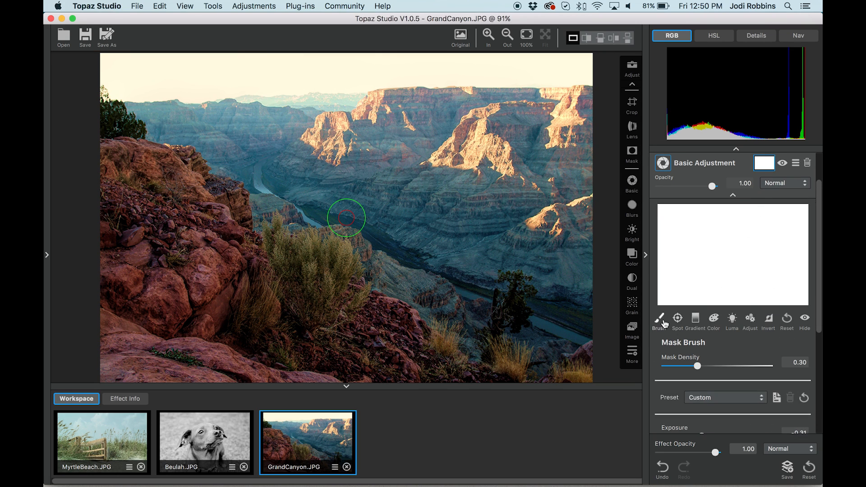
pyautogui.moveTo(698, 365); pyautogui.dragTo(680, 366)
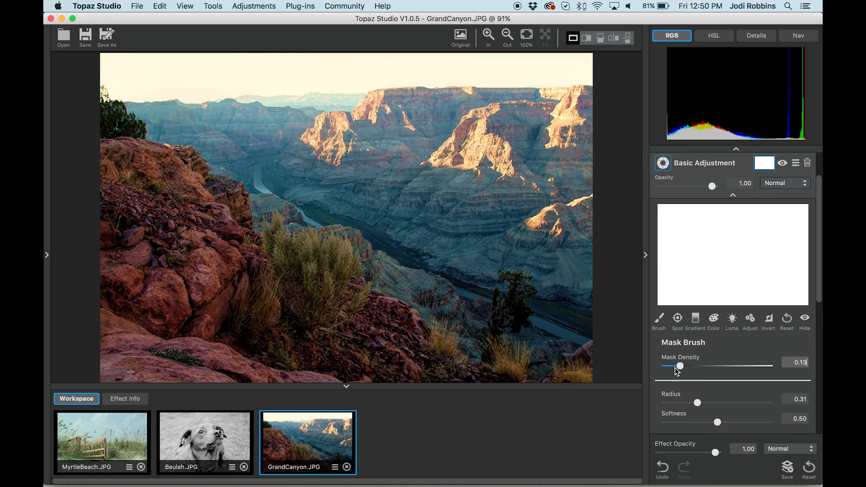
pyautogui.moveTo(680, 366); pyautogui.dragTo(667, 366)
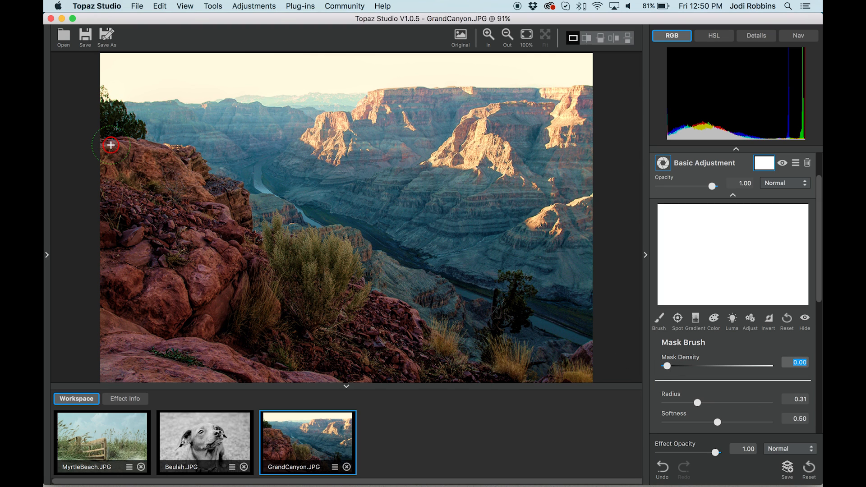
pyautogui.moveTo(110, 146); pyautogui.dragTo(217, 194)
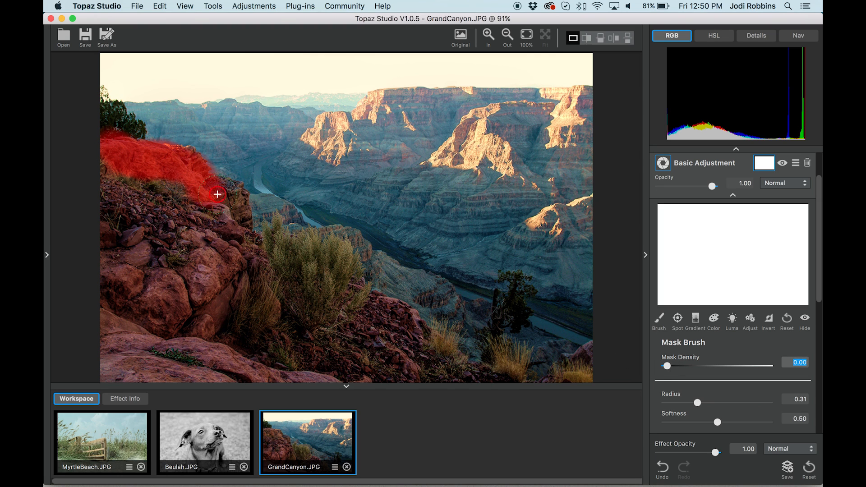
pyautogui.moveTo(217, 194); pyautogui.dragTo(330, 253)
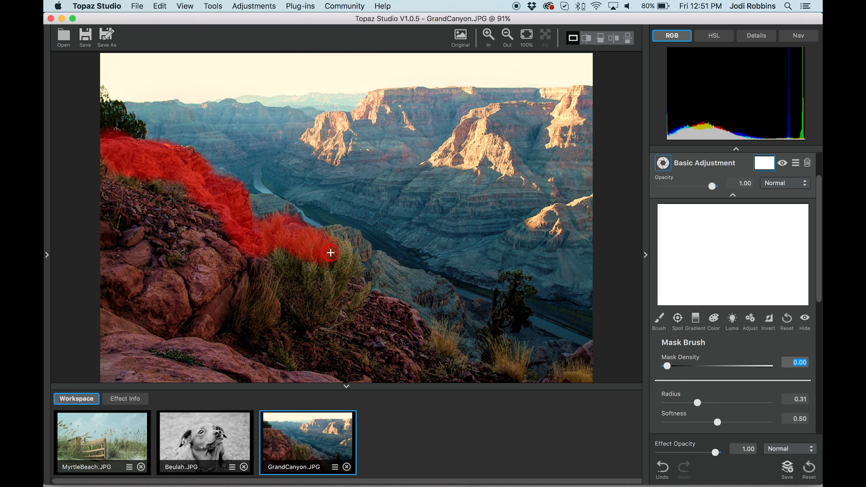
pyautogui.moveTo(331, 253); pyautogui.dragTo(416, 329)
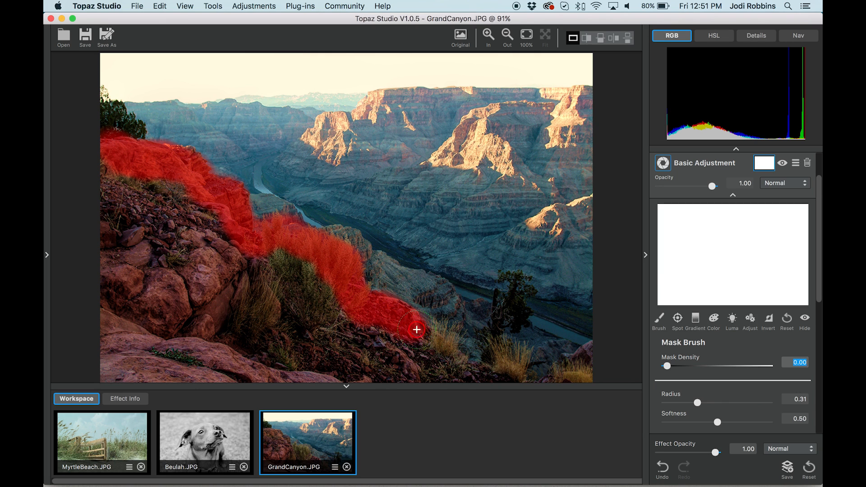
pyautogui.moveTo(417, 330); pyautogui.dragTo(583, 360)
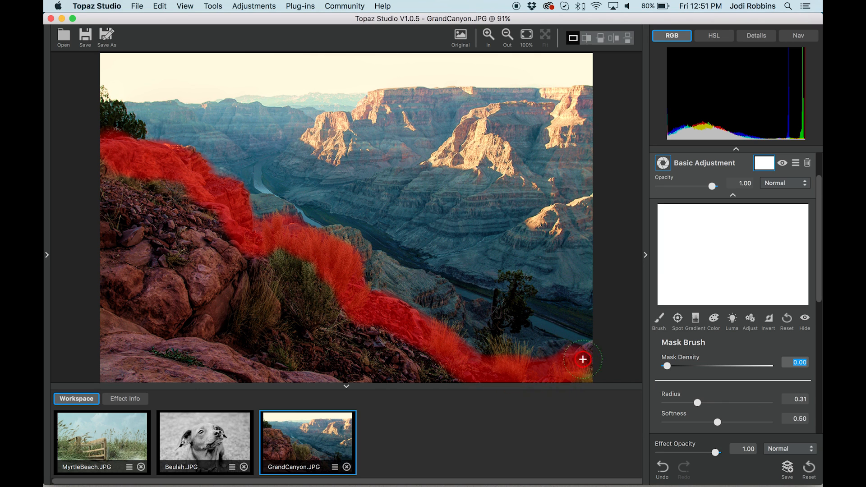
# Mask out the shadowed slope, upper-left rocks and the foreground strip along the left edge
pyautogui.moveTo(583, 360); pyautogui.dragTo(353, 330)
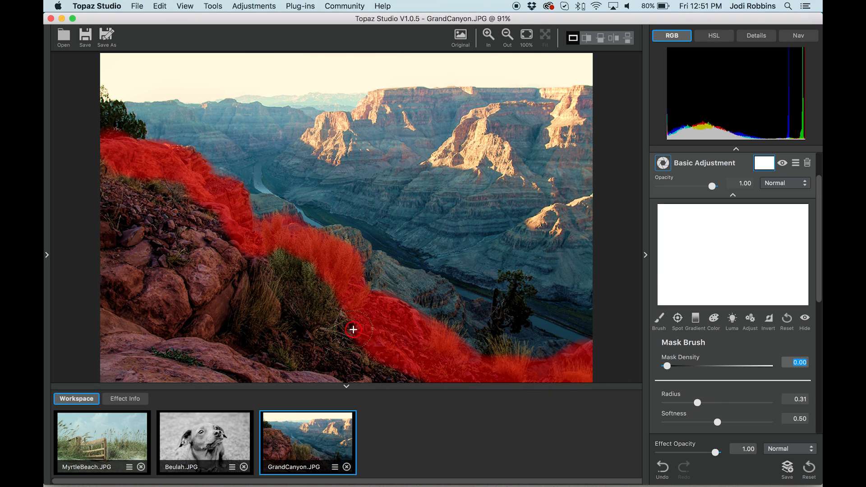
pyautogui.moveTo(353, 329); pyautogui.dragTo(133, 185)
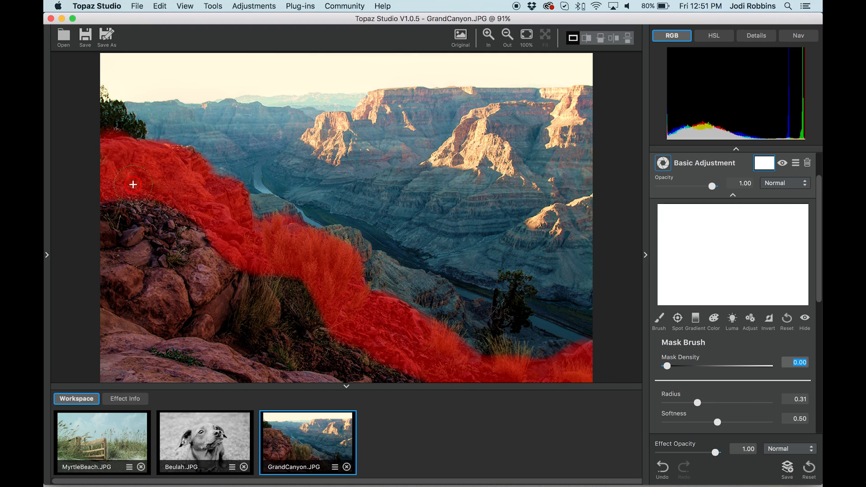
pyautogui.moveTo(132, 185); pyautogui.dragTo(111, 285)
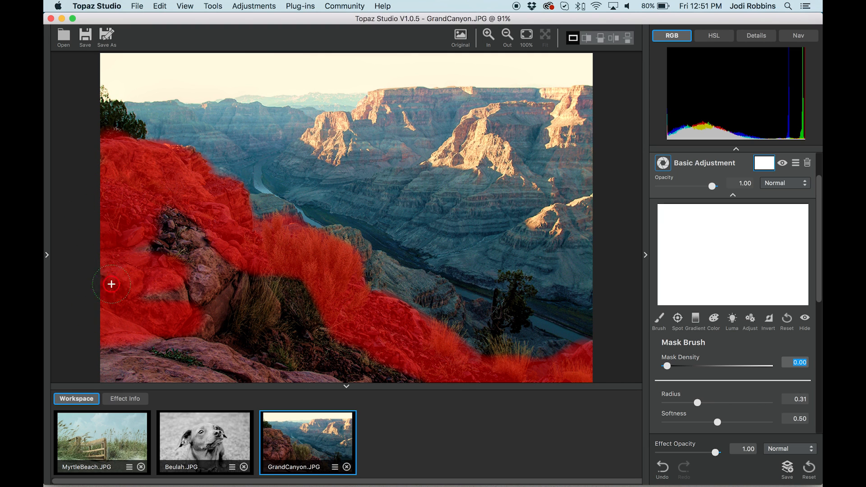
pyautogui.moveTo(110, 285); pyautogui.dragTo(552, 343)
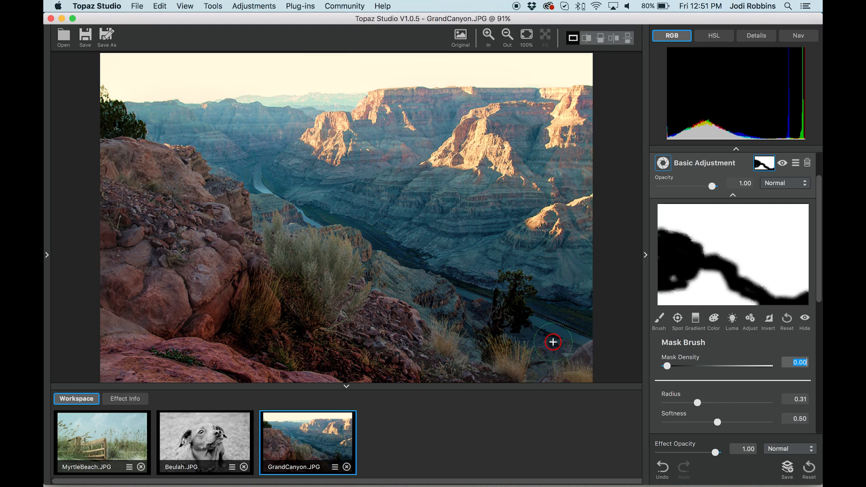
# With brush radius 0.70, mask the large foreground rock and central bushes, undoing the stray stroke
pyautogui.moveTo(697, 402); pyautogui.dragTo(740, 402)
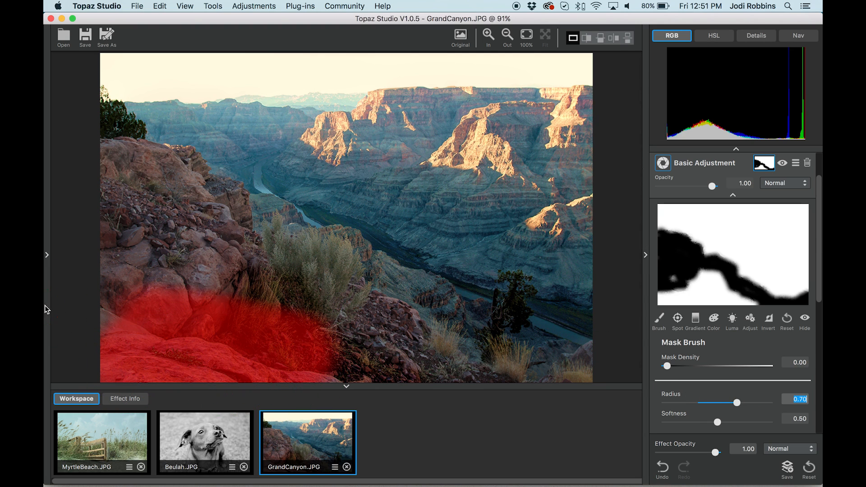
pyautogui.click(200, 285)
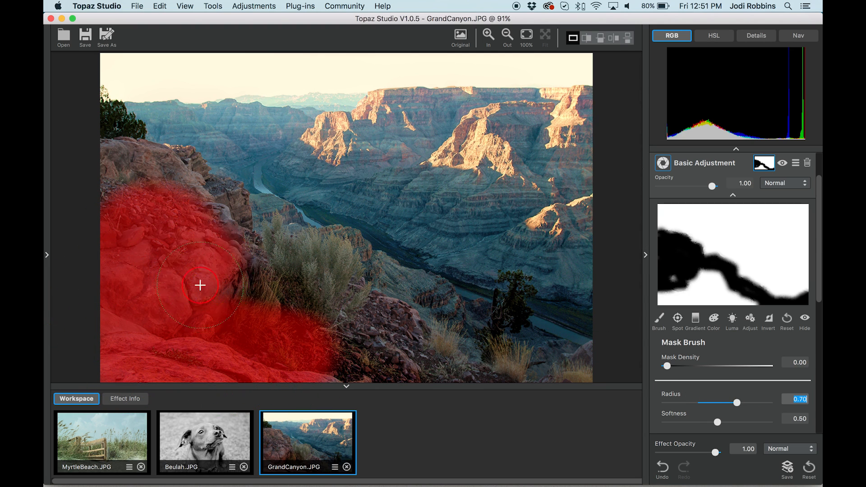
pyautogui.moveTo(200, 286); pyautogui.dragTo(301, 347)
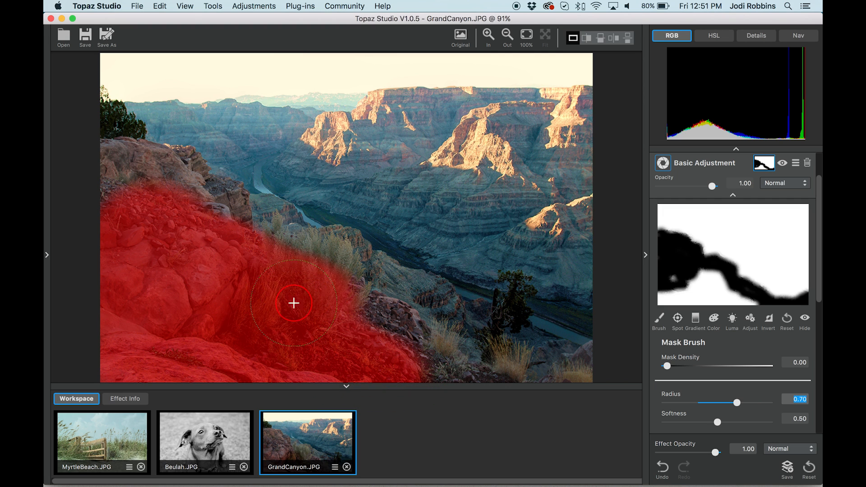
pyautogui.moveTo(294, 303); pyautogui.dragTo(249, 269)
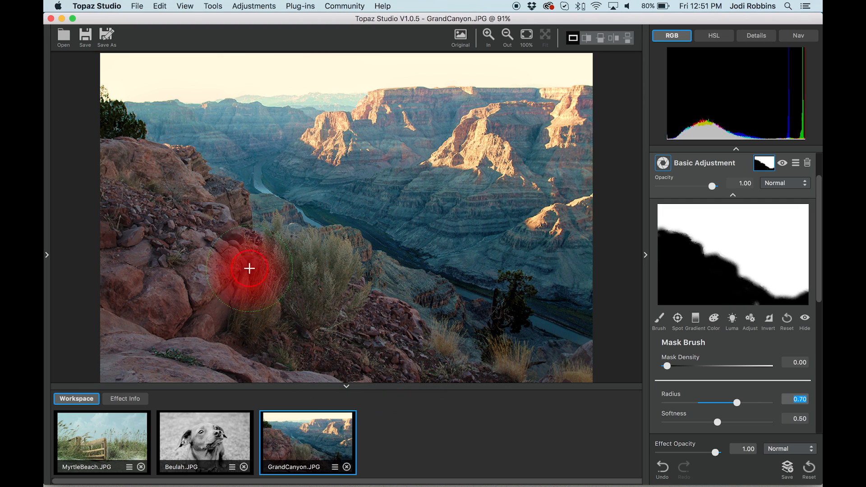
pyautogui.moveTo(249, 268); pyautogui.dragTo(486, 167)
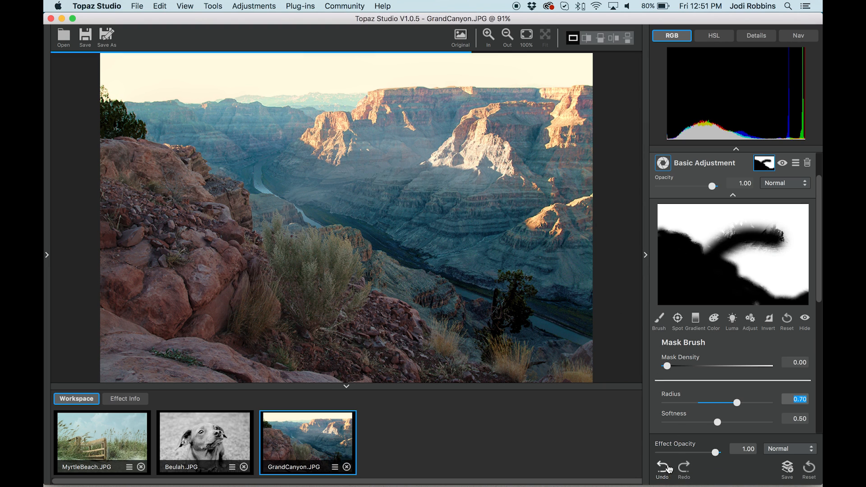
pyautogui.click(662, 467)
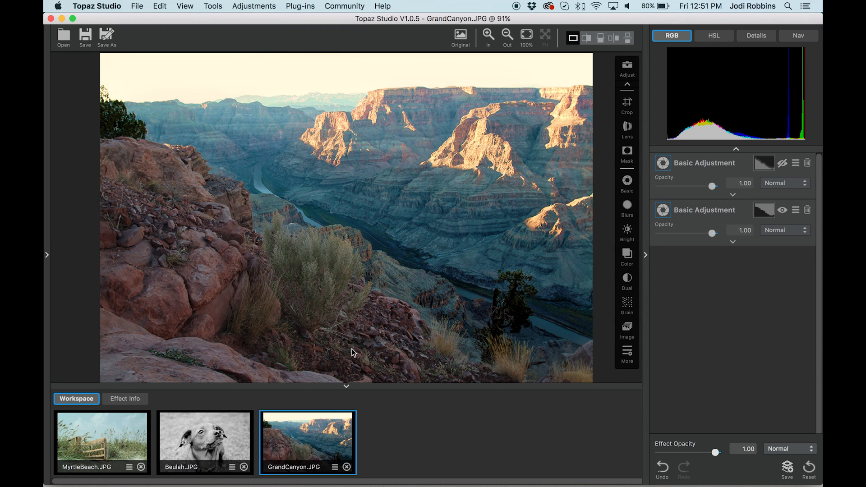
pyautogui.moveTo(615, 234)
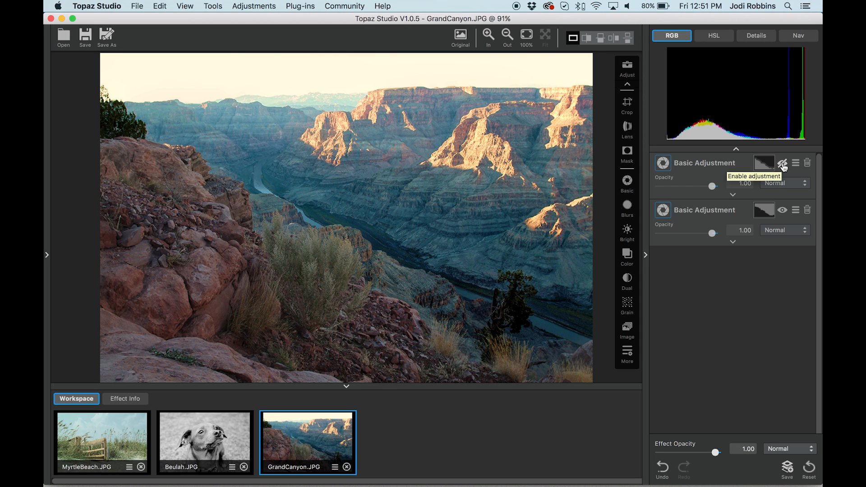
# Re-enable the upper Basic Adjustment with its eye toggle
pyautogui.click(783, 162)
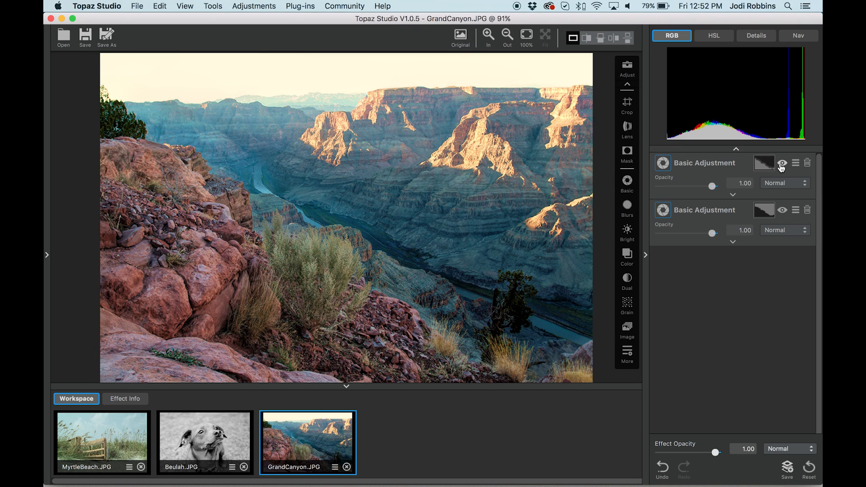
pyautogui.click(783, 162)
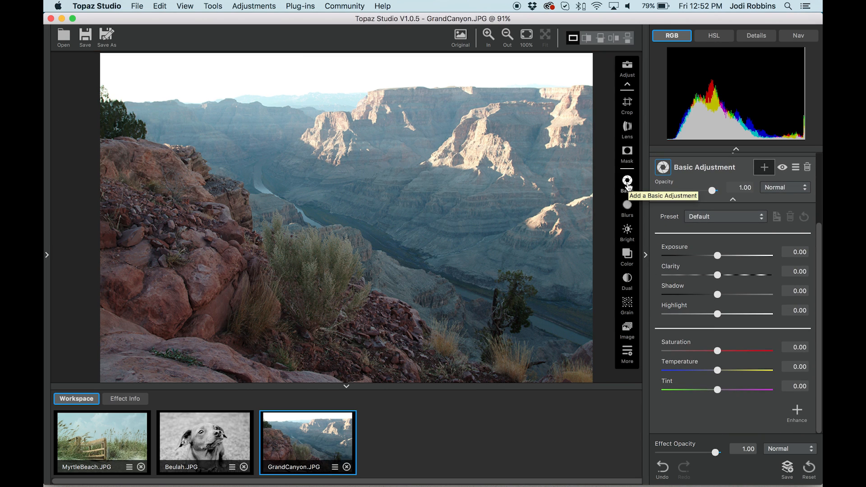
pyautogui.moveTo(364, 77)
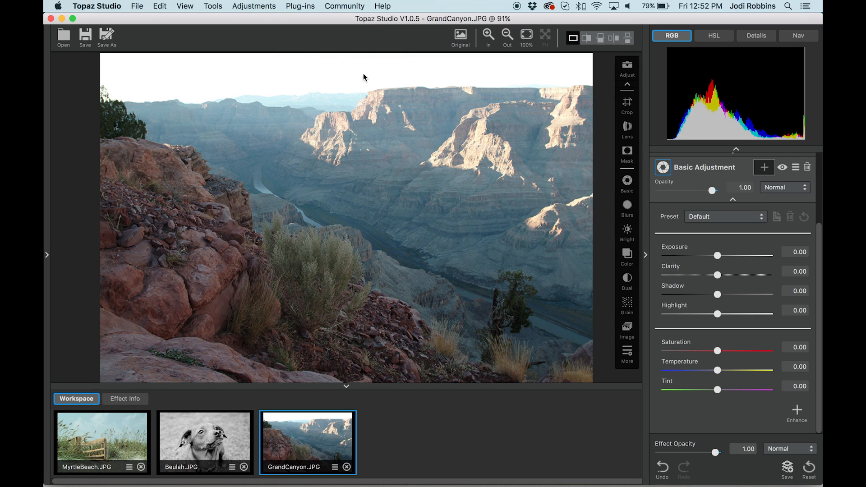
pyautogui.moveTo(526, 67)
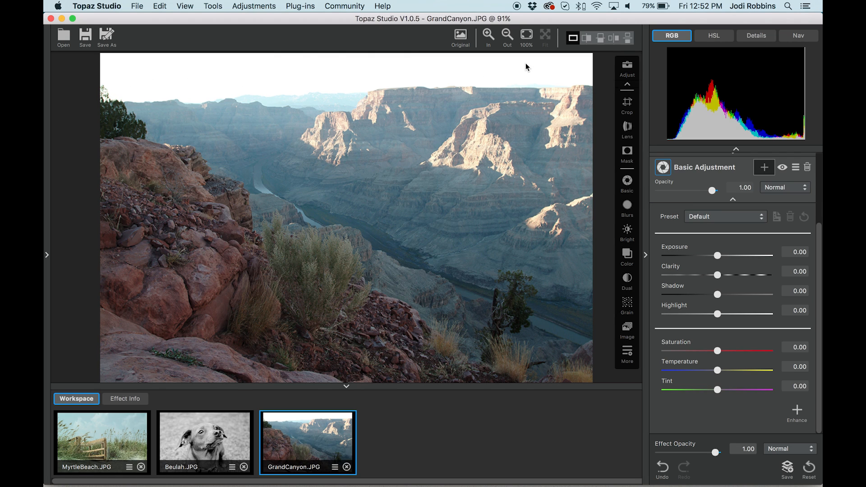
pyautogui.moveTo(734, 300)
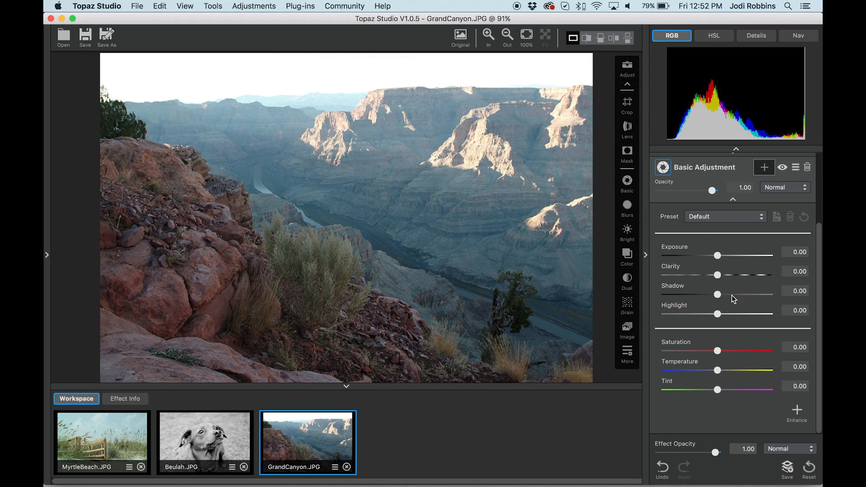
# Pull the highlights to their minimum, then settle them at -0.29
pyautogui.moveTo(718, 314); pyautogui.dragTo(714, 316)
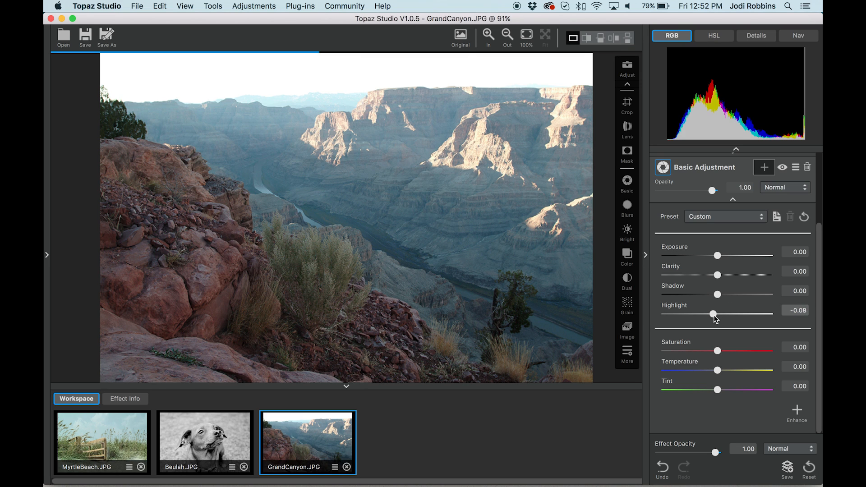
pyautogui.moveTo(713, 314); pyautogui.dragTo(689, 314)
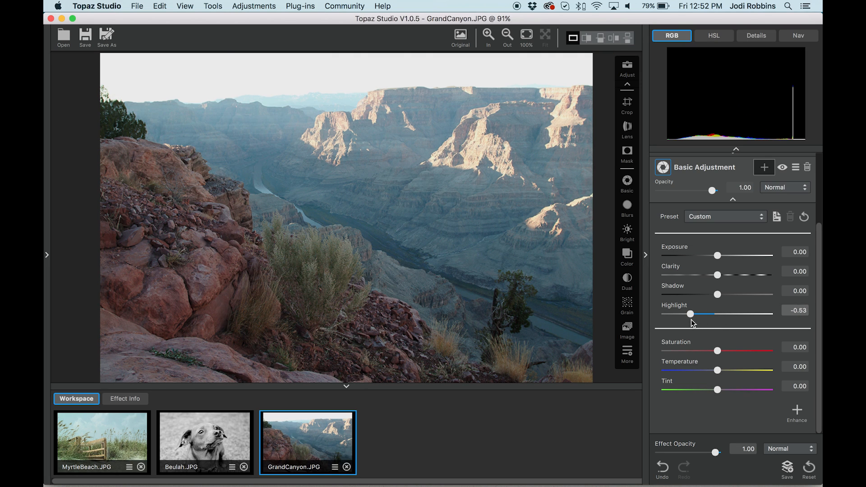
pyautogui.moveTo(691, 314); pyautogui.dragTo(667, 314)
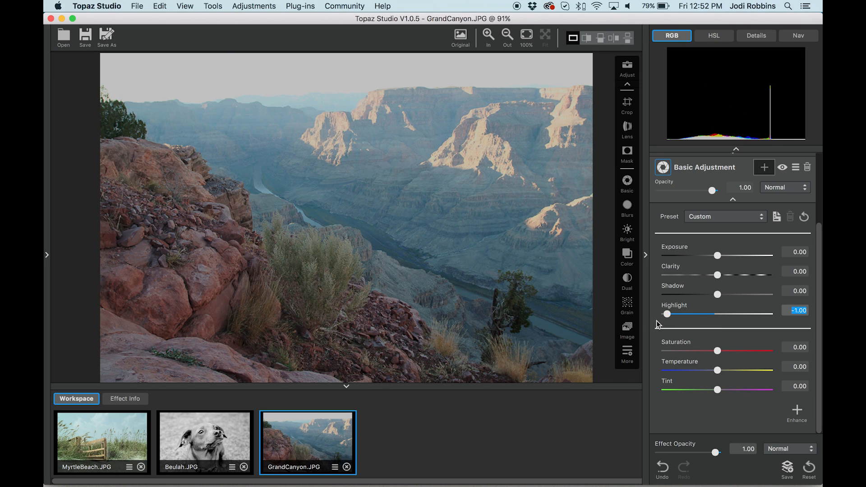
pyautogui.moveTo(442, 75)
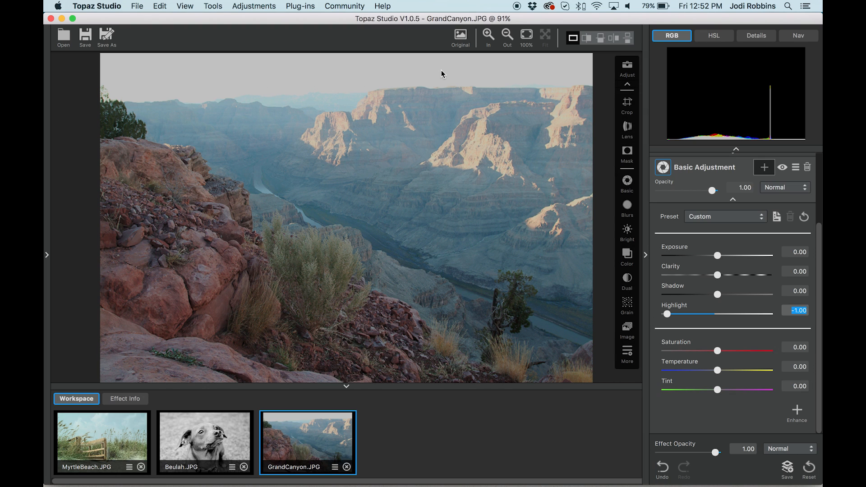
pyautogui.moveTo(667, 314); pyautogui.dragTo(669, 314)
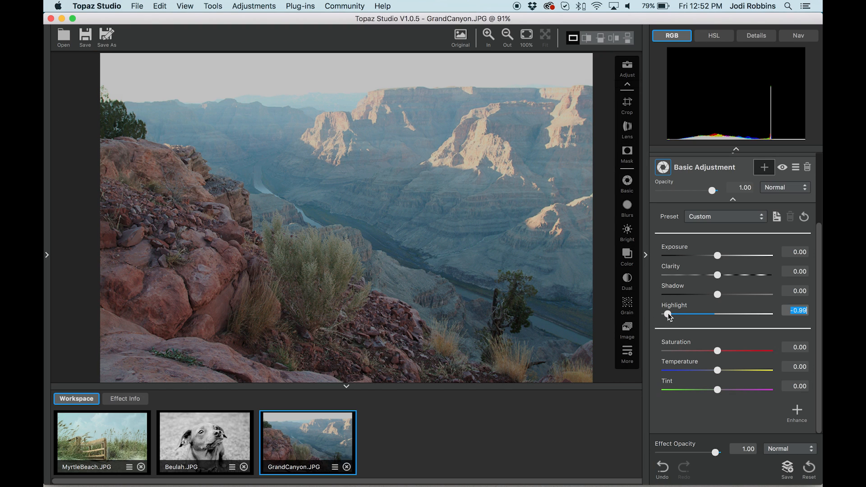
pyautogui.moveTo(666, 314); pyautogui.dragTo(703, 314)
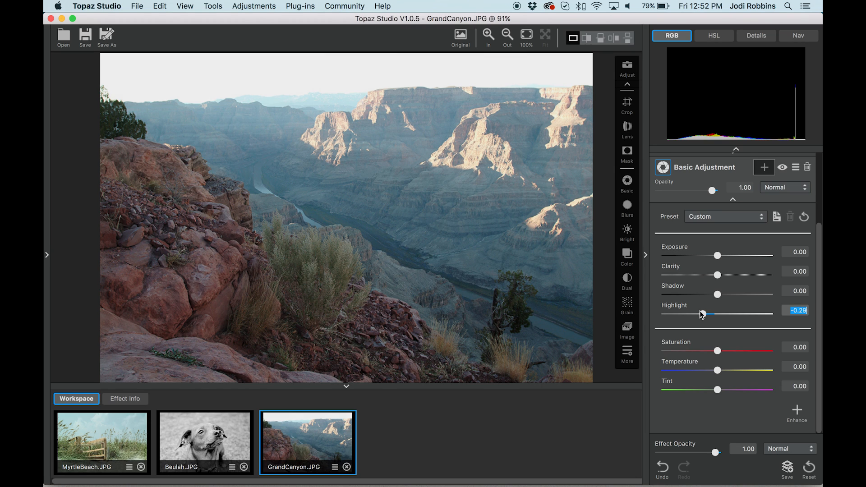
pyautogui.moveTo(719, 356)
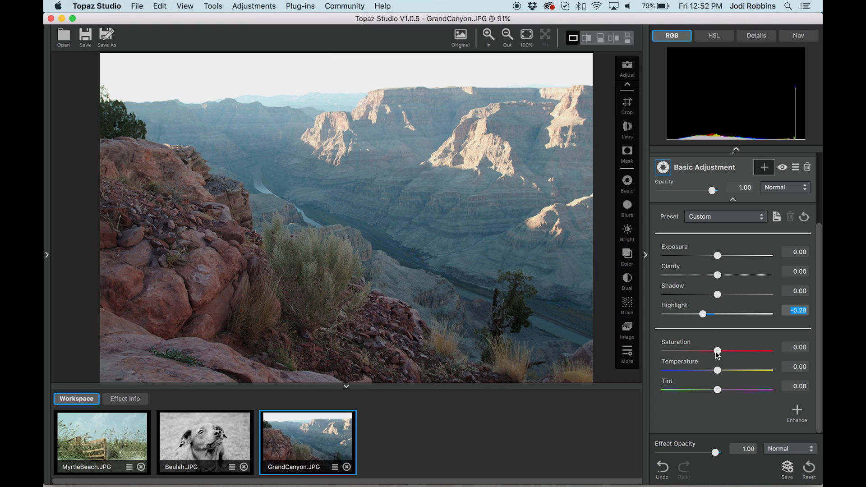
# Set saturation to -0.30 and temperature to -1.00 for a blue cast, comparing with the original
pyautogui.moveTo(718, 351); pyautogui.dragTo(704, 351)
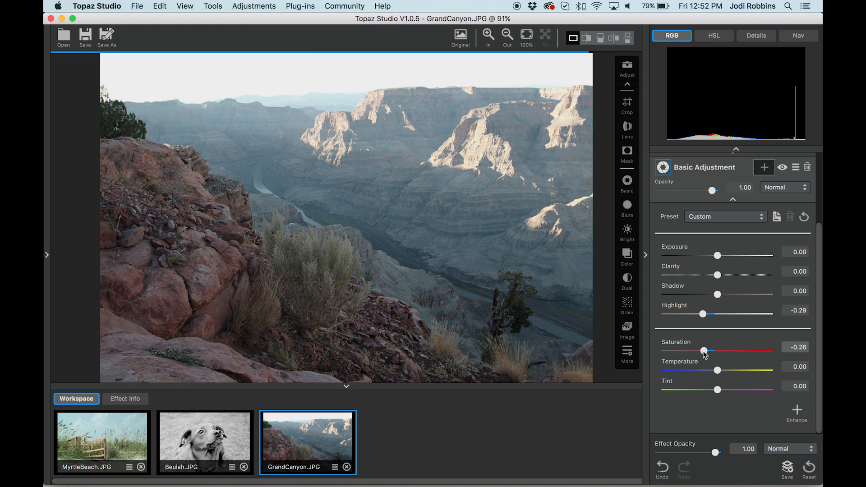
pyautogui.moveTo(707, 351); pyautogui.dragTo(703, 351)
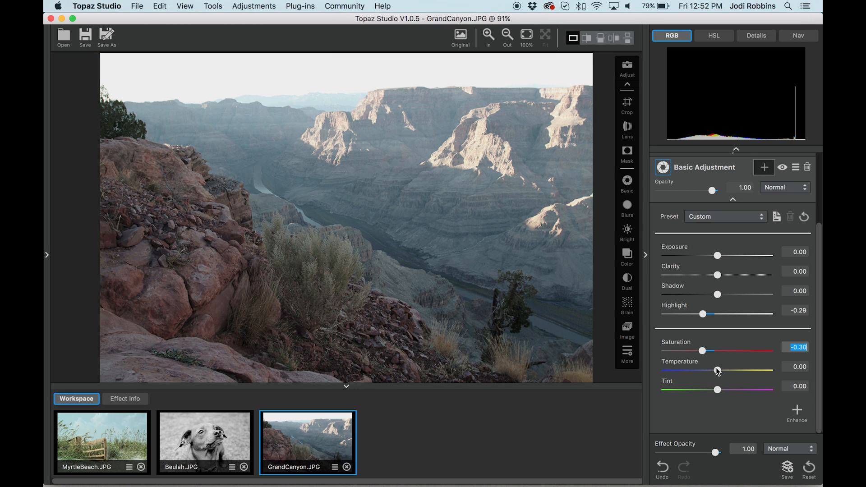
pyautogui.click(795, 367)
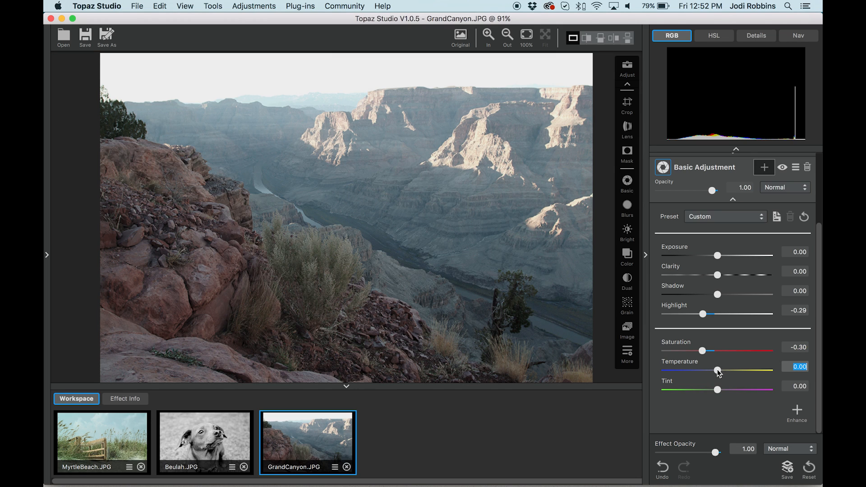
pyautogui.moveTo(718, 371); pyautogui.dragTo(668, 371)
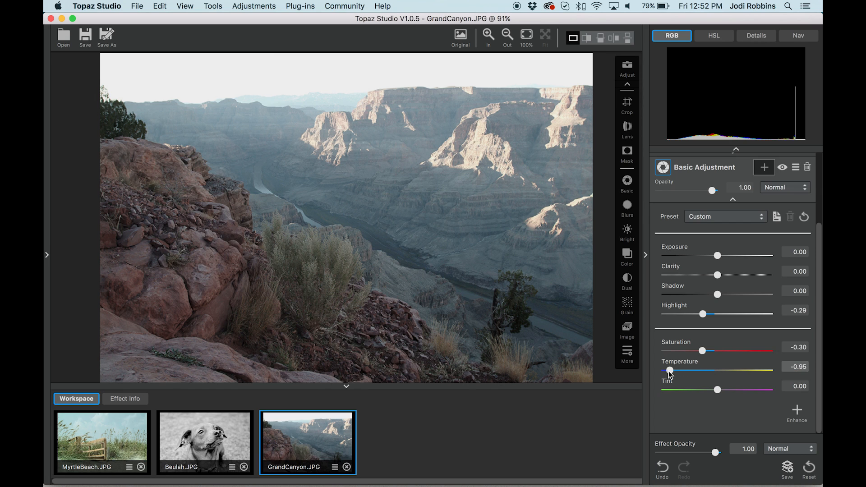
pyautogui.moveTo(670, 370); pyautogui.dragTo(660, 371)
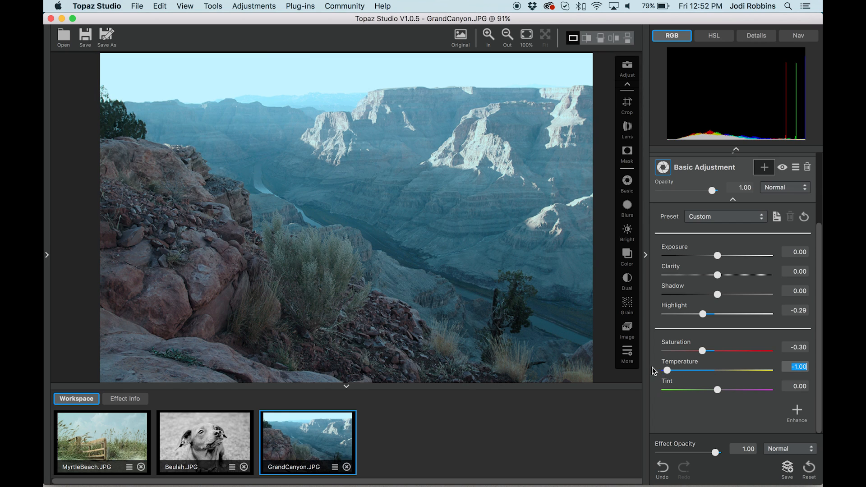
pyautogui.moveTo(403, 189)
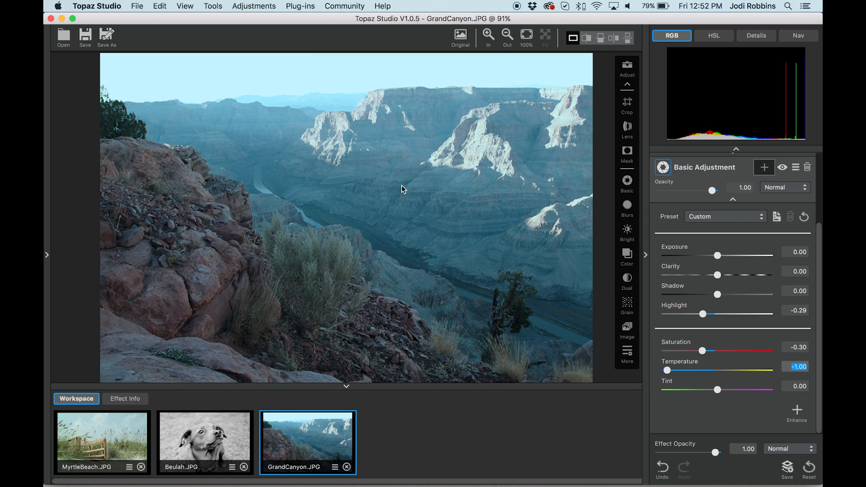
pyautogui.click(460, 33)
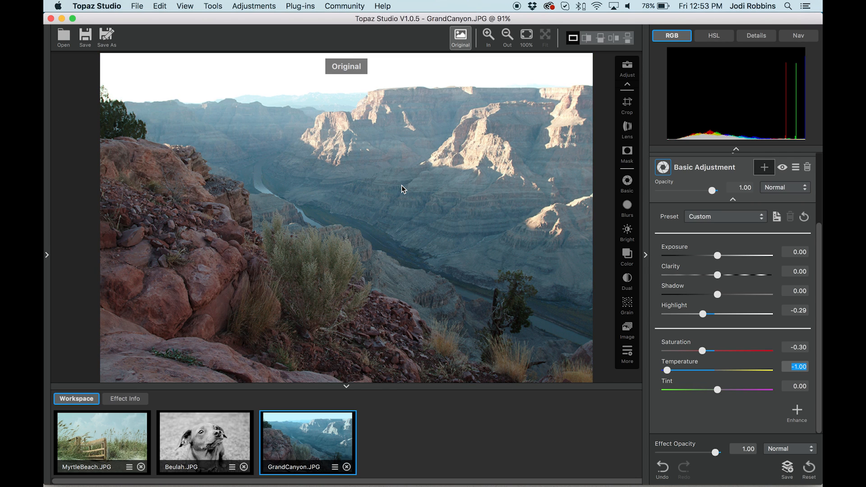
pyautogui.click(460, 34)
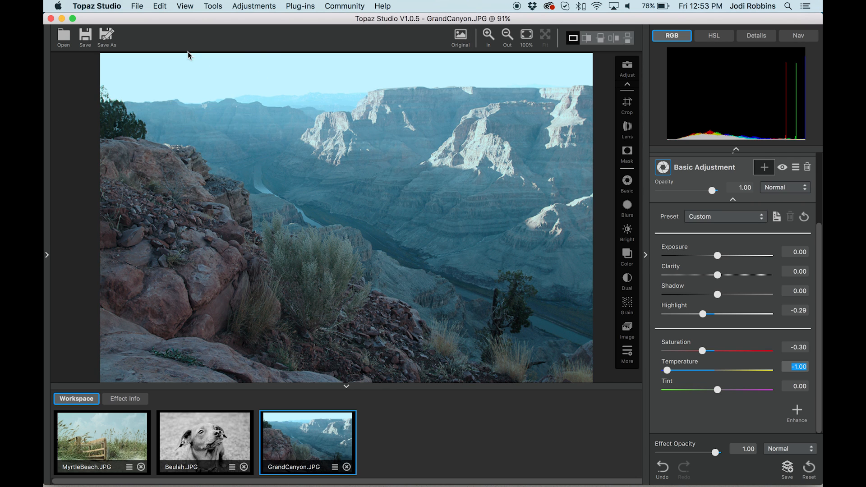
pyautogui.moveTo(215, 93)
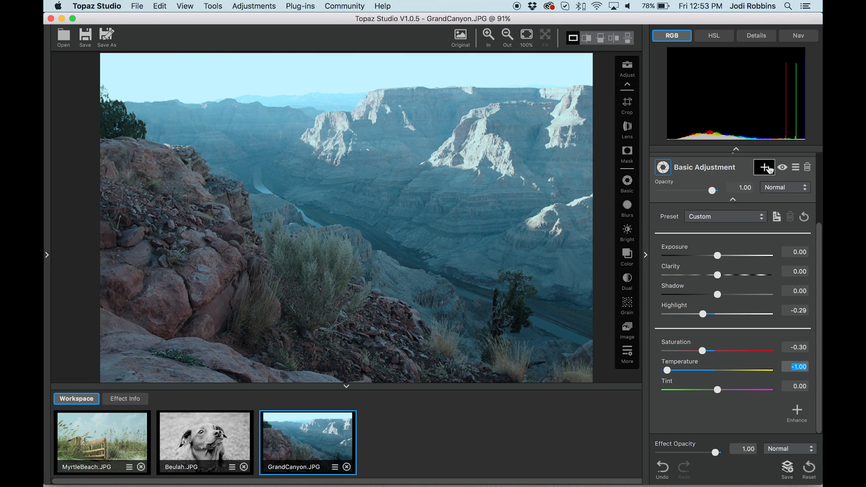
# Apply a Gradient mask fading the blue adjustment from the sky down to the cliffs and confirm it
pyautogui.click(764, 167)
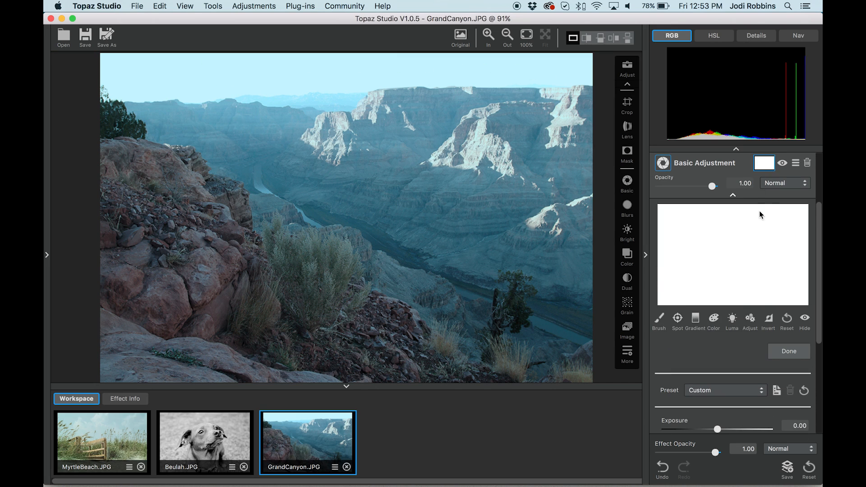
pyautogui.click(696, 320)
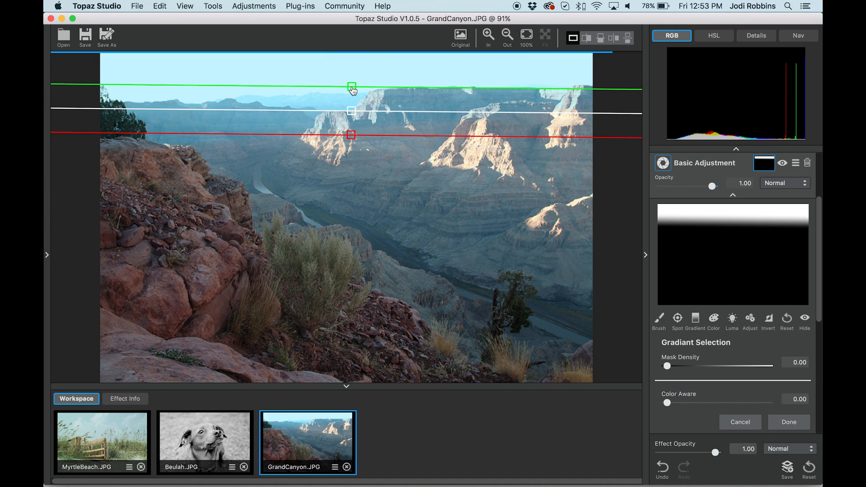
pyautogui.moveTo(352, 88); pyautogui.dragTo(352, 111)
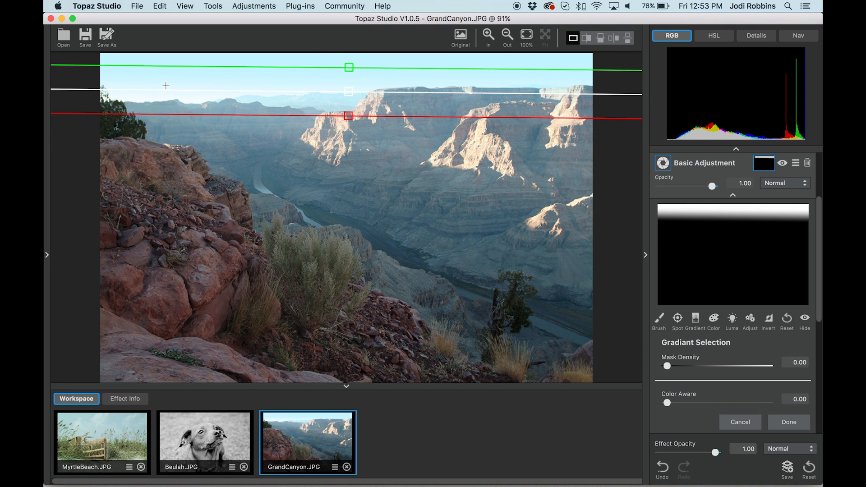
pyautogui.moveTo(166, 99)
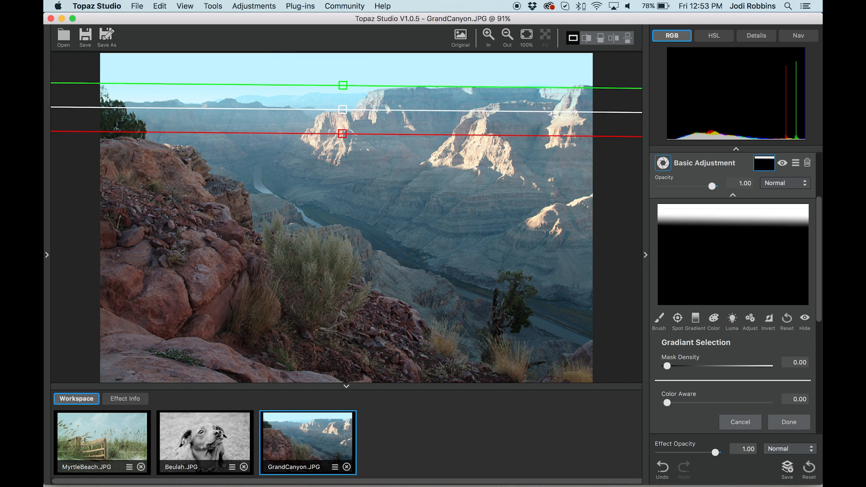
pyautogui.moveTo(183, 98)
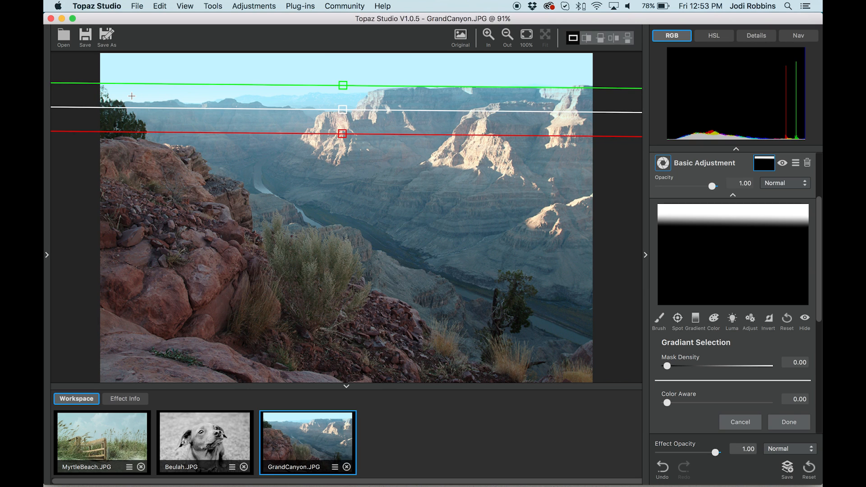
pyautogui.moveTo(283, 106)
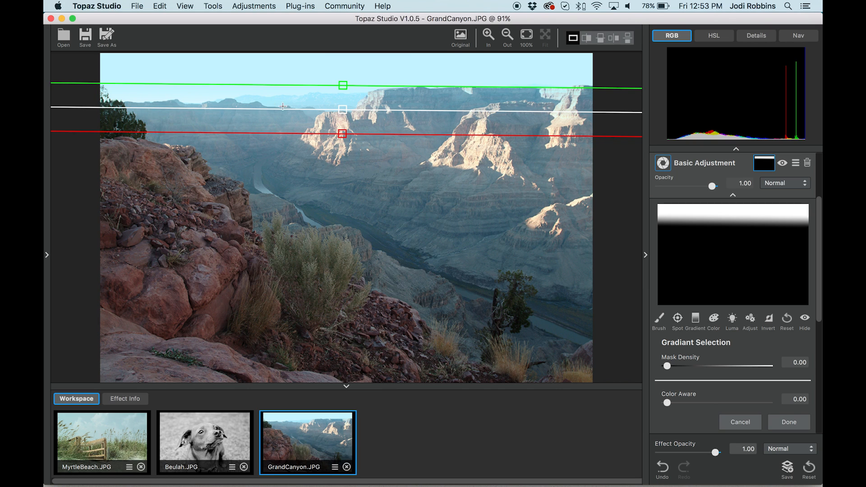
pyautogui.moveTo(544, 100)
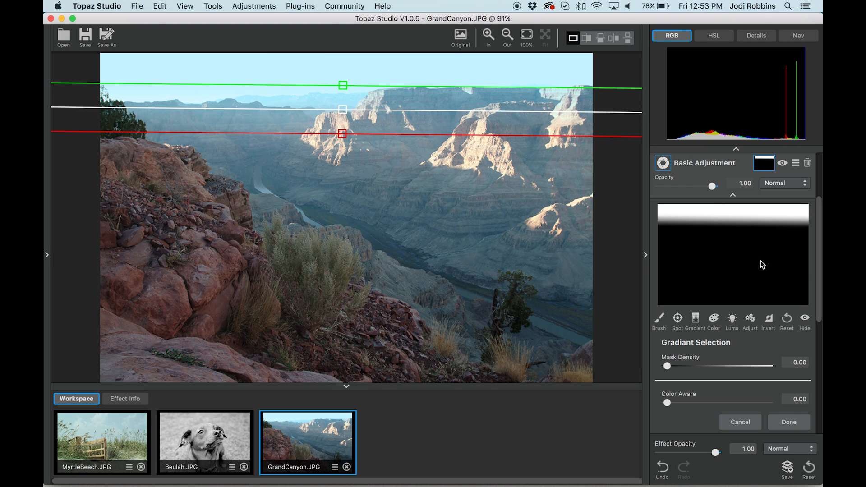
pyautogui.click(789, 422)
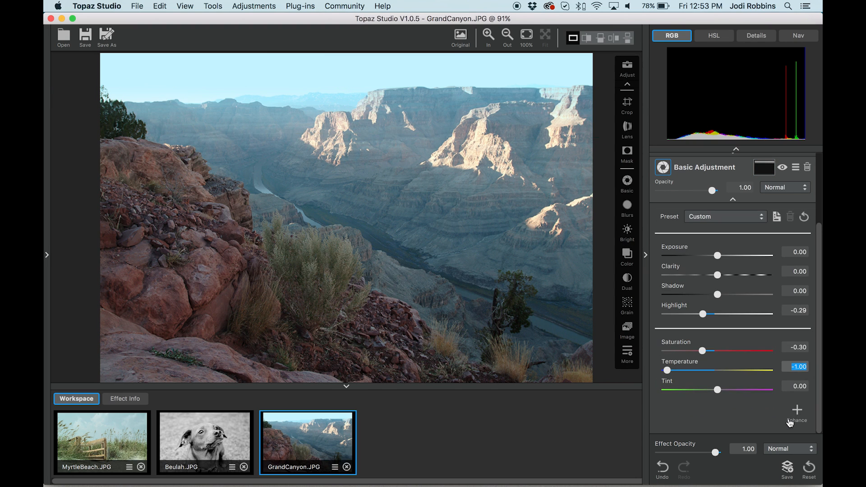
# Collapse the adjustment, re-enable the hidden adjustment and compare the full stack with the original
pyautogui.click(460, 34)
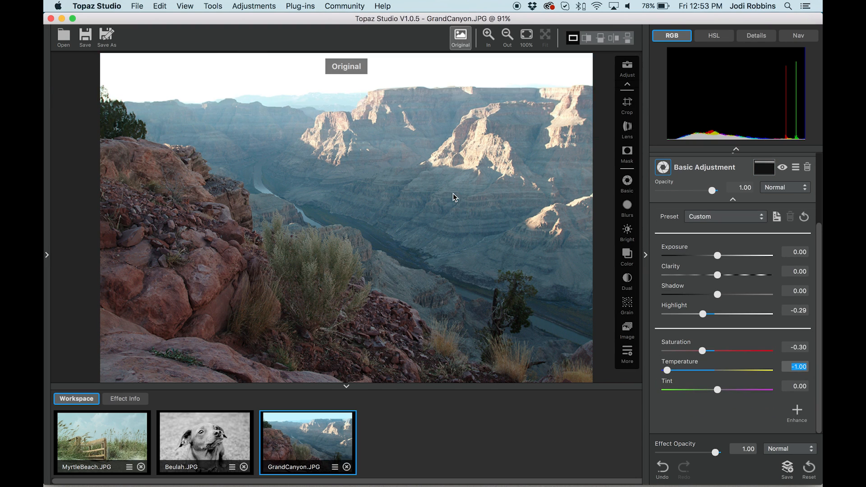
pyautogui.click(460, 37)
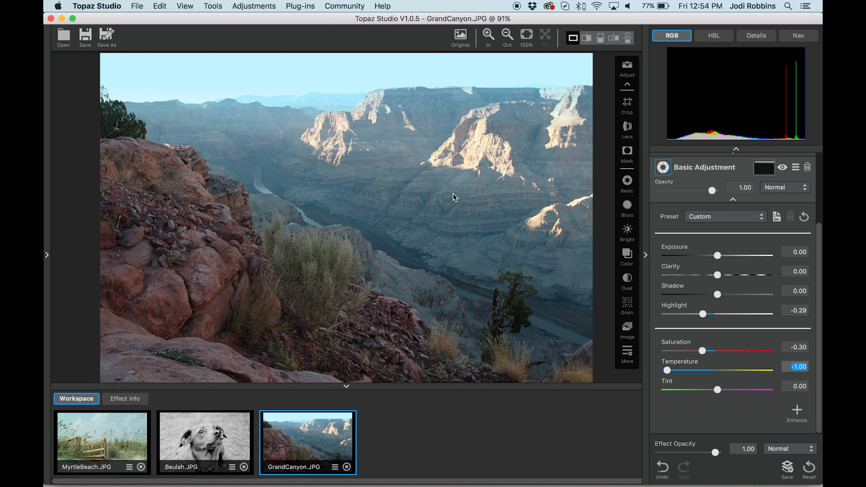
pyautogui.moveTo(744, 437)
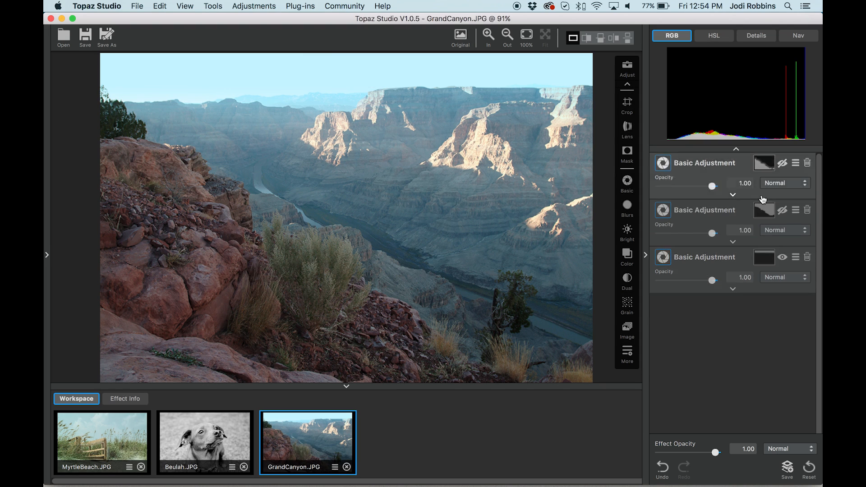
pyautogui.click(782, 163)
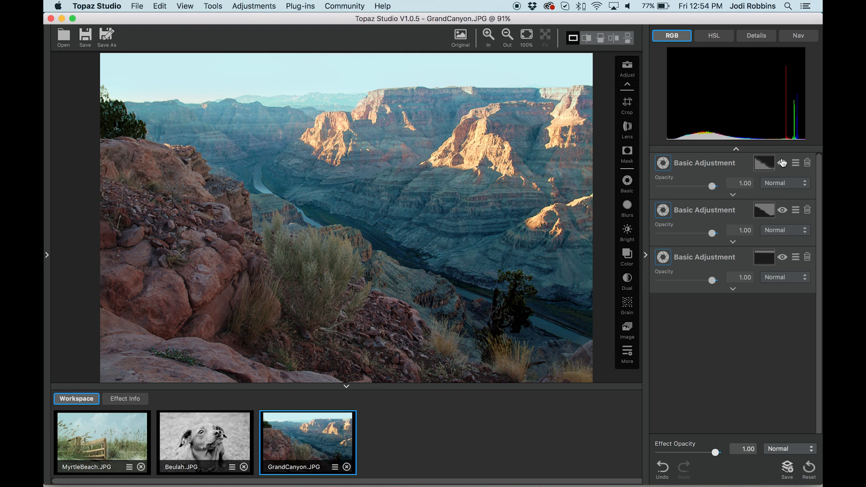
pyautogui.click(460, 35)
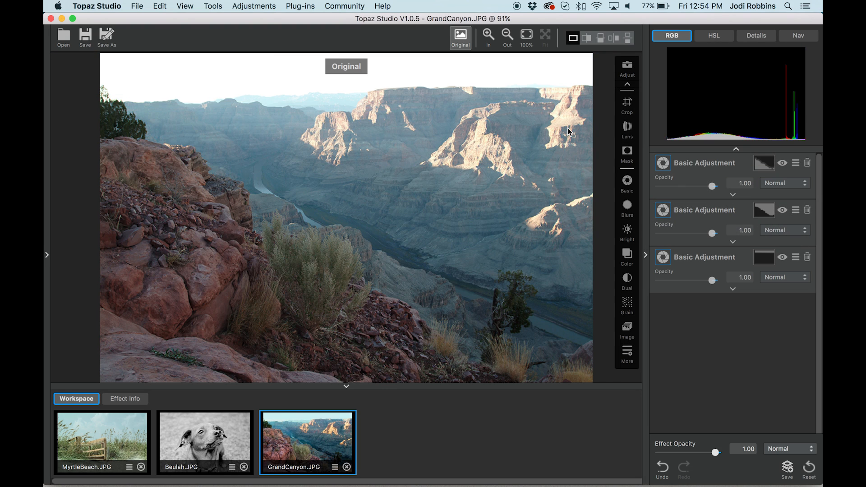
pyautogui.click(460, 34)
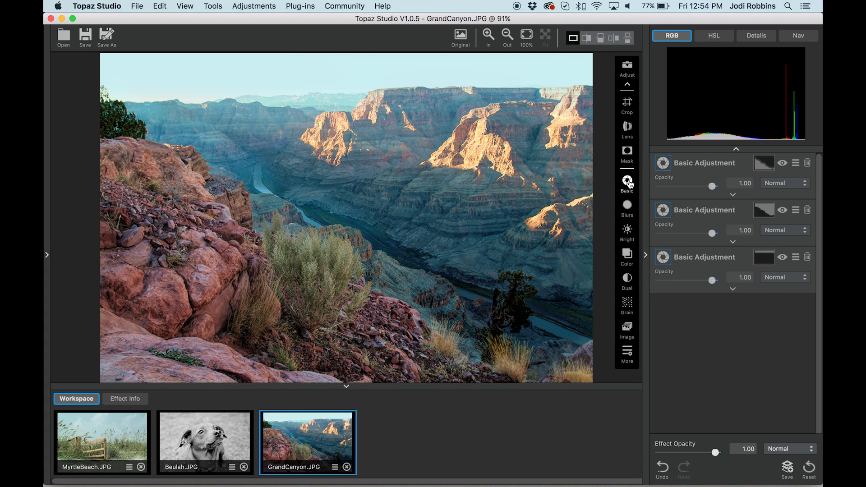
# Add a fourth Basic Adjustment with exposure 0.15, clarity 0.10, shadow 0.16 and saturation 0.15
pyautogui.click(627, 182)
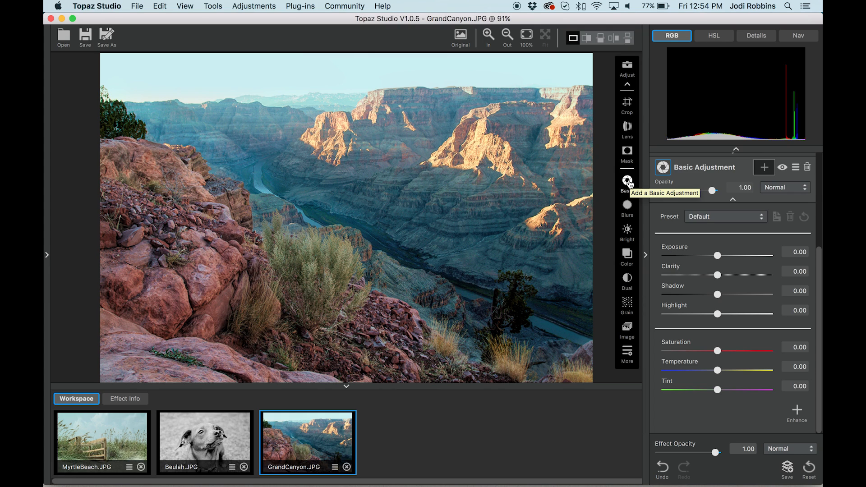
pyautogui.moveTo(739, 230)
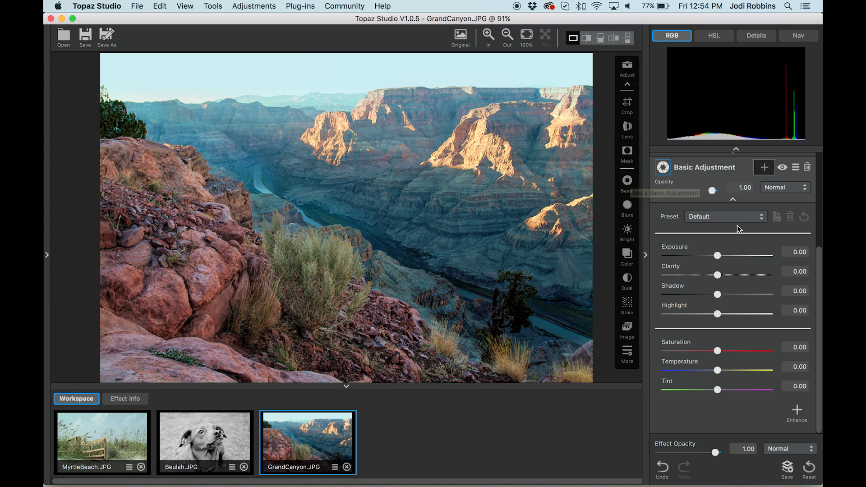
pyautogui.moveTo(718, 256); pyautogui.dragTo(725, 256)
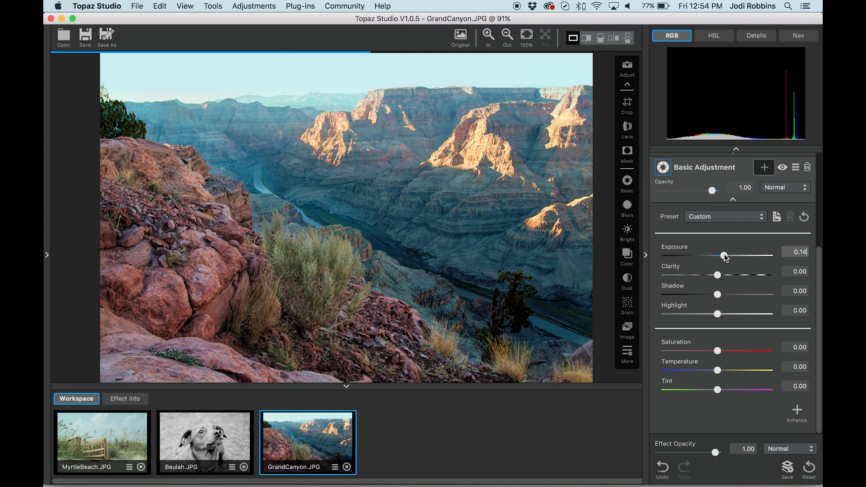
pyautogui.moveTo(723, 255); pyautogui.dragTo(726, 255)
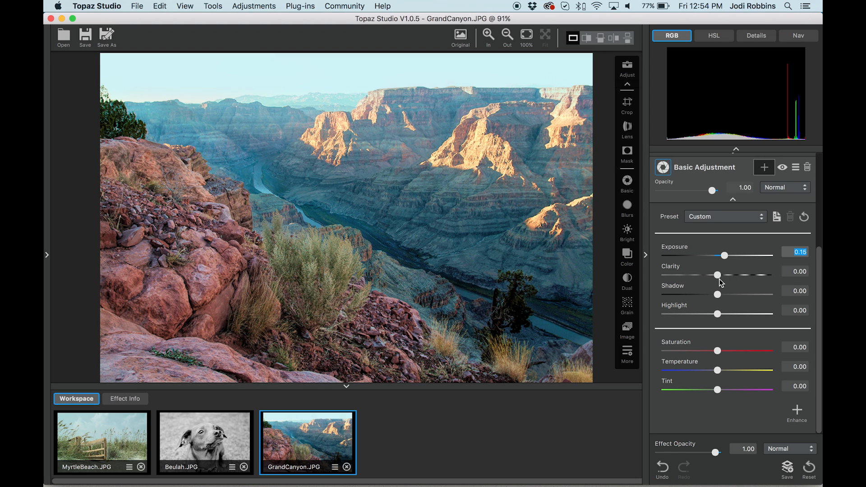
pyautogui.moveTo(716, 275); pyautogui.dragTo(723, 275)
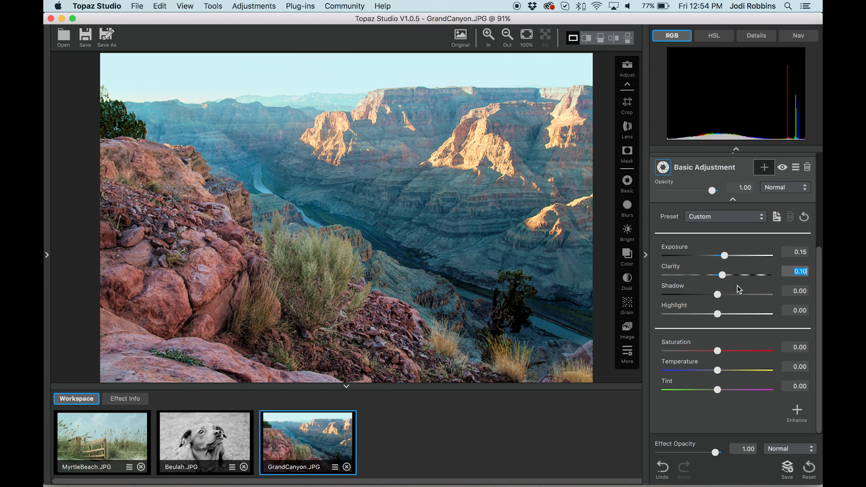
pyautogui.moveTo(718, 294); pyautogui.dragTo(727, 295)
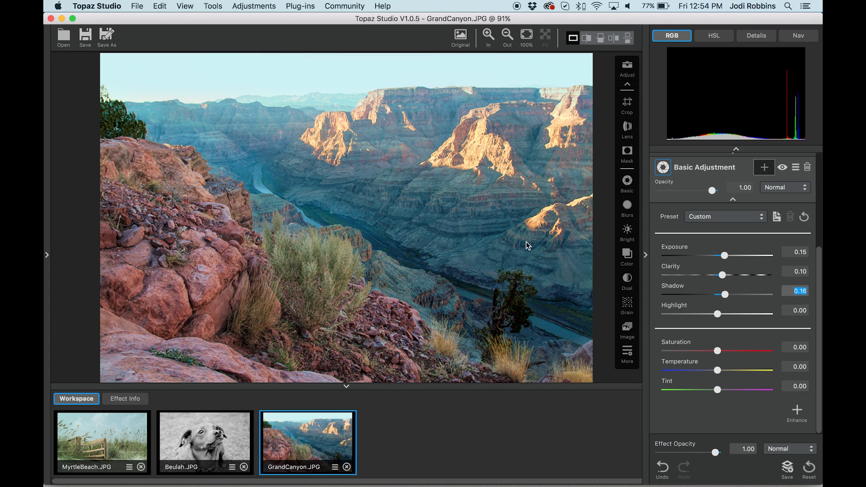
pyautogui.moveTo(531, 244)
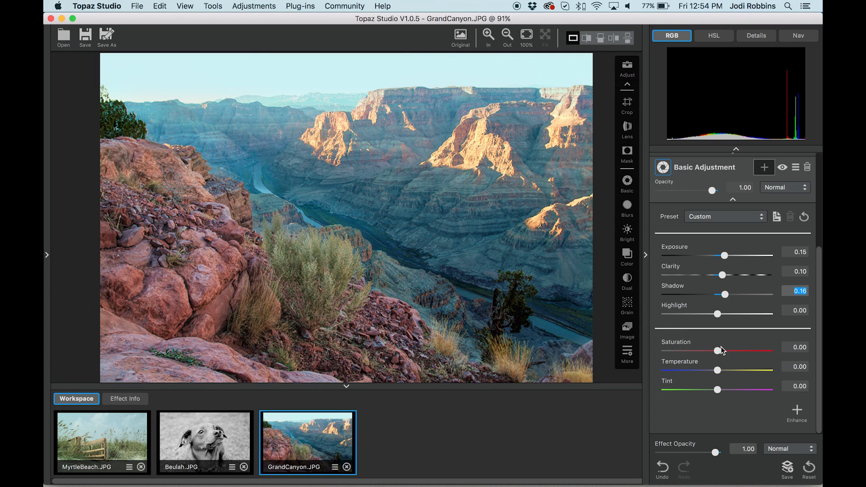
pyautogui.moveTo(716, 351); pyautogui.dragTo(725, 351)
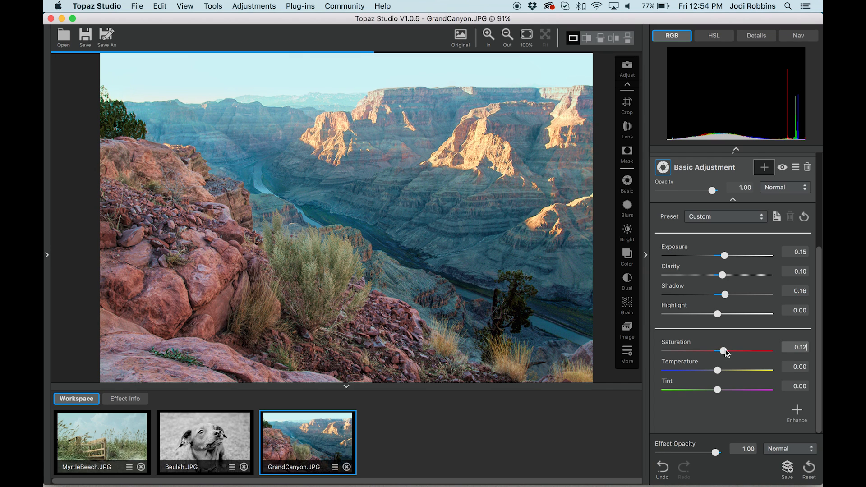
pyautogui.moveTo(722, 351); pyautogui.dragTo(726, 351)
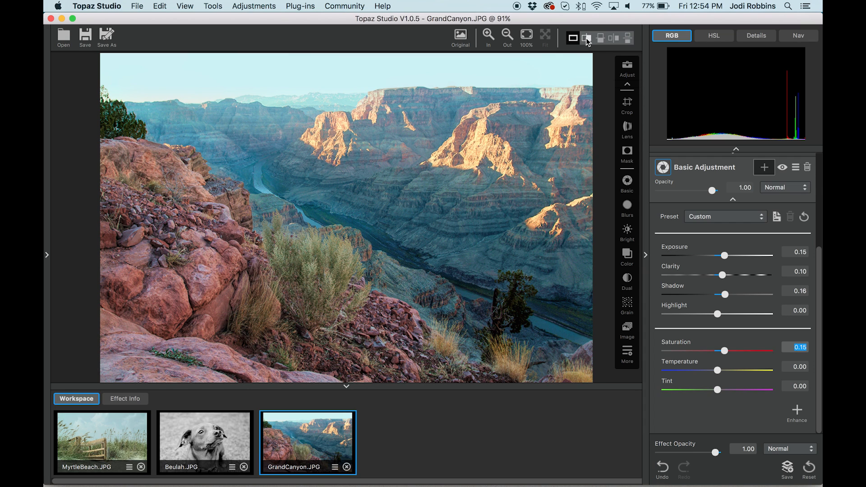
pyautogui.click(586, 38)
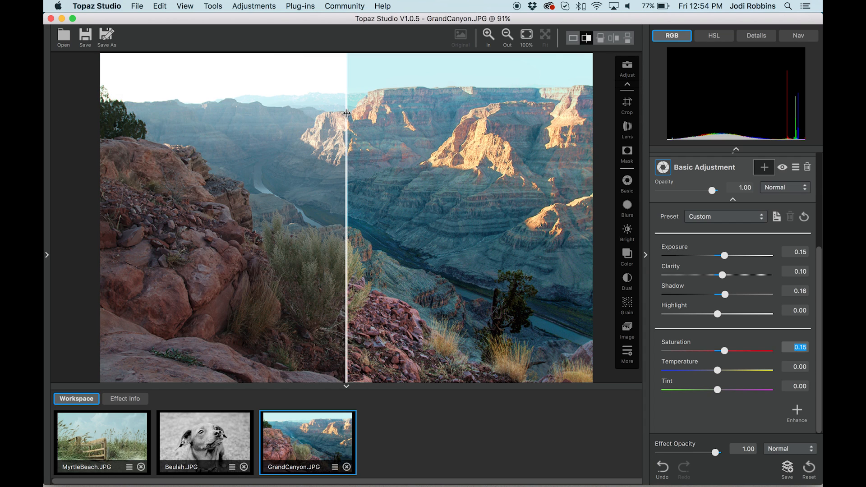
pyautogui.moveTo(346, 114); pyautogui.dragTo(578, 120)
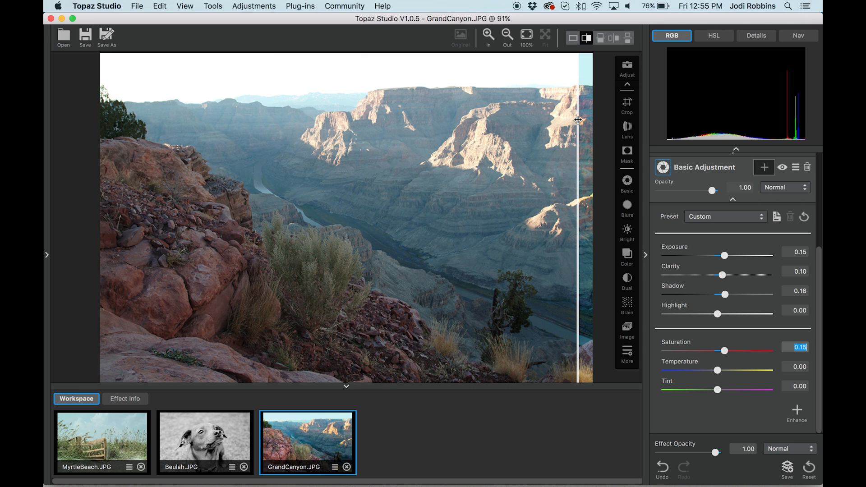
pyautogui.moveTo(578, 119); pyautogui.dragTo(403, 160)
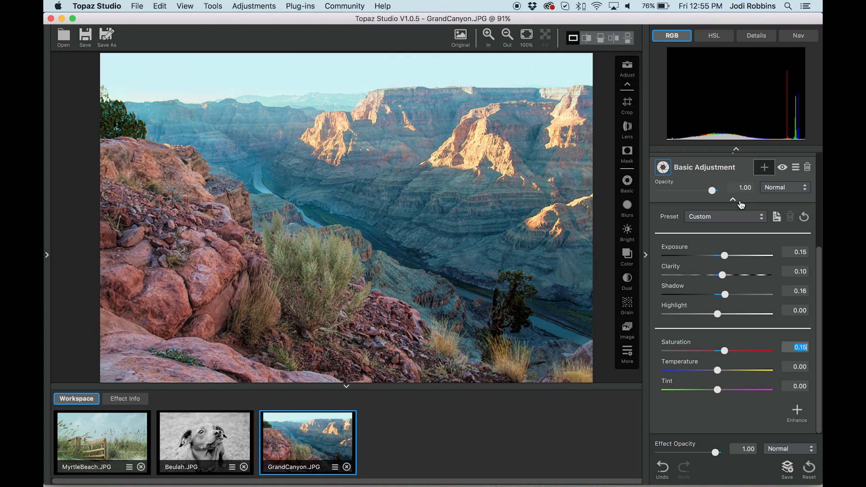
# Set the overall effect opacity to 0.69 and compare the result against the original photo
pyautogui.click(733, 199)
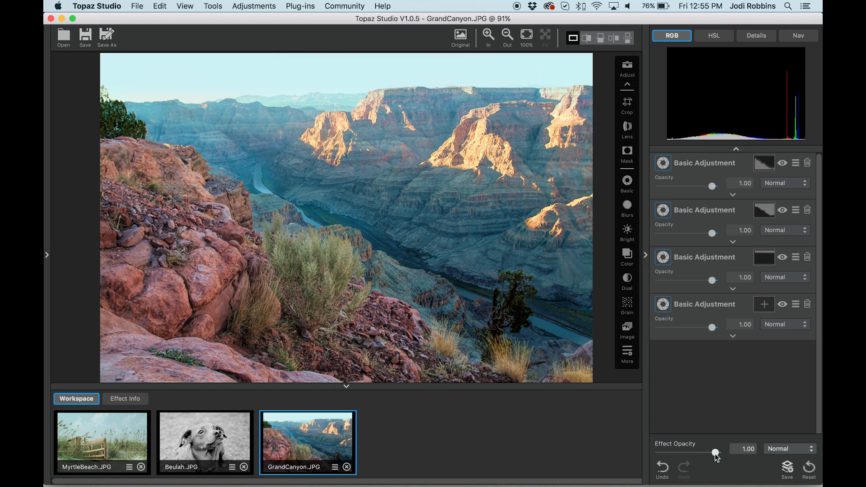
pyautogui.moveTo(717, 452); pyautogui.dragTo(703, 453)
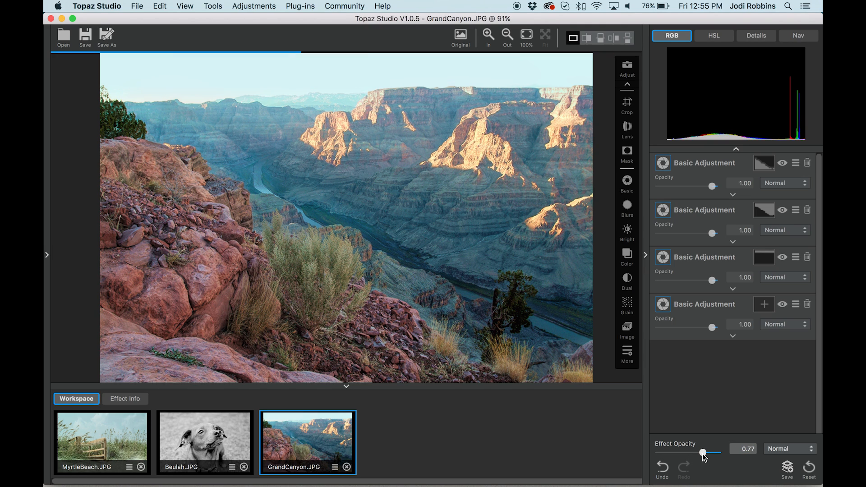
pyautogui.moveTo(703, 453); pyautogui.dragTo(700, 452)
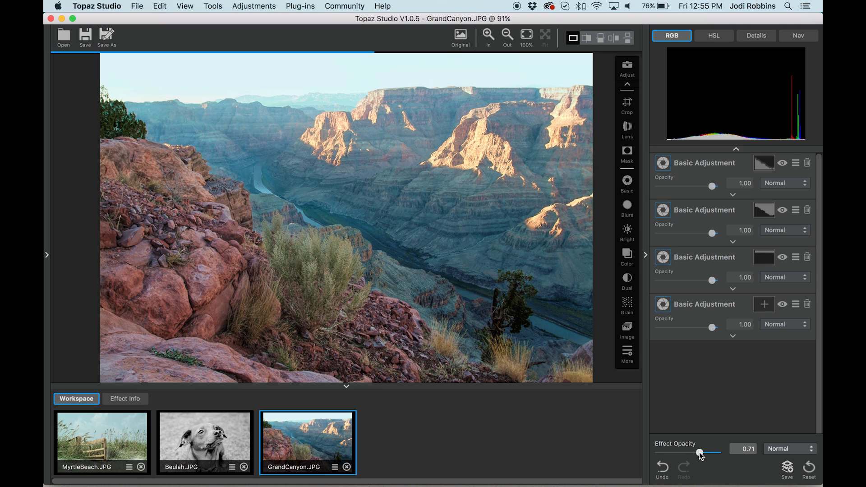
pyautogui.moveTo(702, 453); pyautogui.dragTo(699, 454)
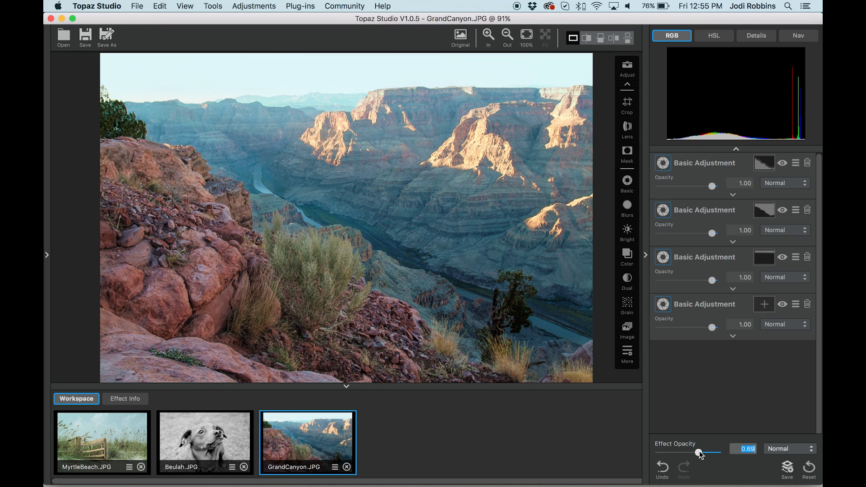
pyautogui.click(461, 37)
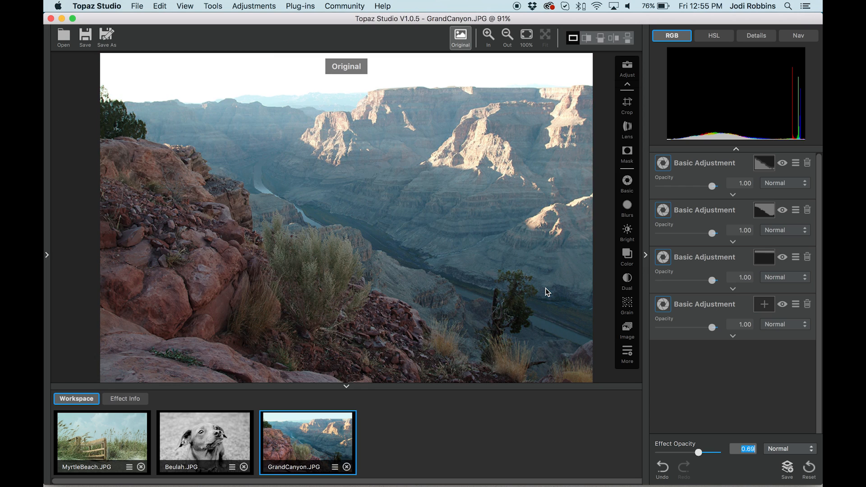
pyautogui.click(461, 37)
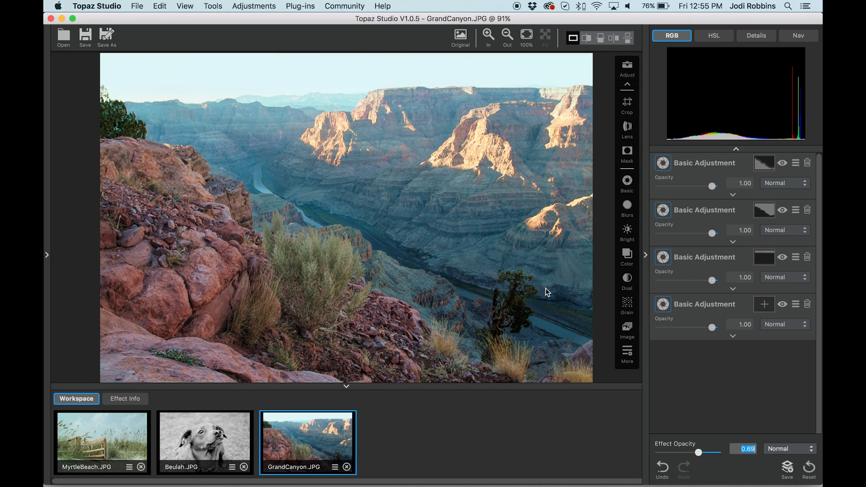
pyautogui.moveTo(533, 248)
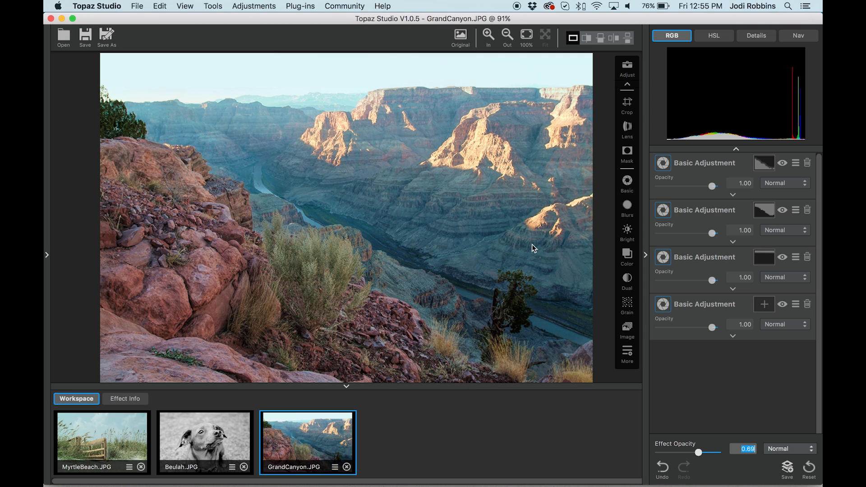